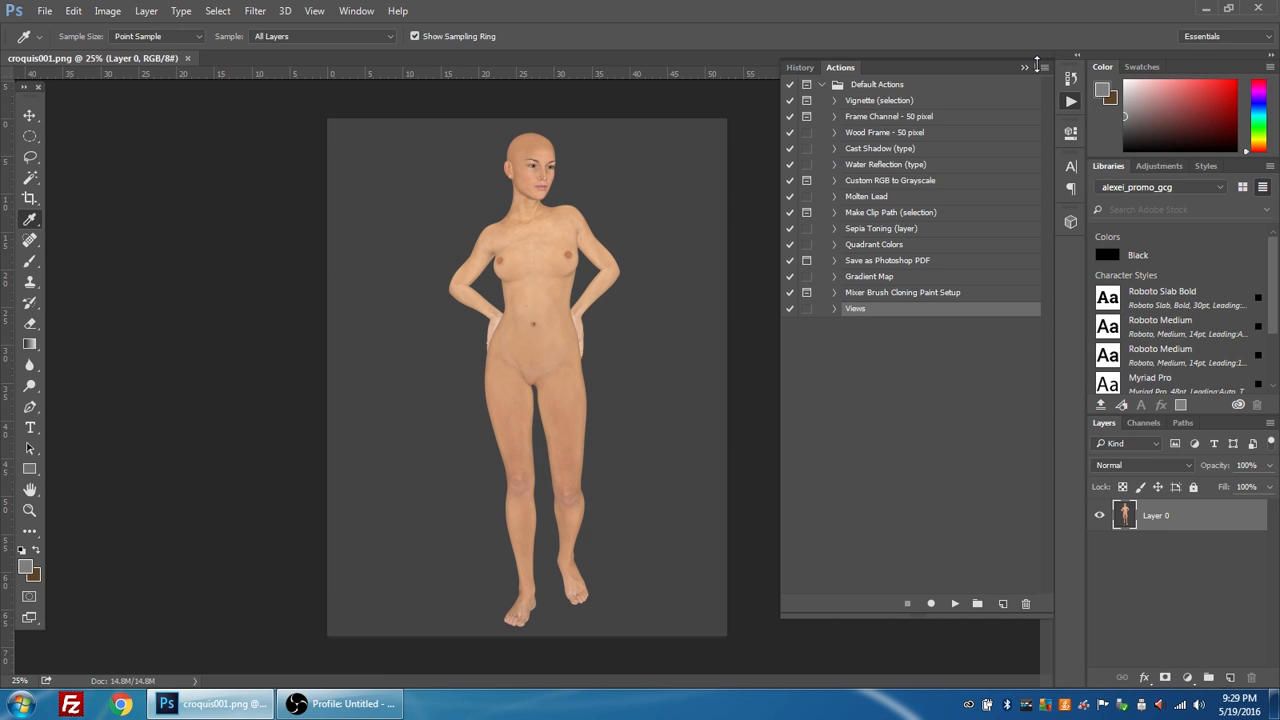
pyautogui.moveTo(1032, 60)
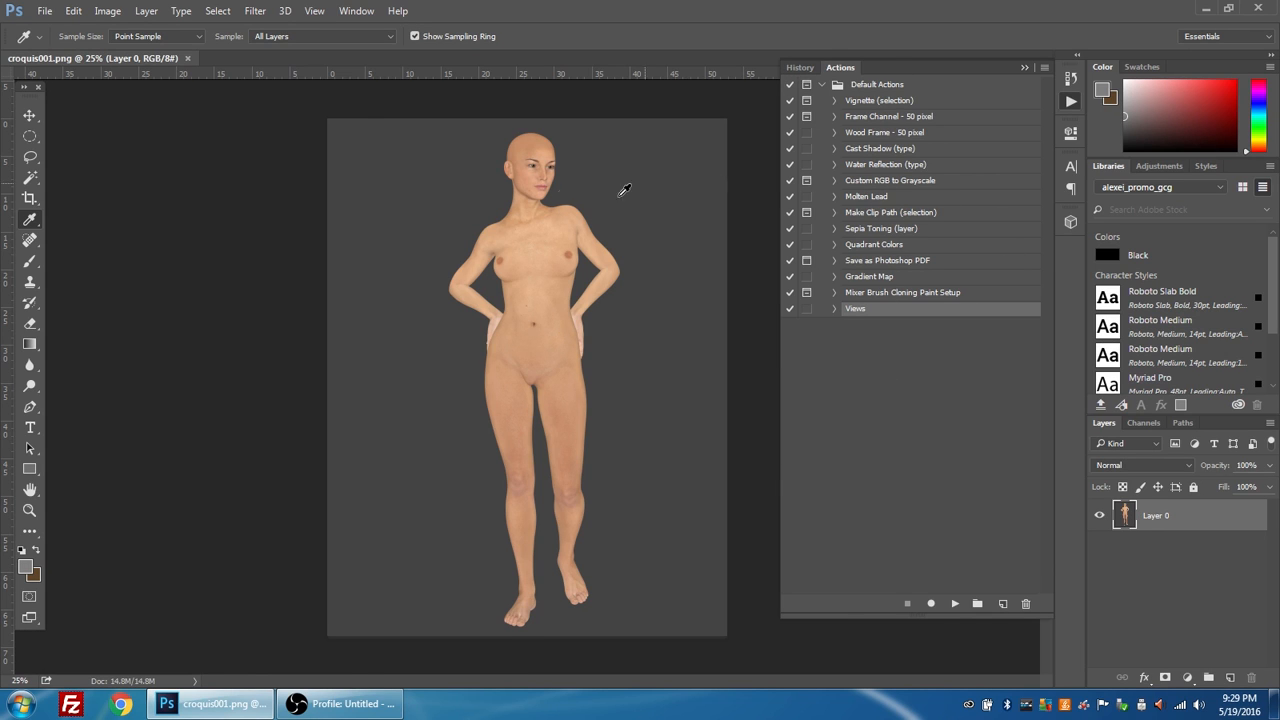
pyautogui.moveTo(314, 12)
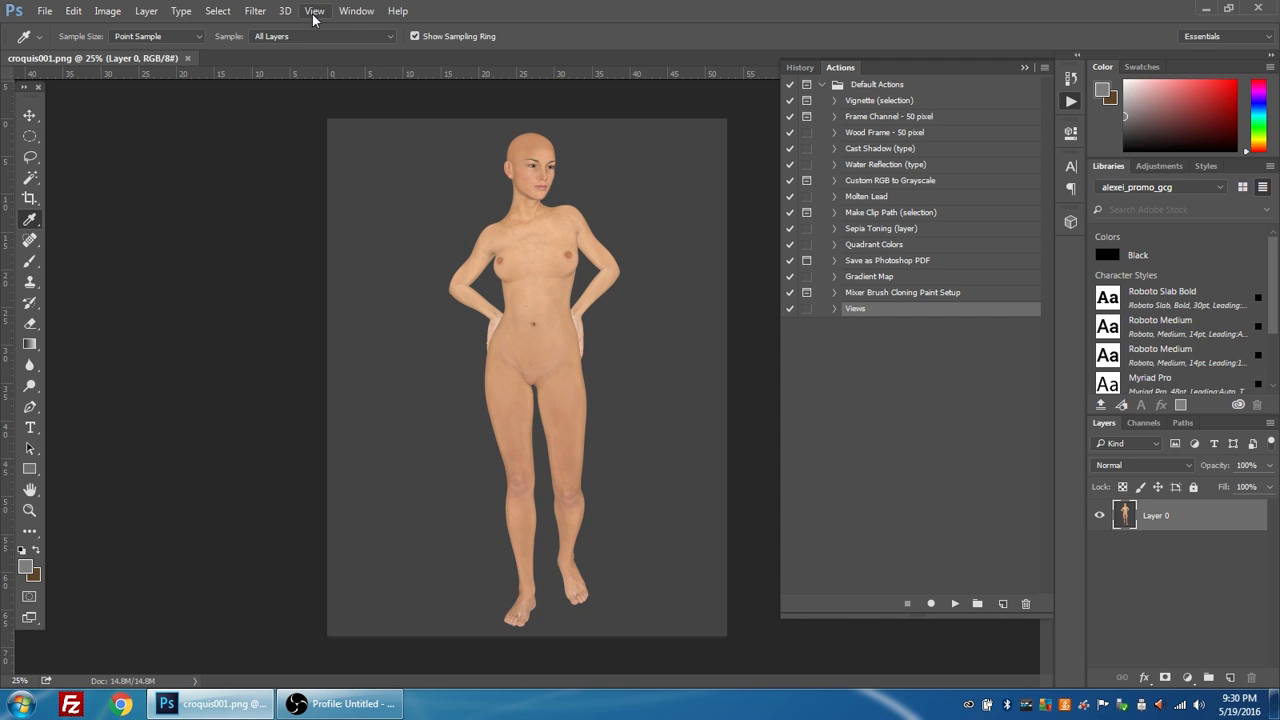
# - Create a new action named 'Comic Line Art Croquis' in Default Actions and begin recording
pyautogui.click(314, 12)
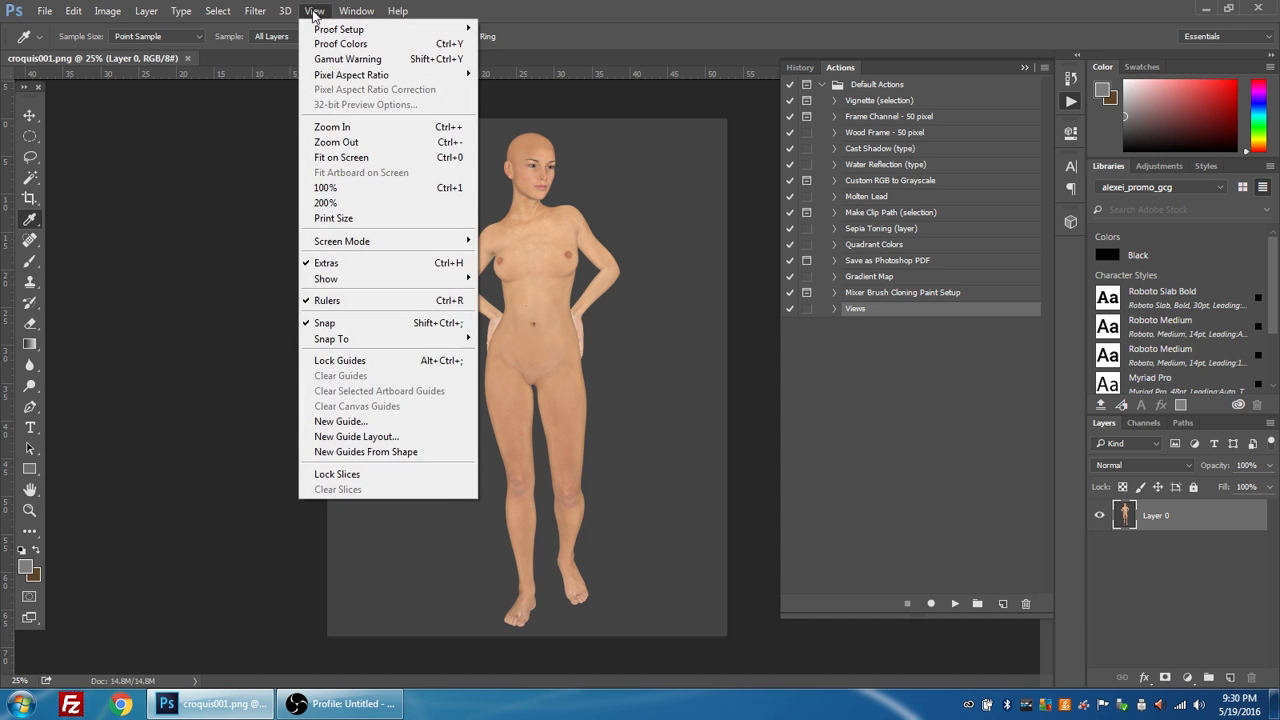
pyautogui.click(356, 12)
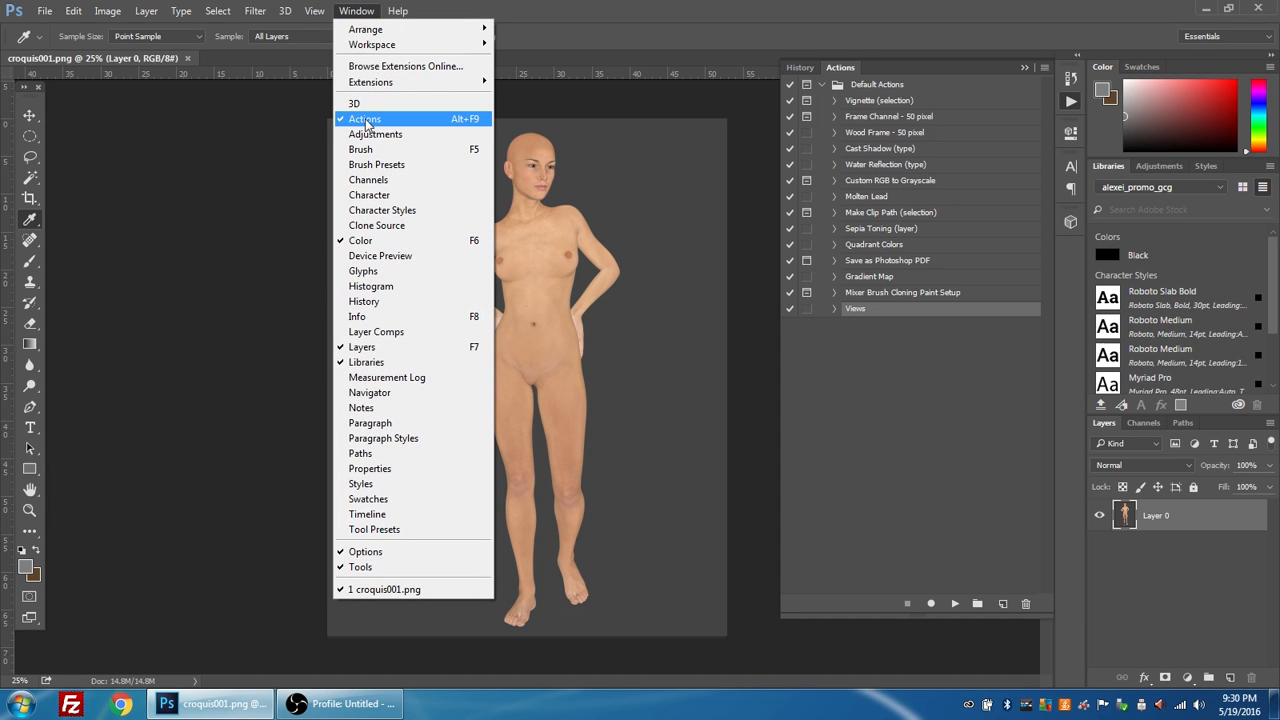
pyautogui.moveTo(1060, 118)
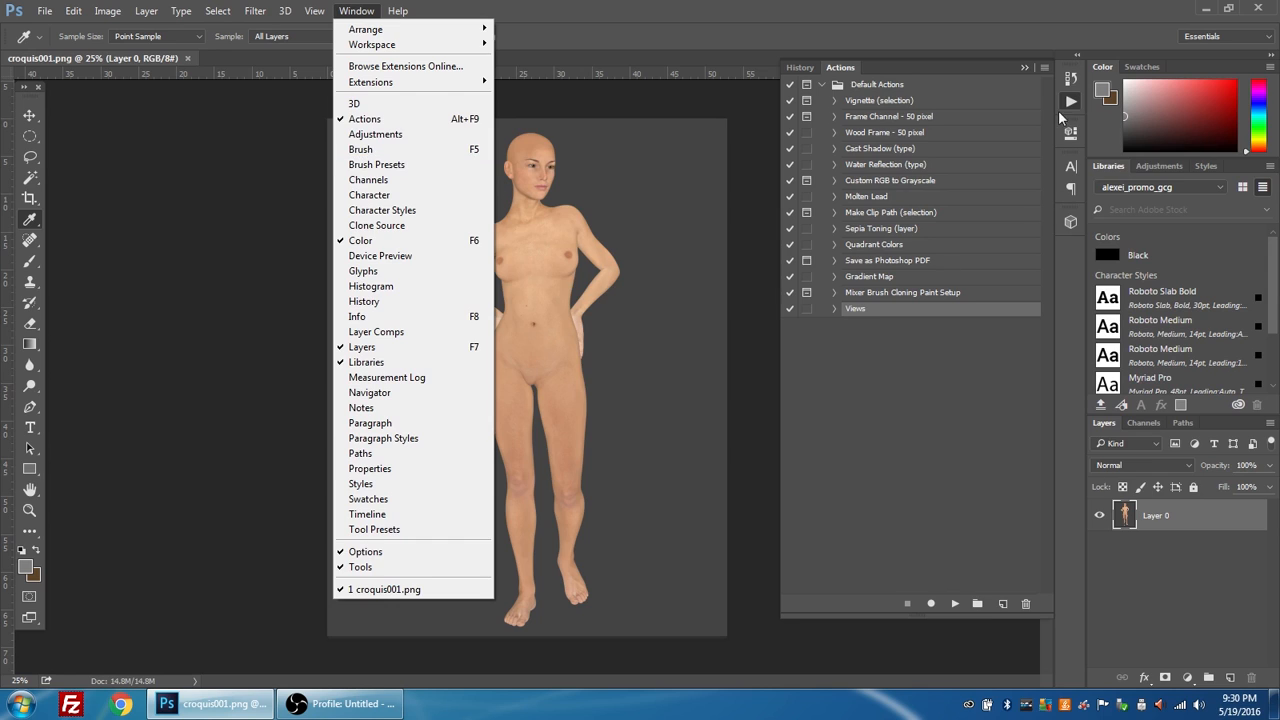
pyautogui.moveTo(852, 12)
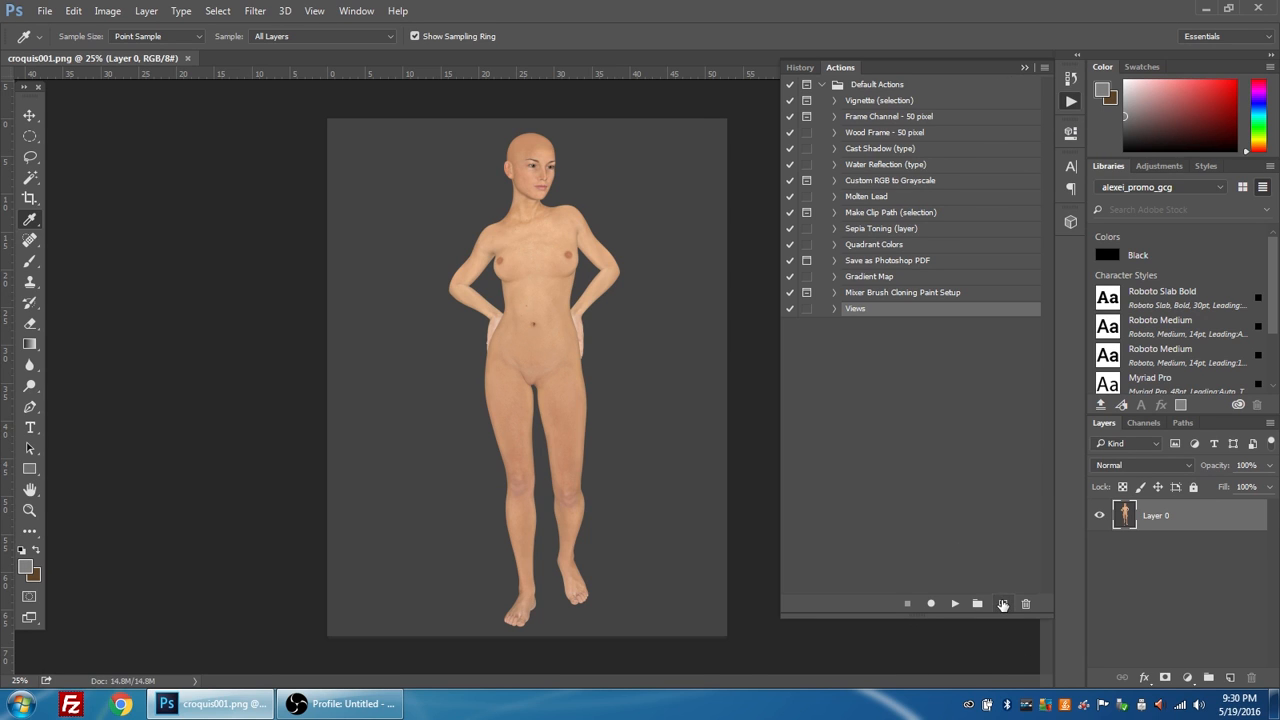
pyautogui.moveTo(1004, 604)
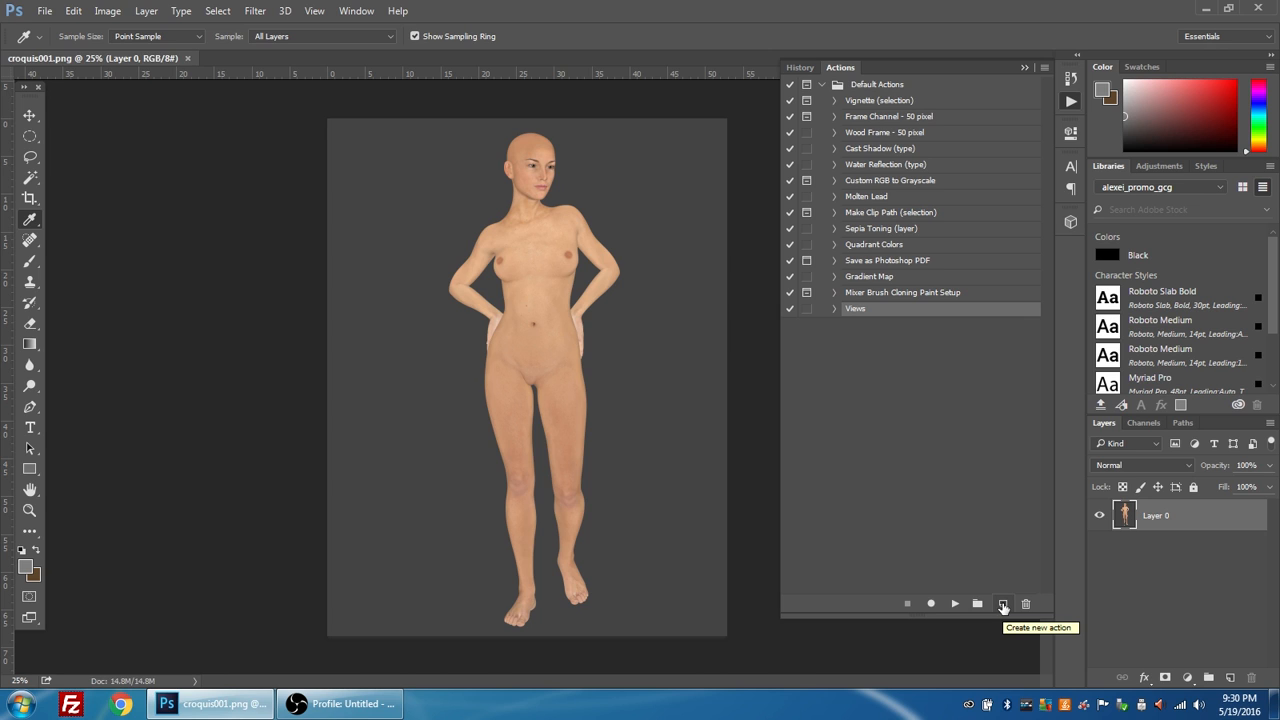
pyautogui.click(1004, 604)
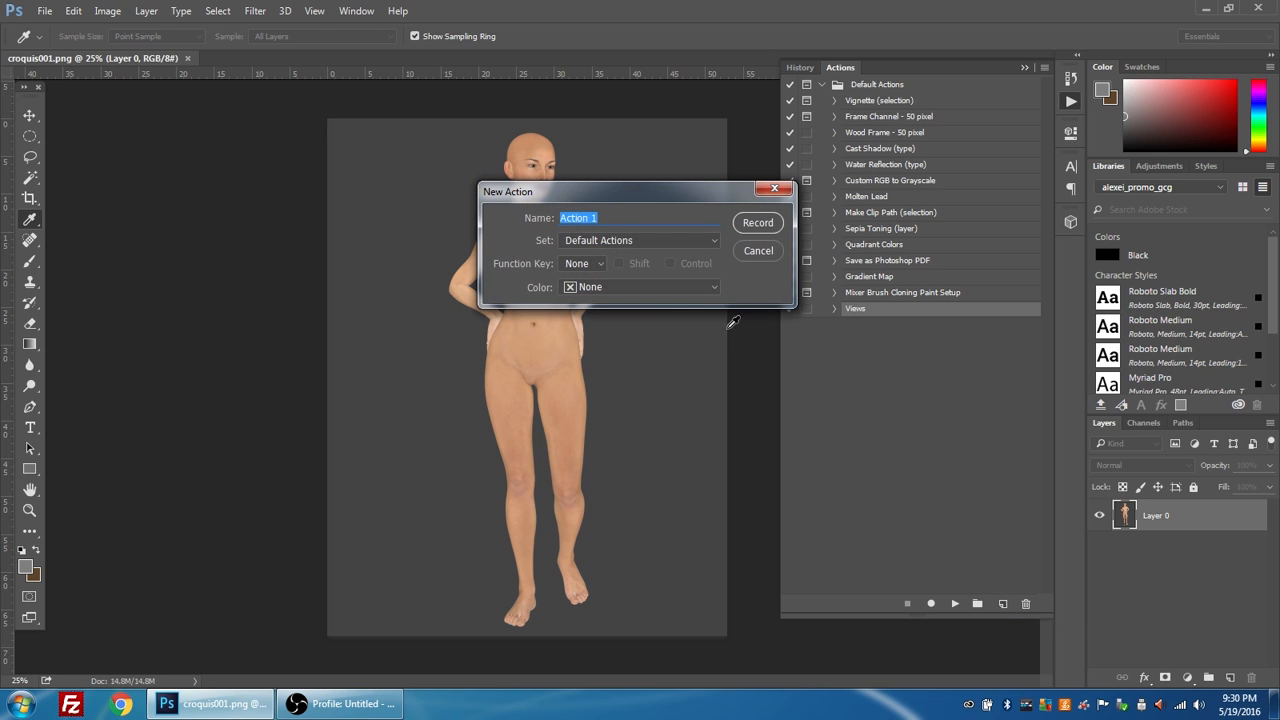
pyautogui.moveTo(658, 256)
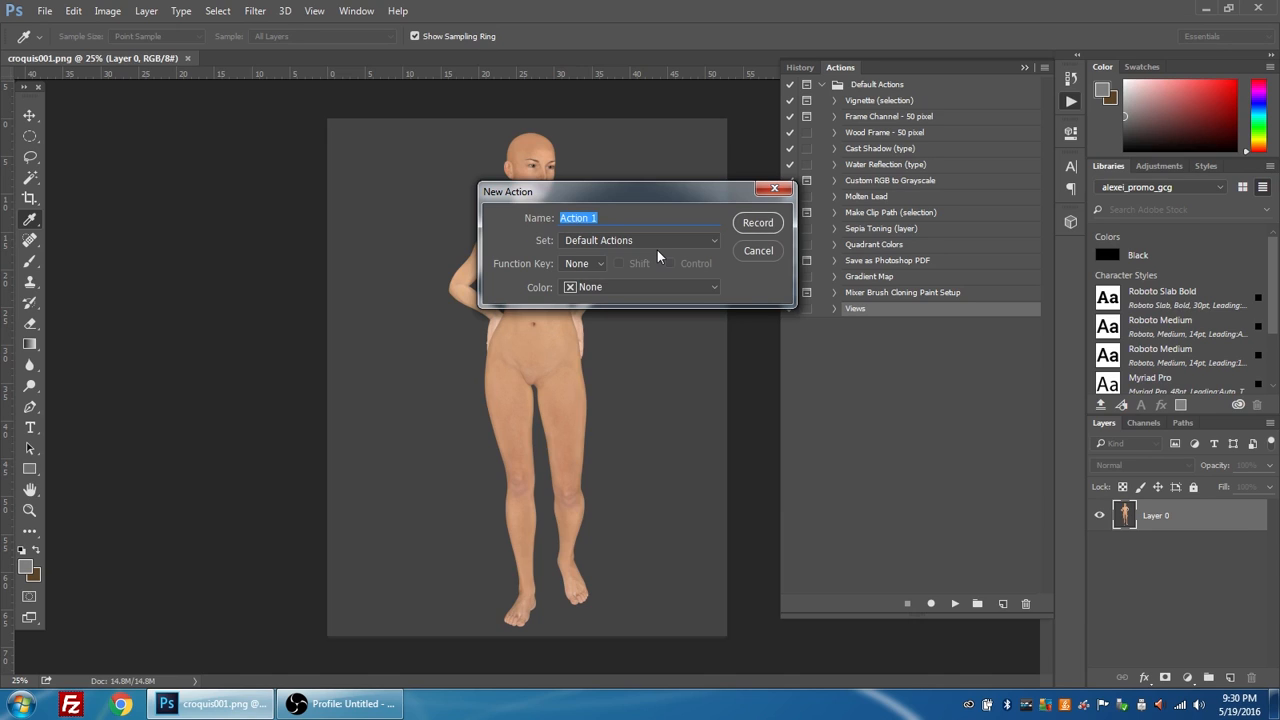
pyautogui.write('Comic Line Art')
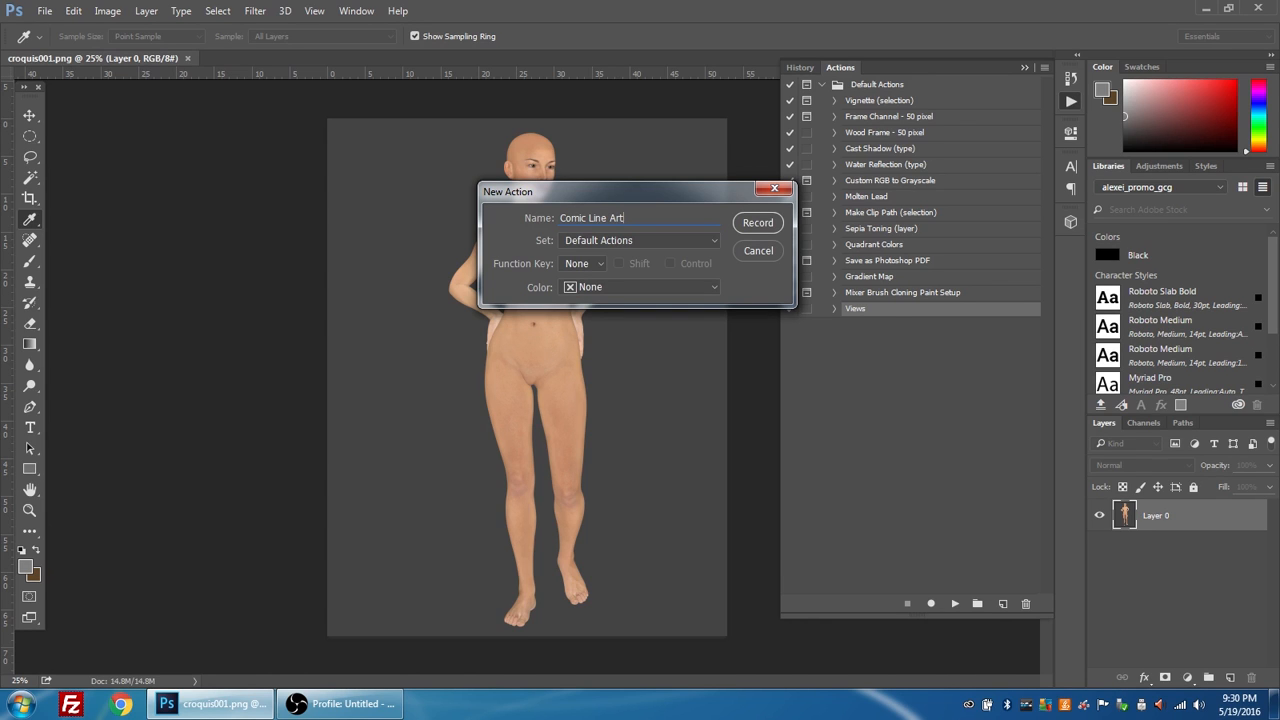
pyautogui.write('Cro')
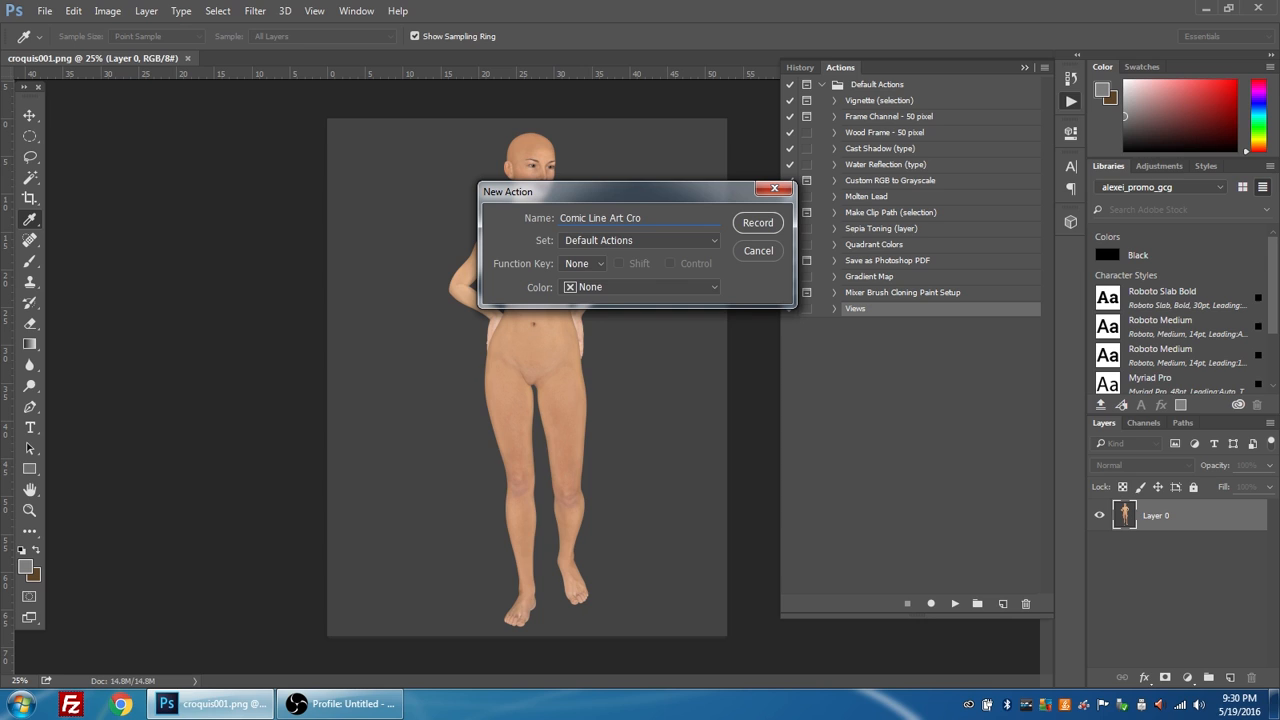
pyautogui.write('quis')
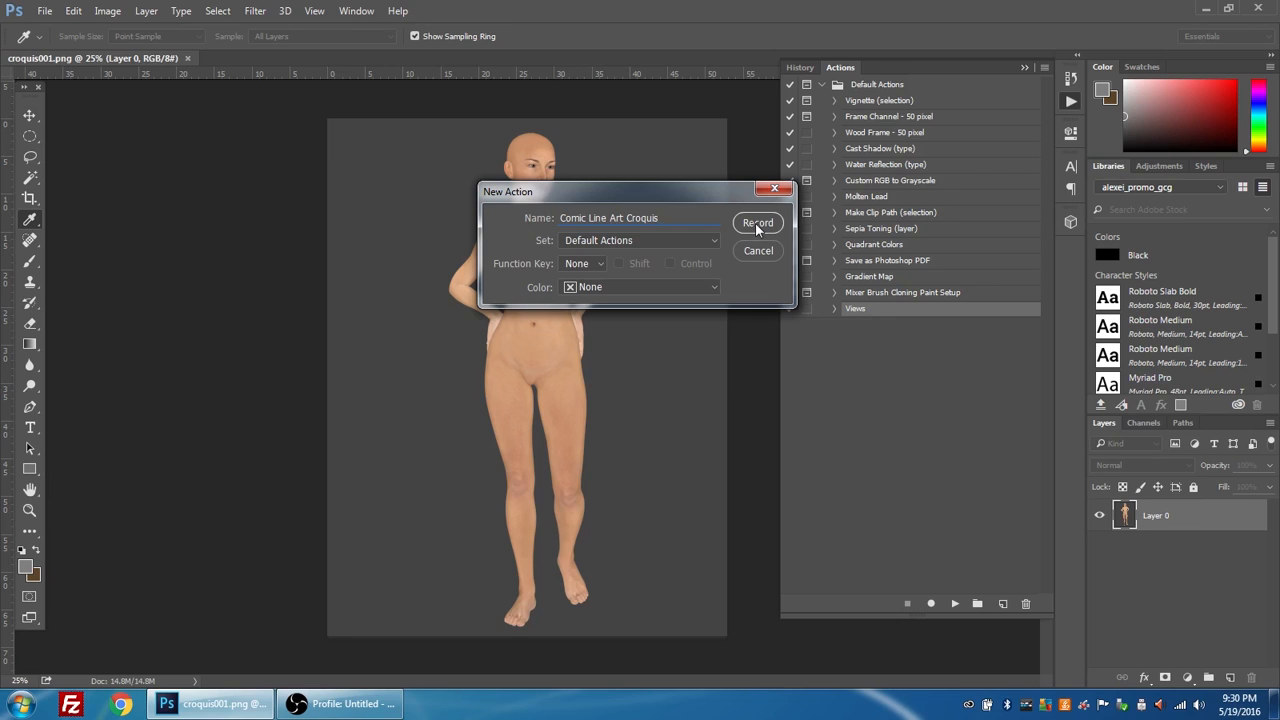
pyautogui.click(756, 222)
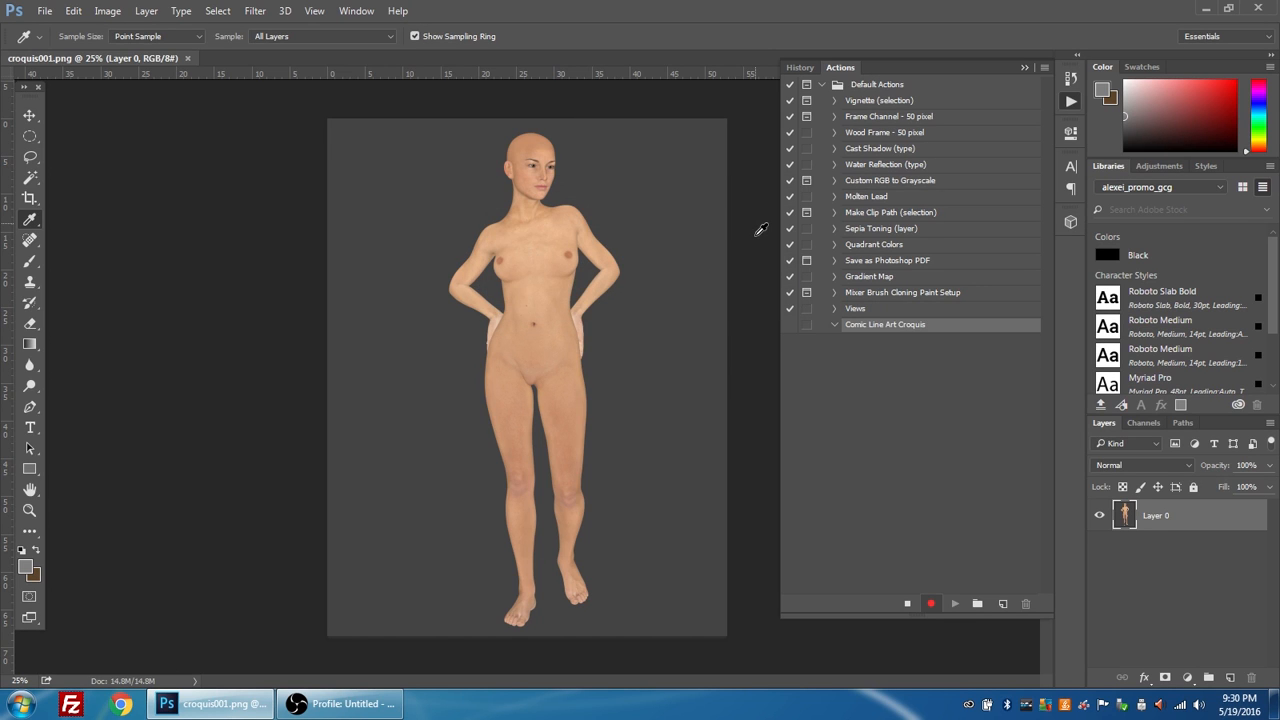
pyautogui.moveTo(614, 218)
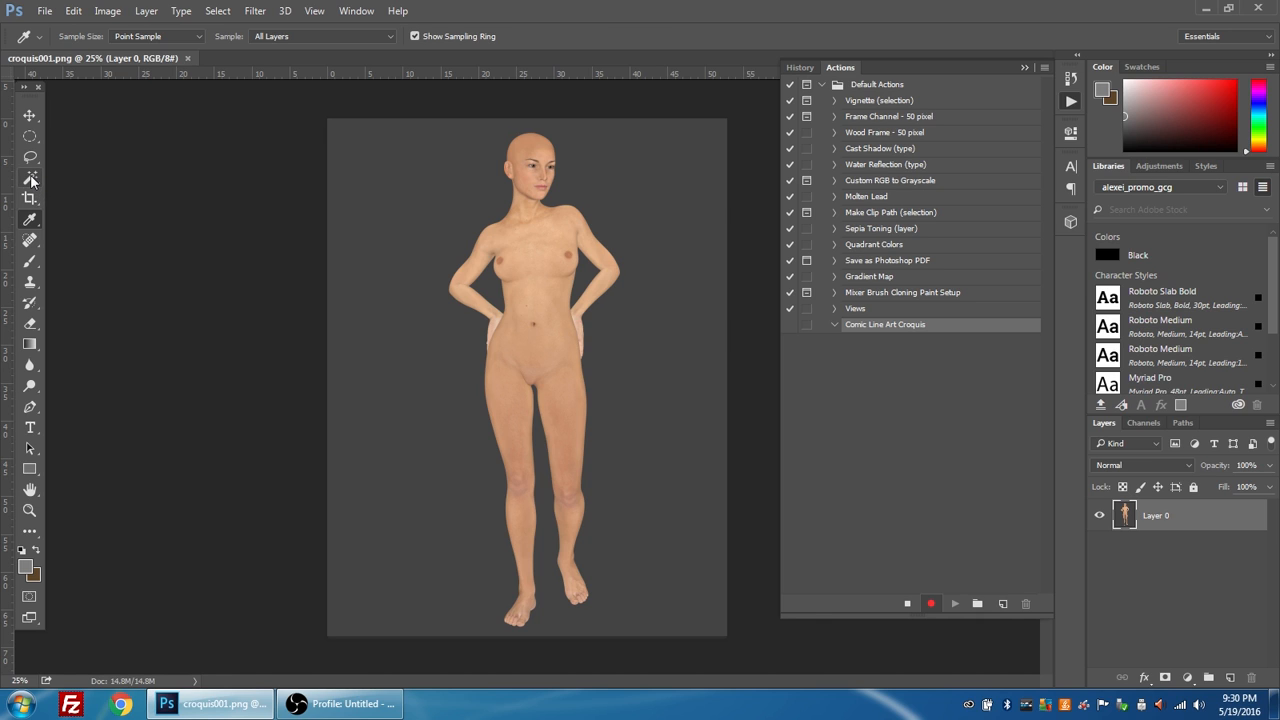
# - Magic Wand the grey background, then invert so only the croquis figure is selected
pyautogui.click(30, 178)
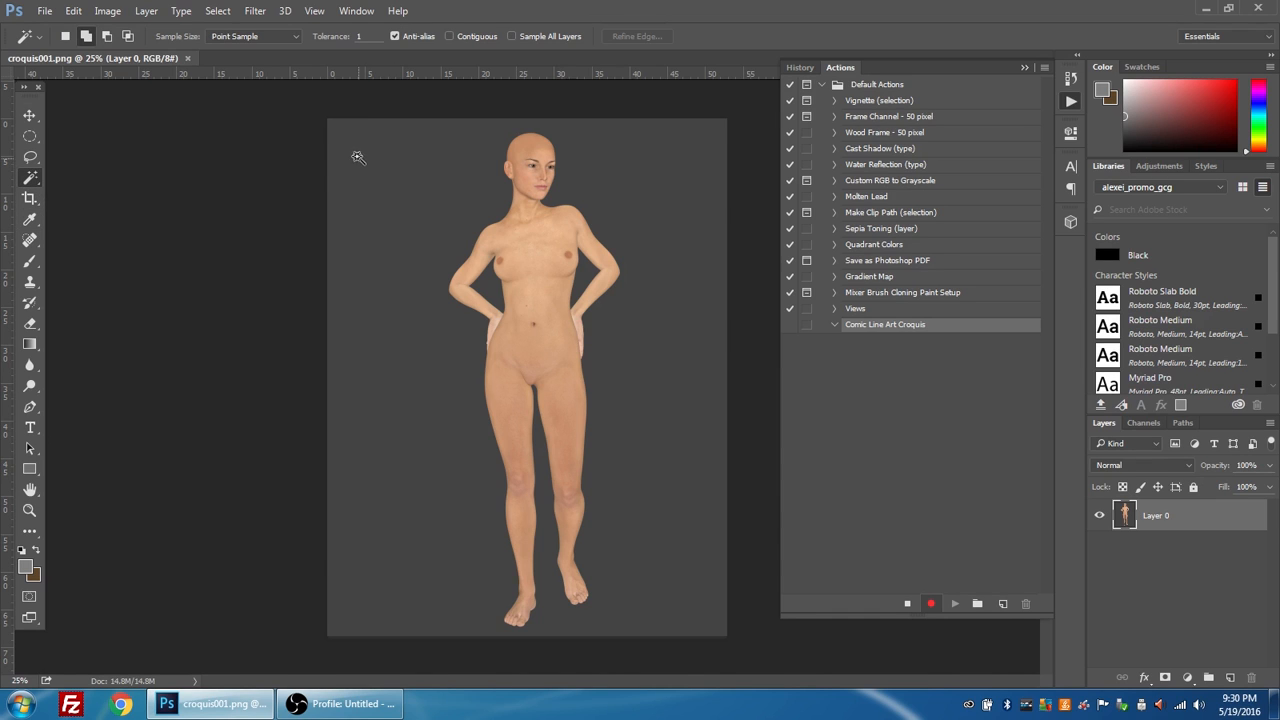
pyautogui.moveTo(338, 130)
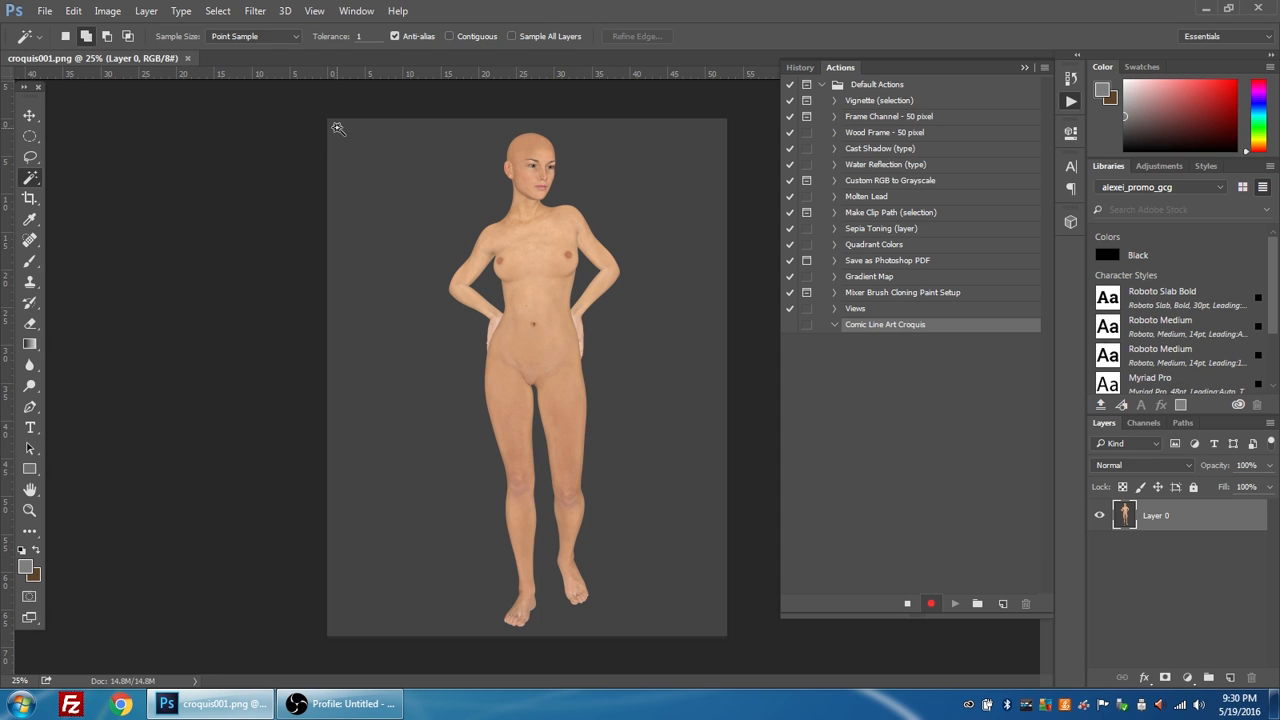
pyautogui.moveTo(336, 126)
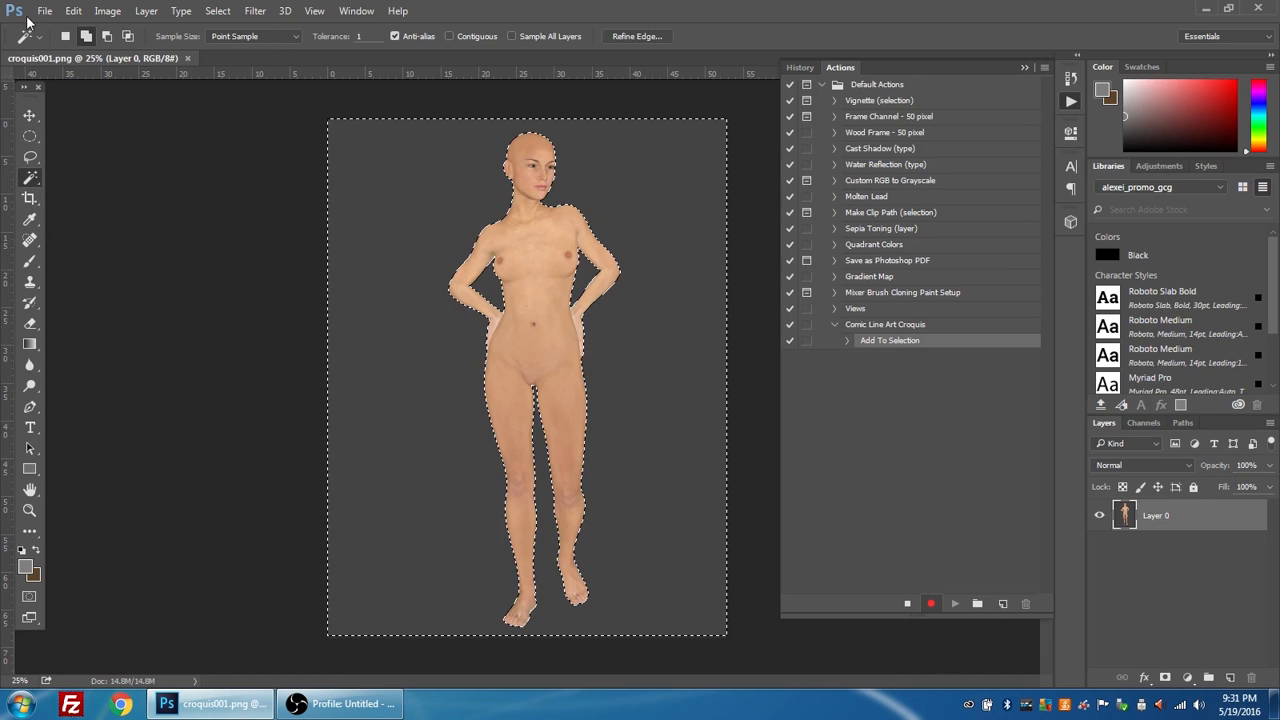
pyautogui.click(216, 12)
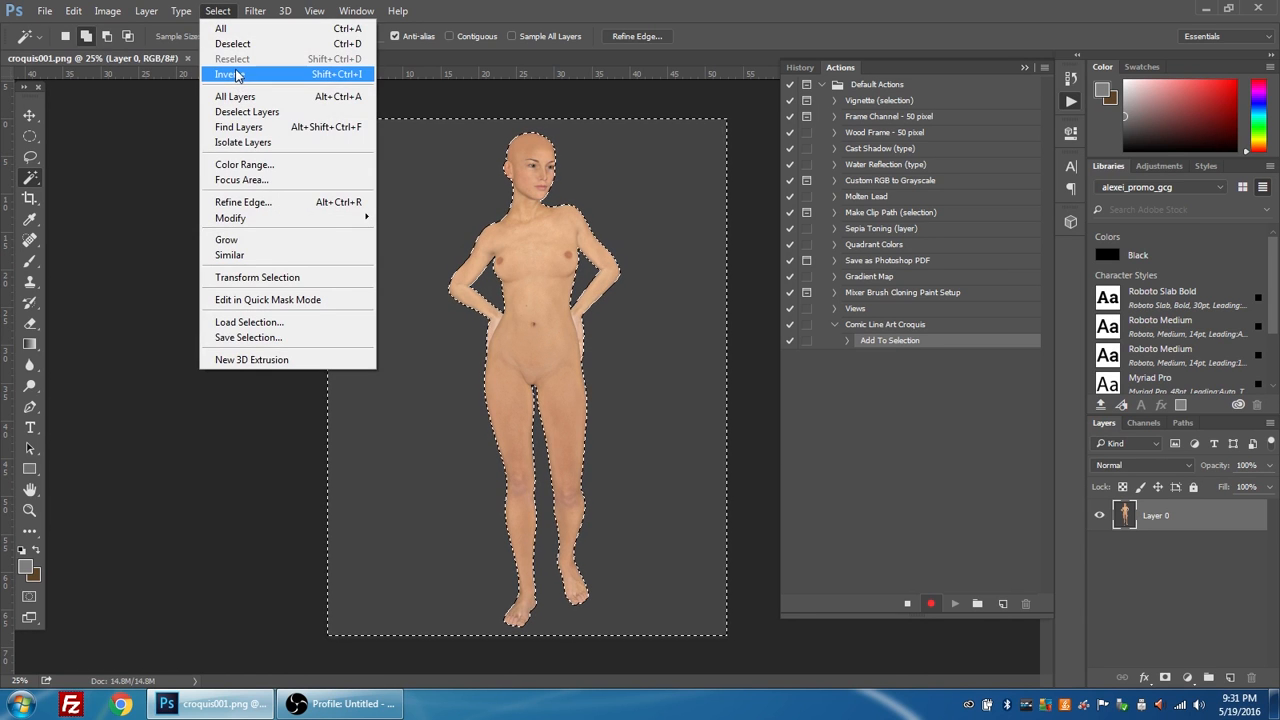
pyautogui.click(228, 74)
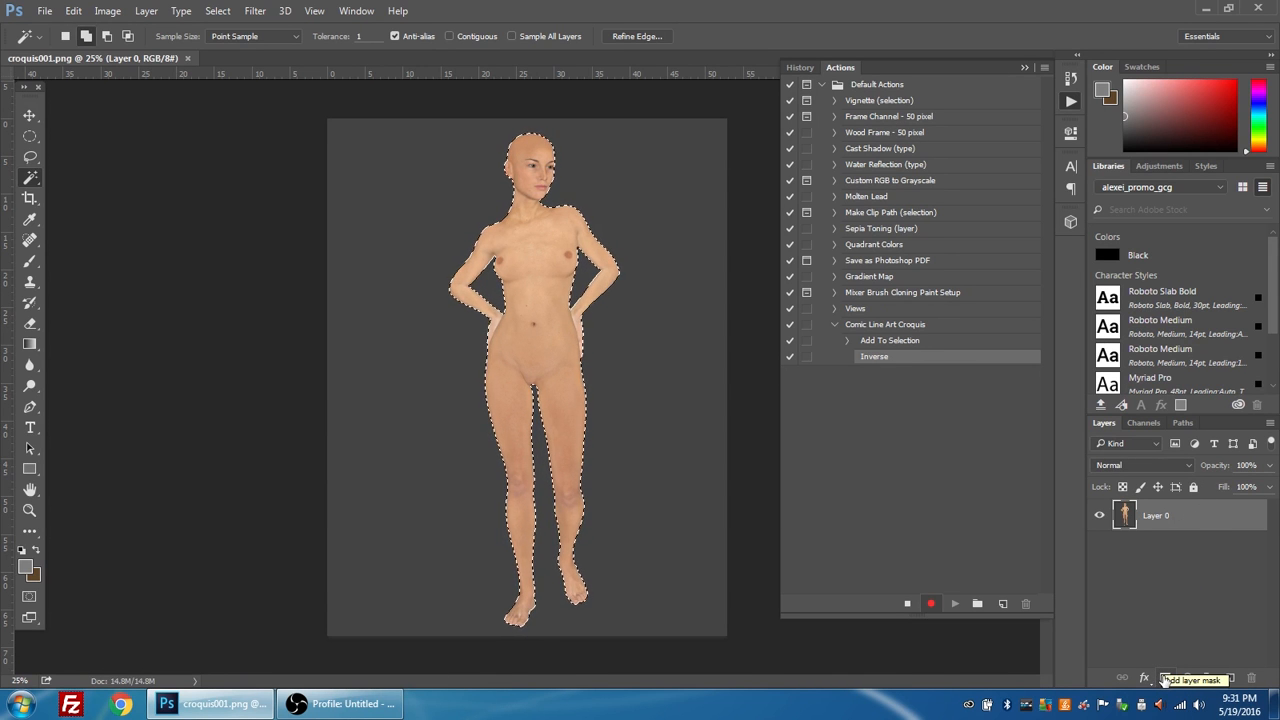
# - Add a layer mask from the selection and apply it, leaving the figure on transparency
pyautogui.click(1188, 678)
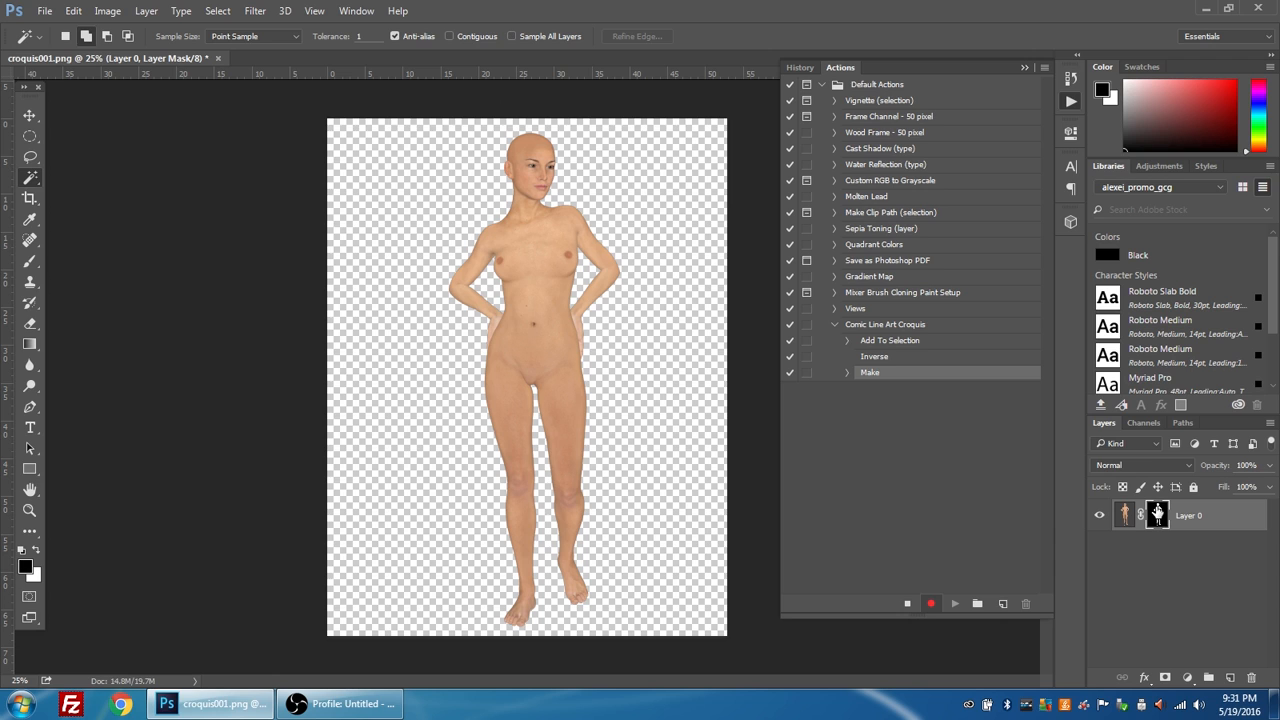
pyautogui.rightClick(1156, 516)
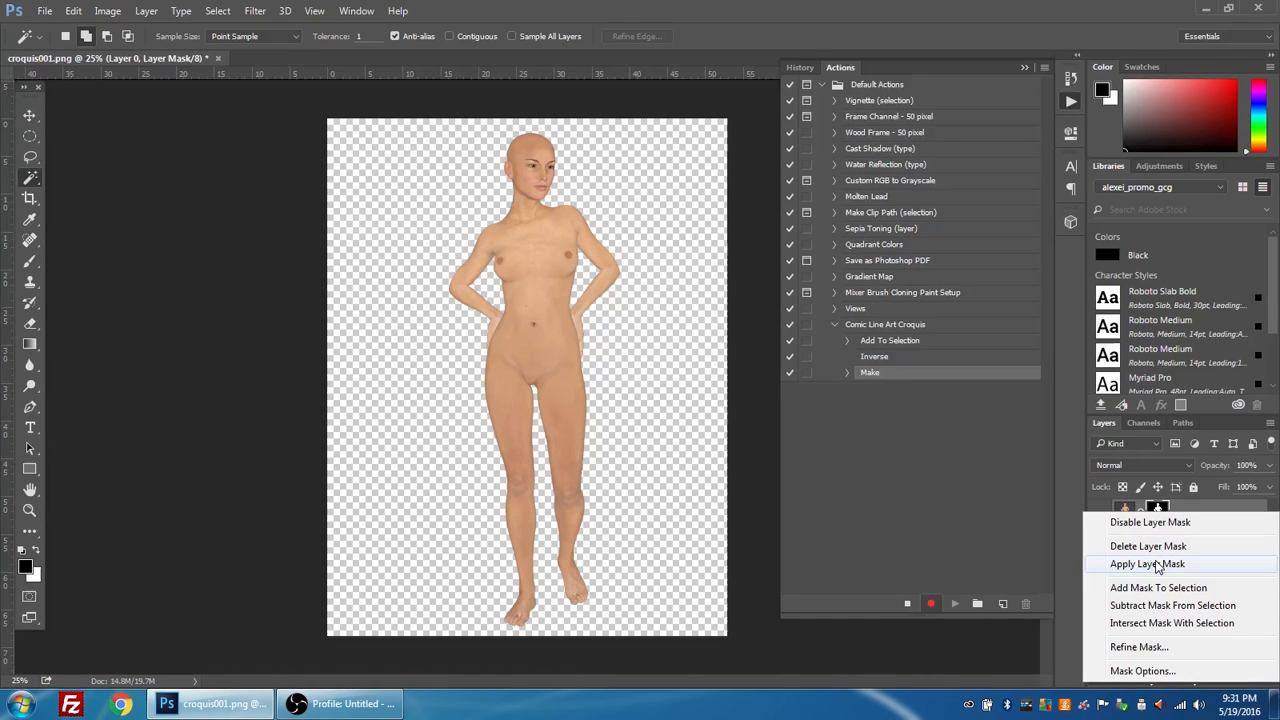
pyautogui.click(1148, 564)
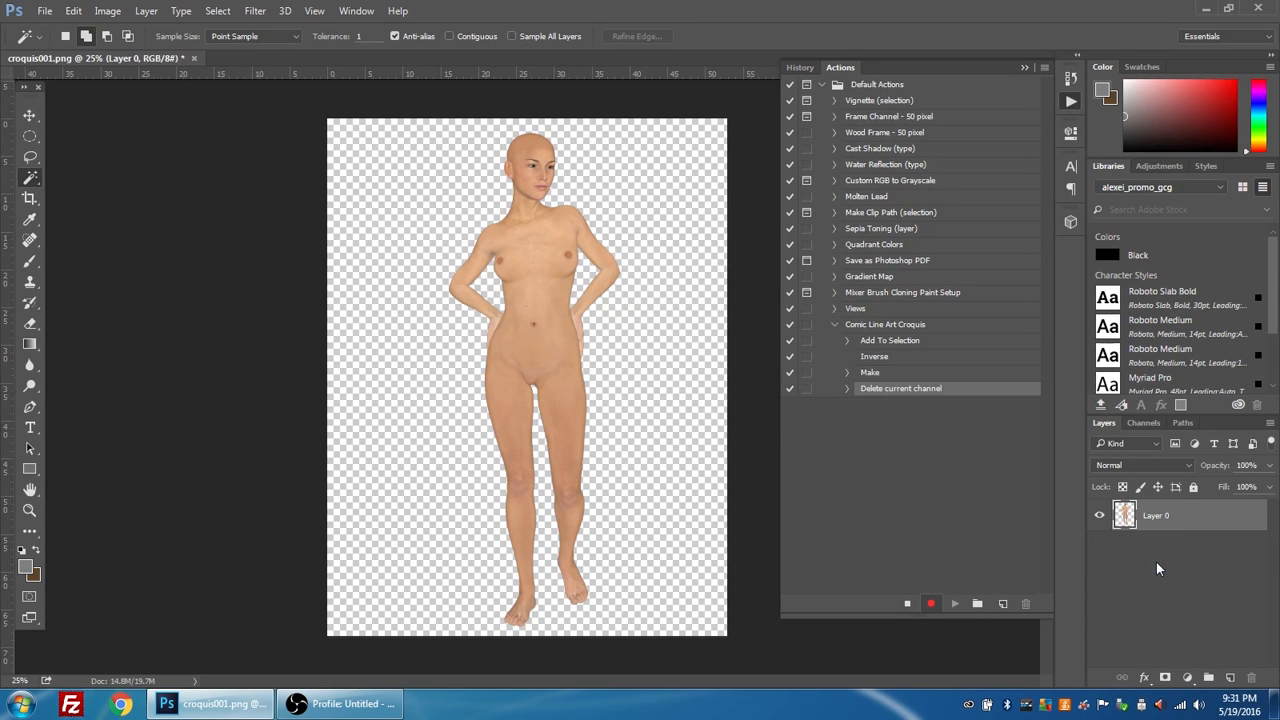
pyautogui.moveTo(504, 352)
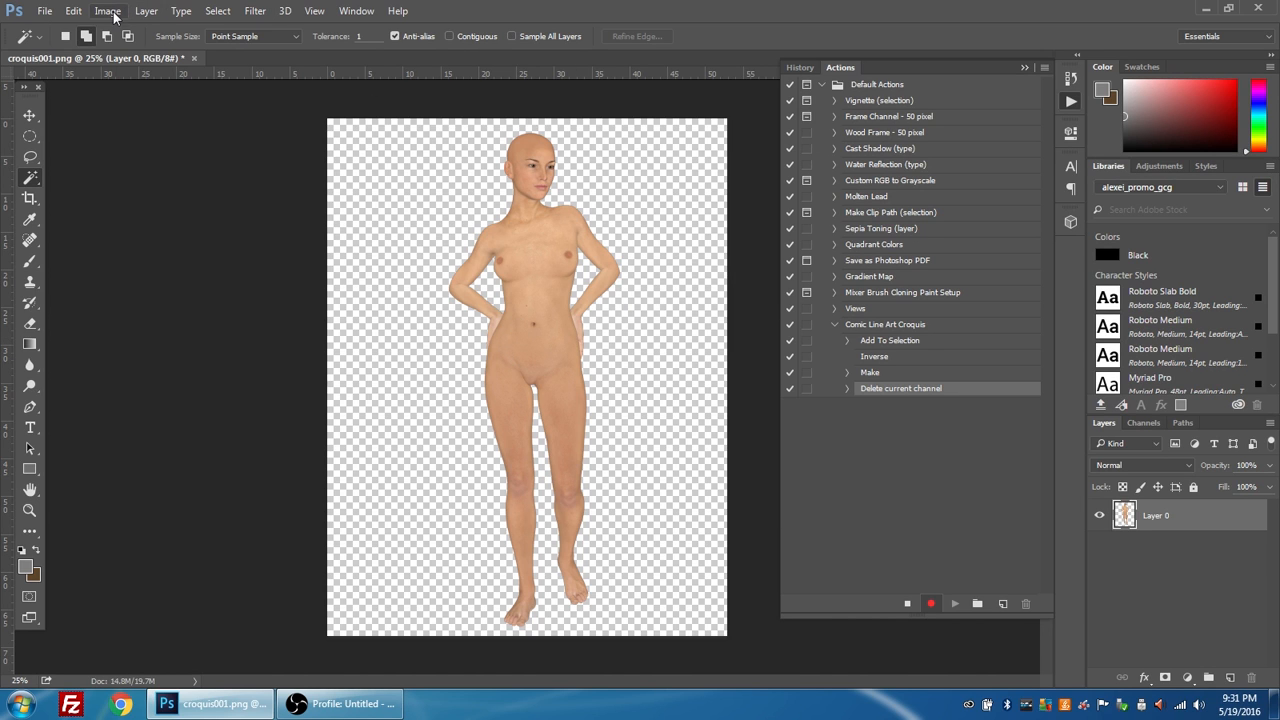
# - Apply a default Black & White adjustment to the figure
pyautogui.click(108, 12)
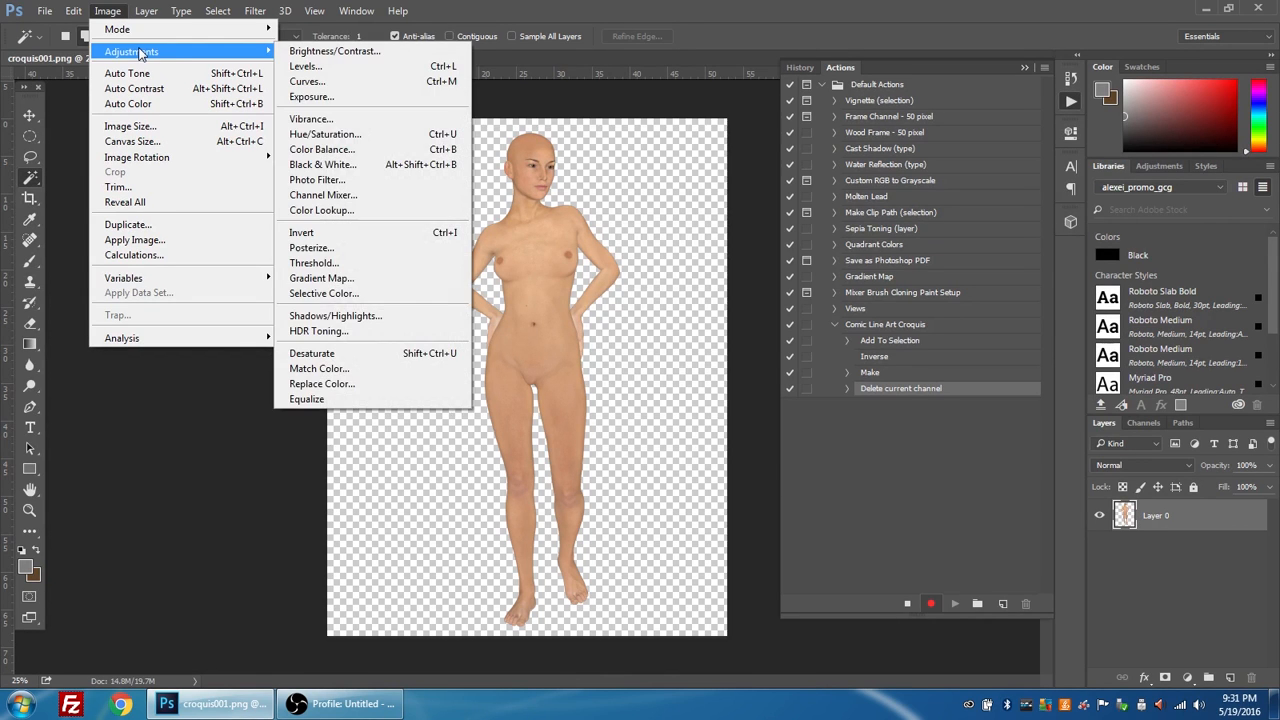
pyautogui.moveTo(320, 164)
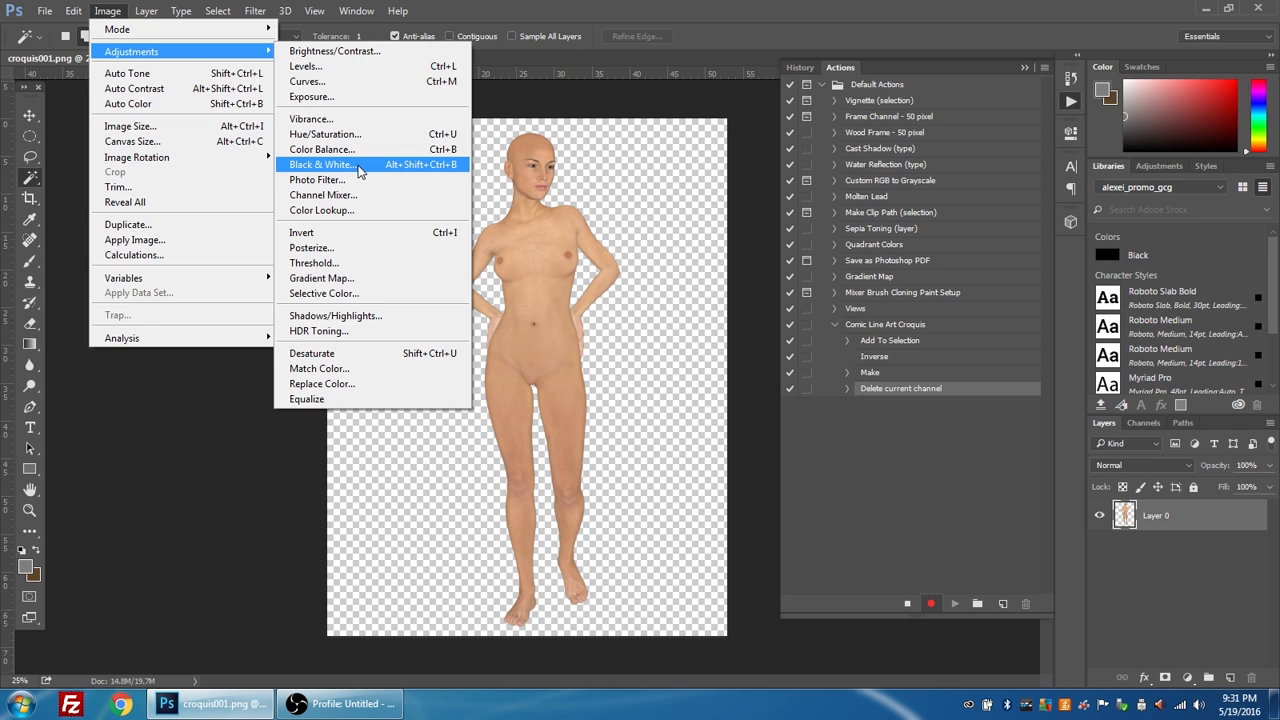
pyautogui.click(320, 164)
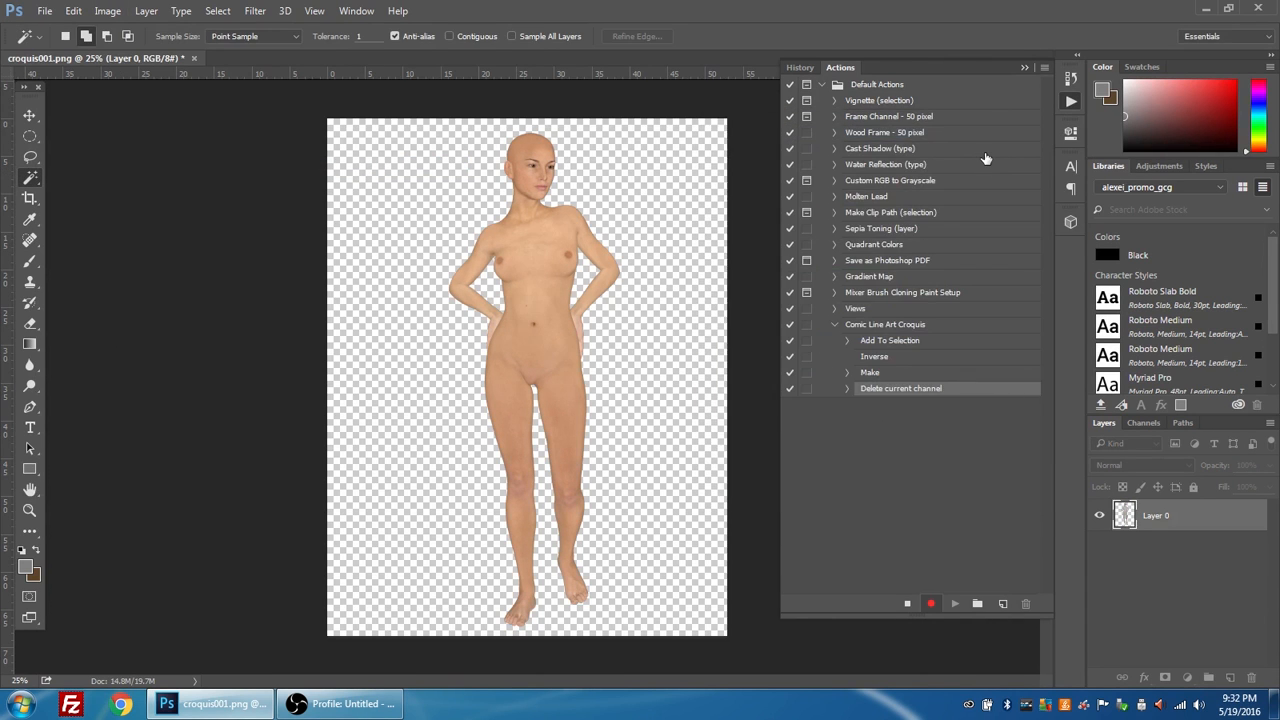
pyautogui.click(952, 604)
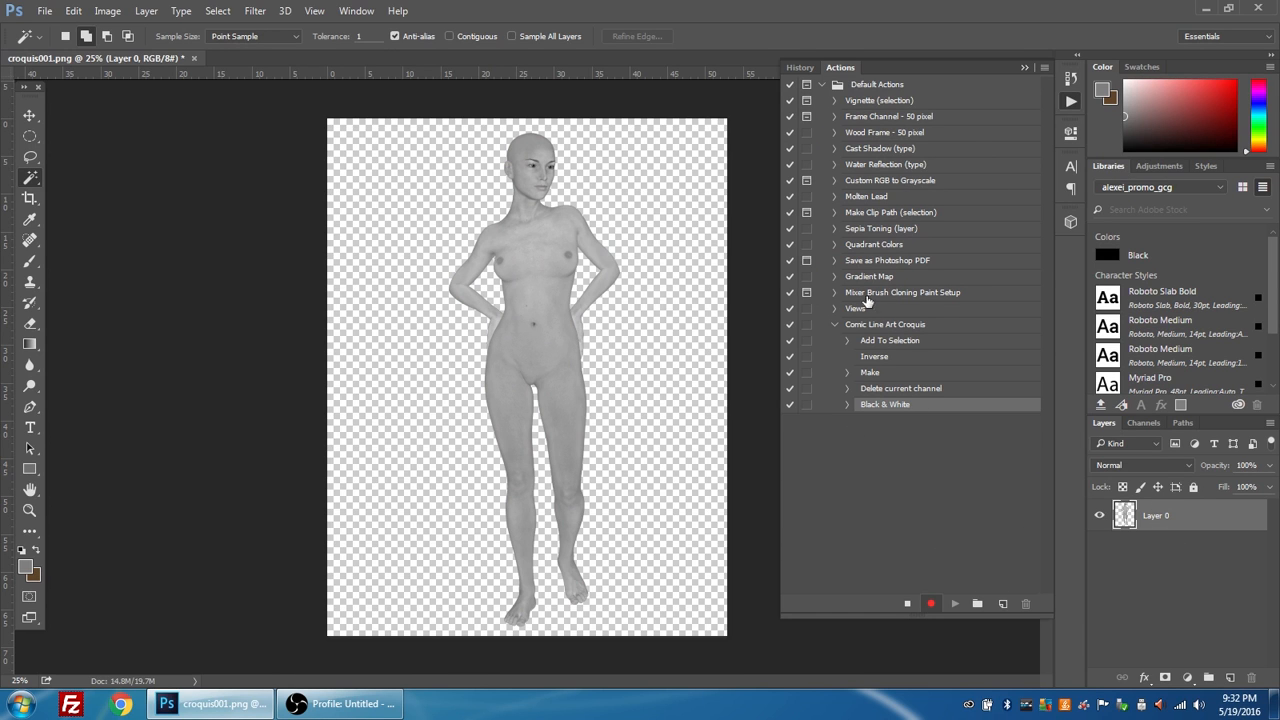
pyautogui.moveTo(912, 352)
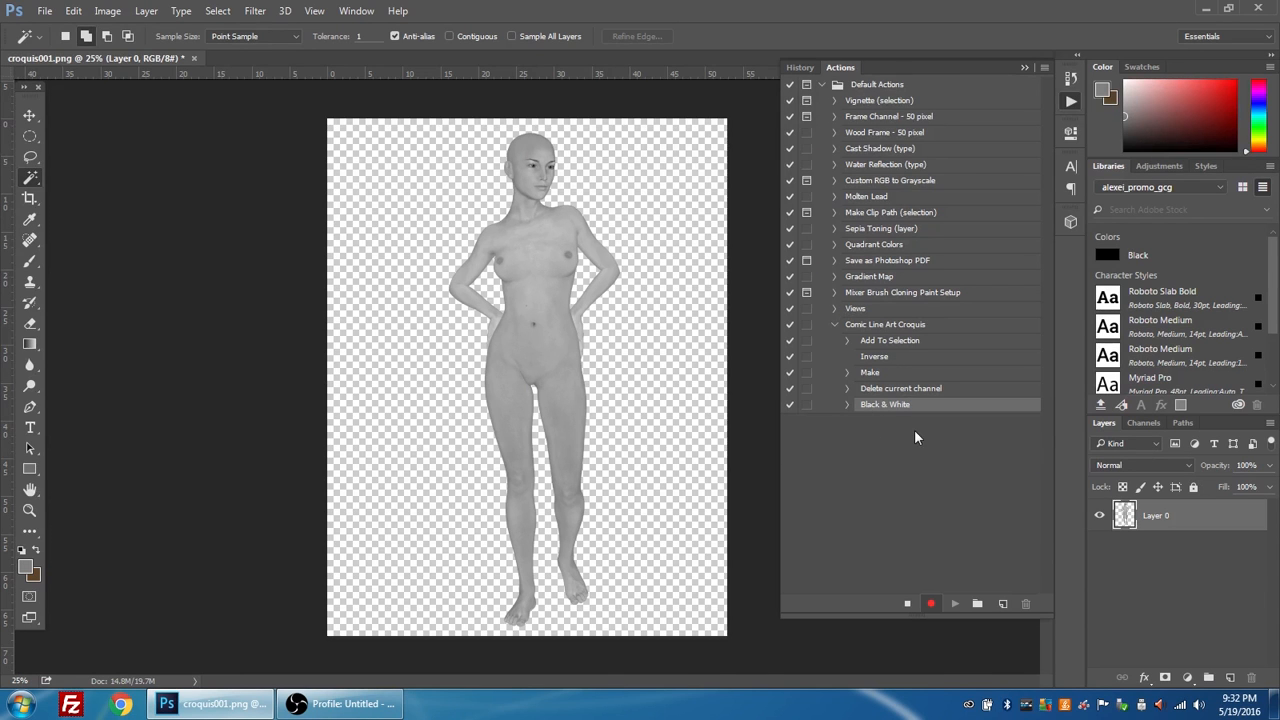
pyautogui.moveTo(848, 324)
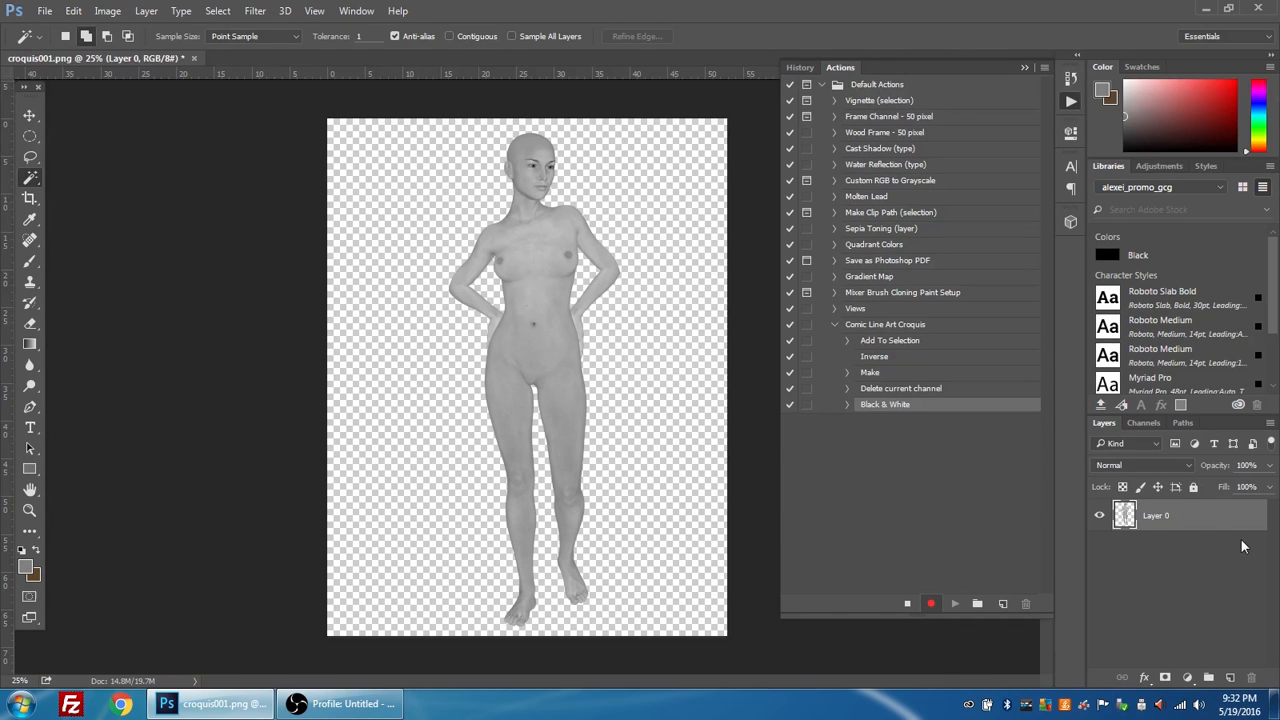
pyautogui.moveTo(280, 88)
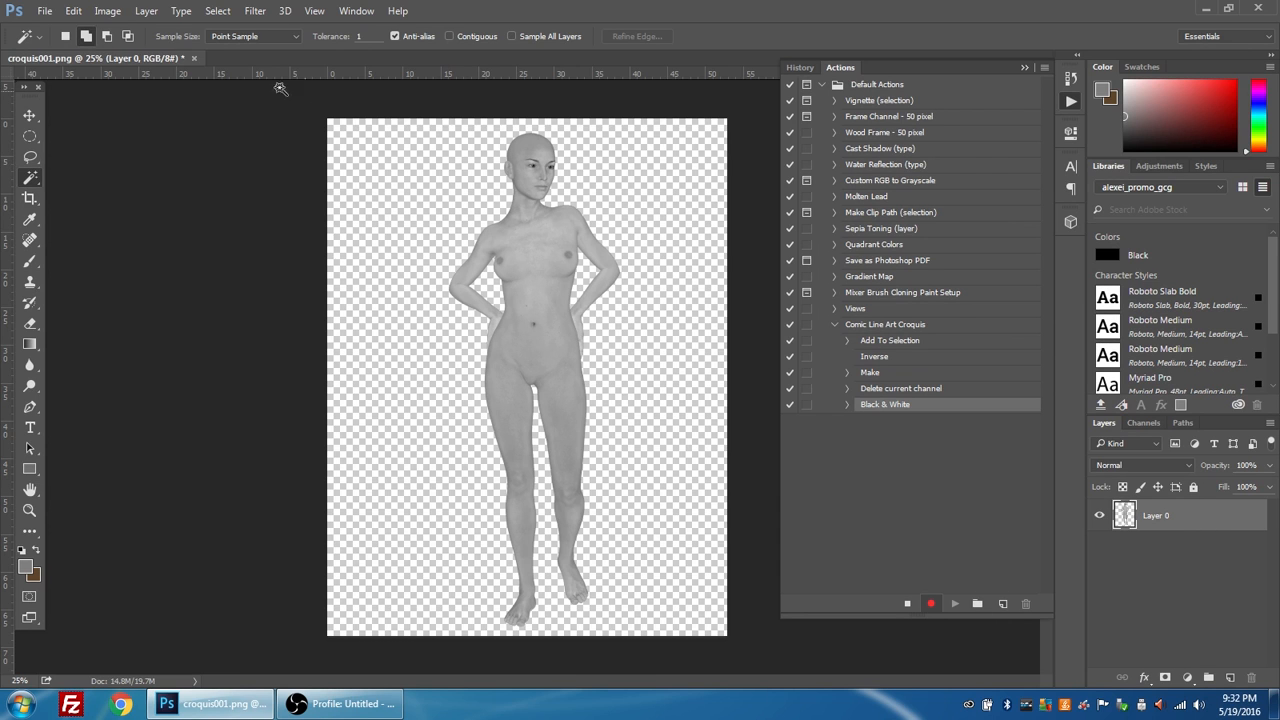
# - Apply Brightness/Contrast with Contrast pushed to 100
pyautogui.click(108, 12)
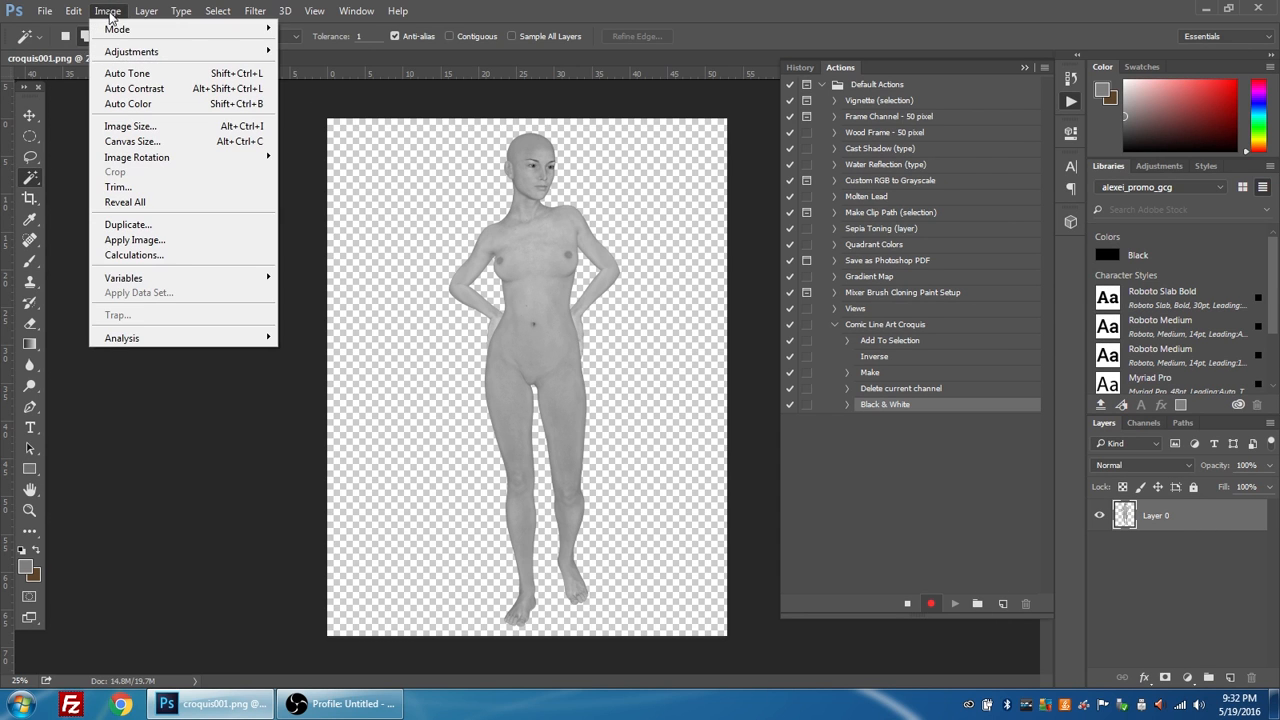
pyautogui.moveTo(132, 52)
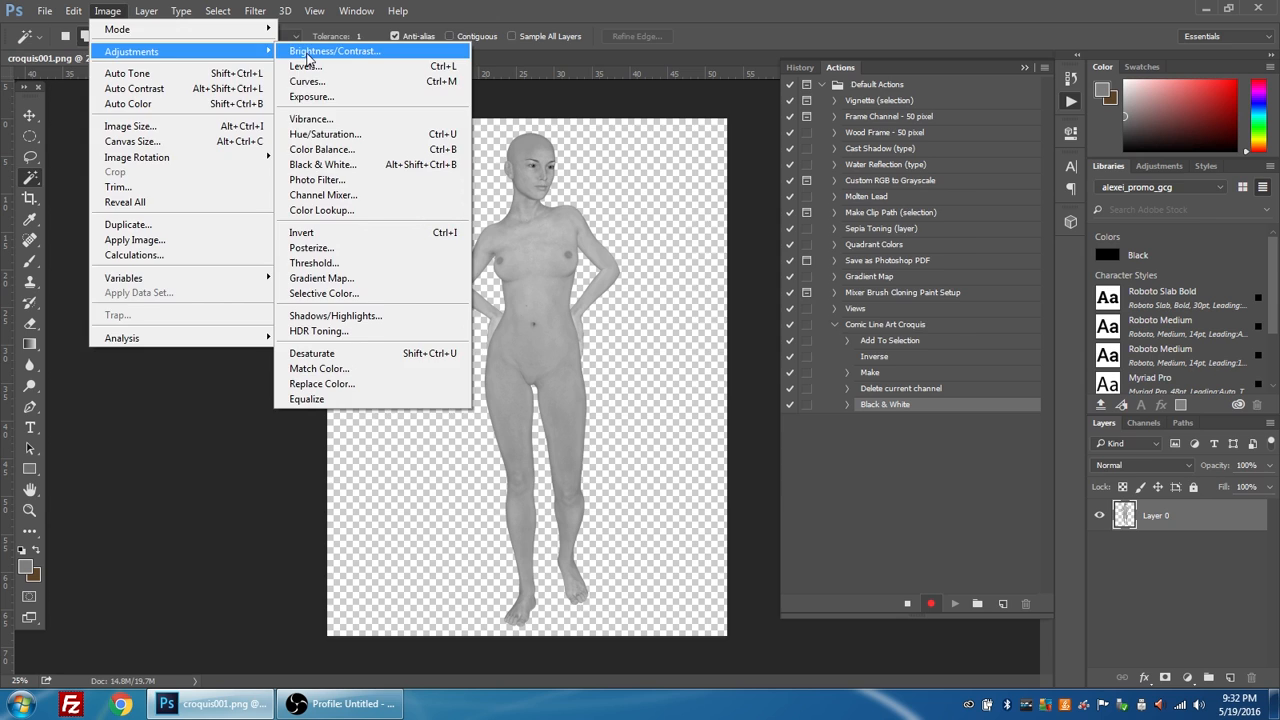
pyautogui.click(332, 52)
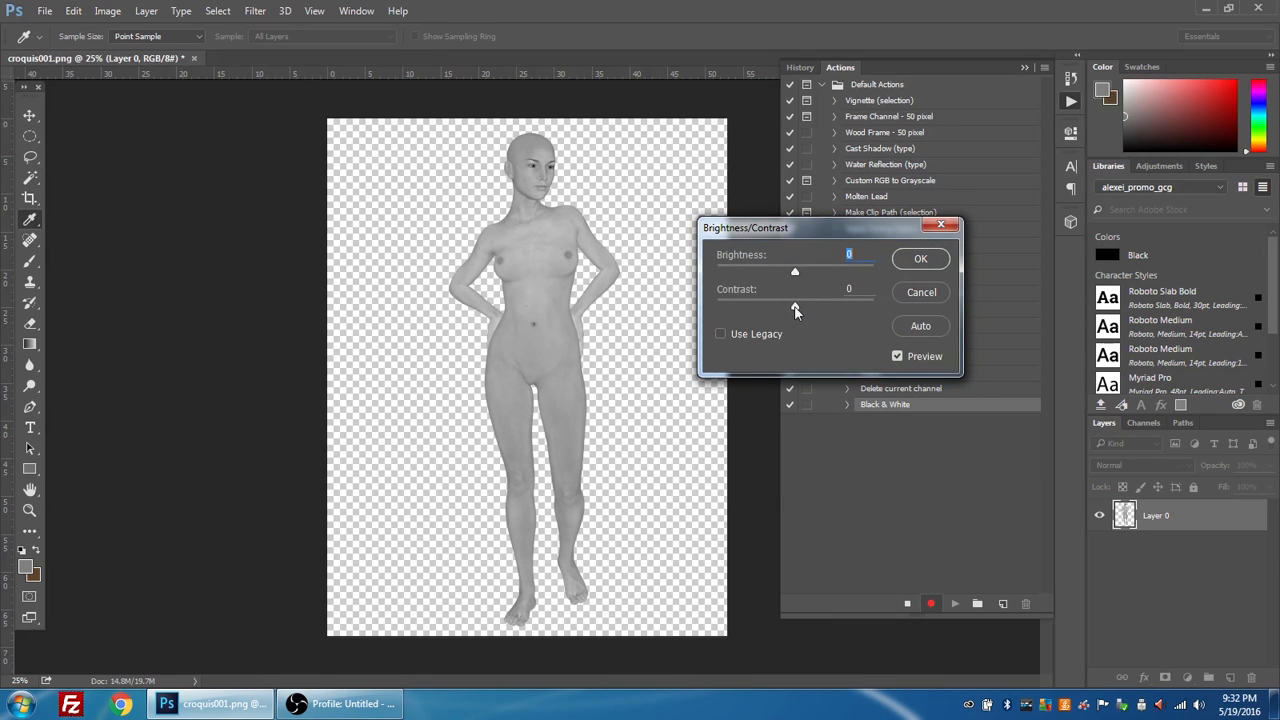
pyautogui.moveTo(796, 304); pyautogui.dragTo(872, 304)
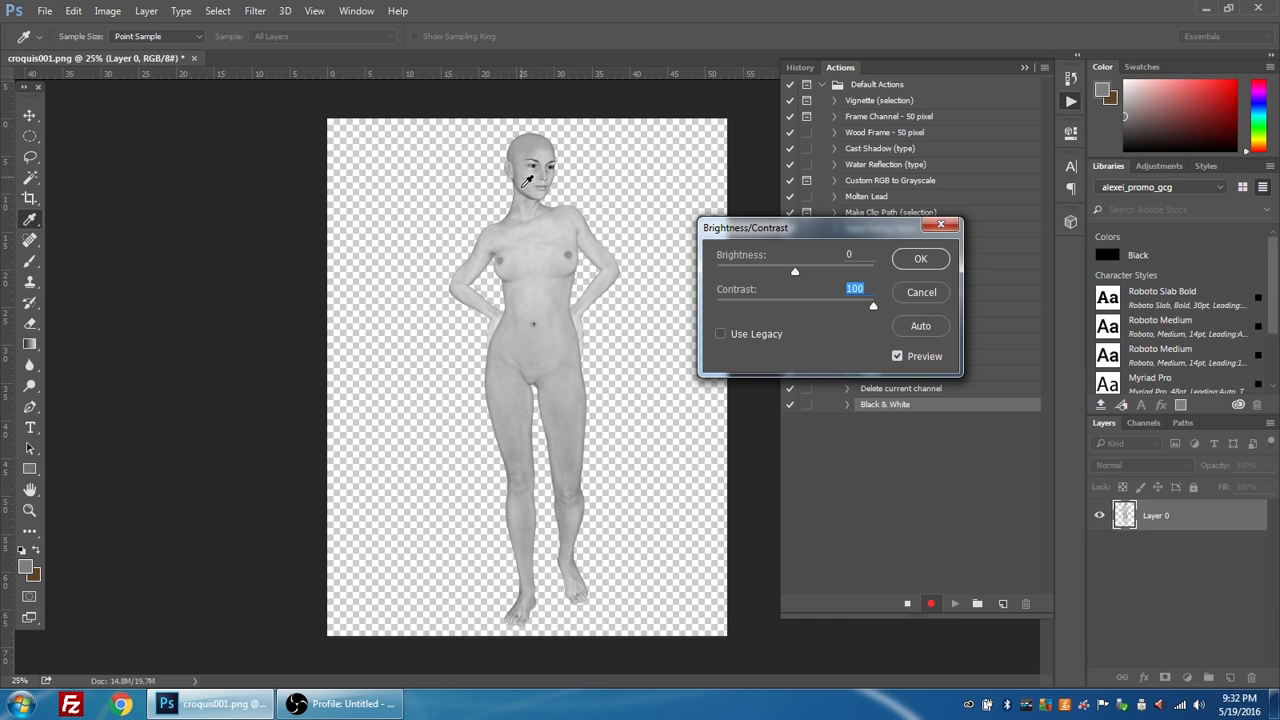
pyautogui.moveTo(510, 248)
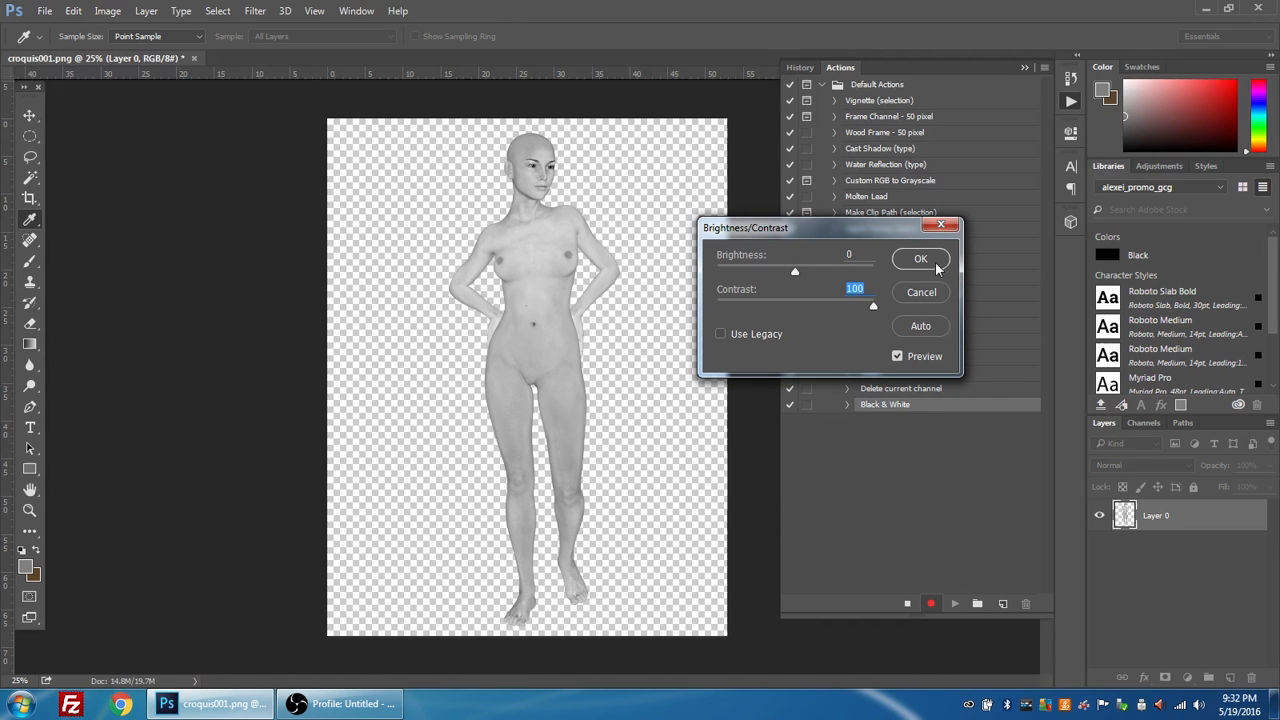
pyautogui.click(920, 258)
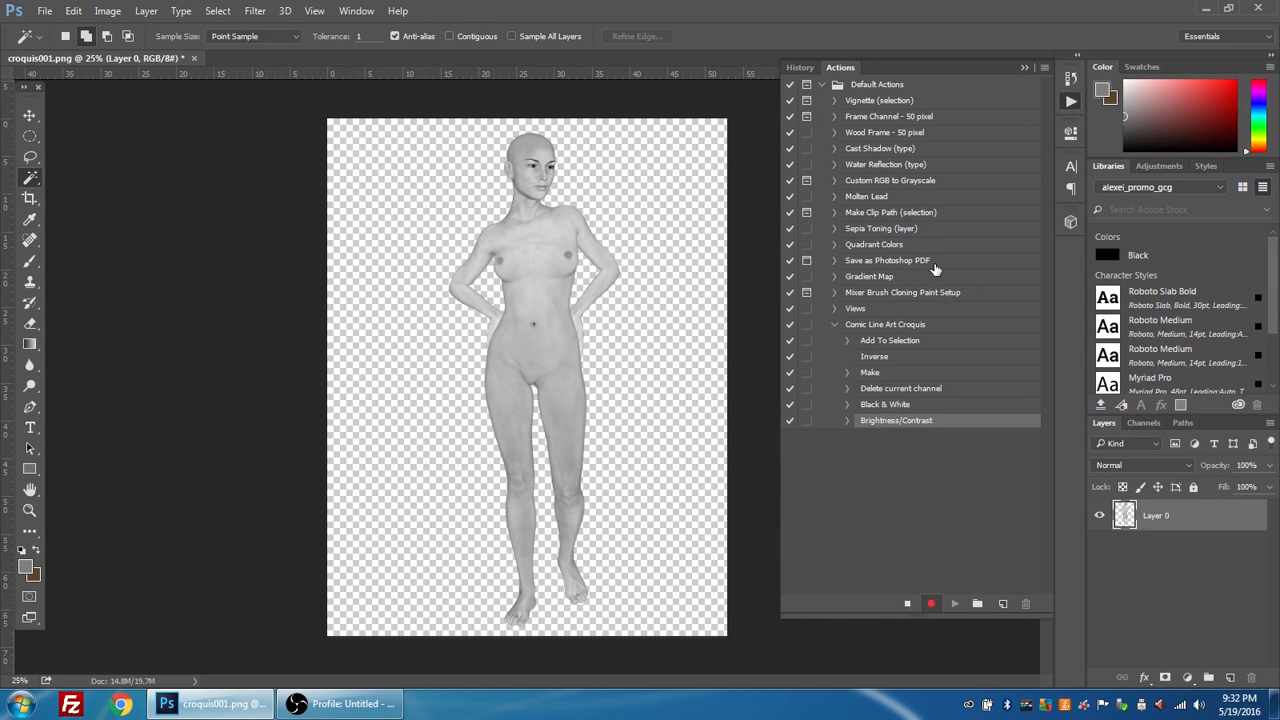
pyautogui.moveTo(884, 454)
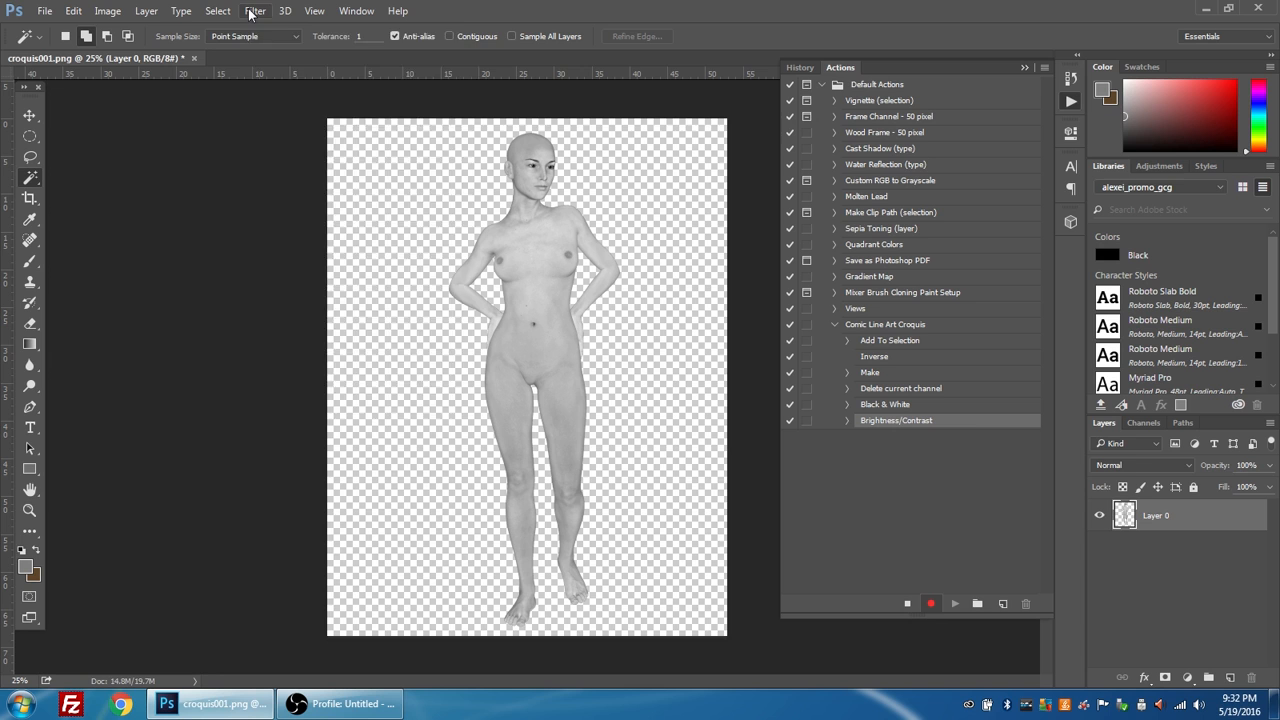
# - Posterize the figure to 15 tone levels
pyautogui.click(108, 12)
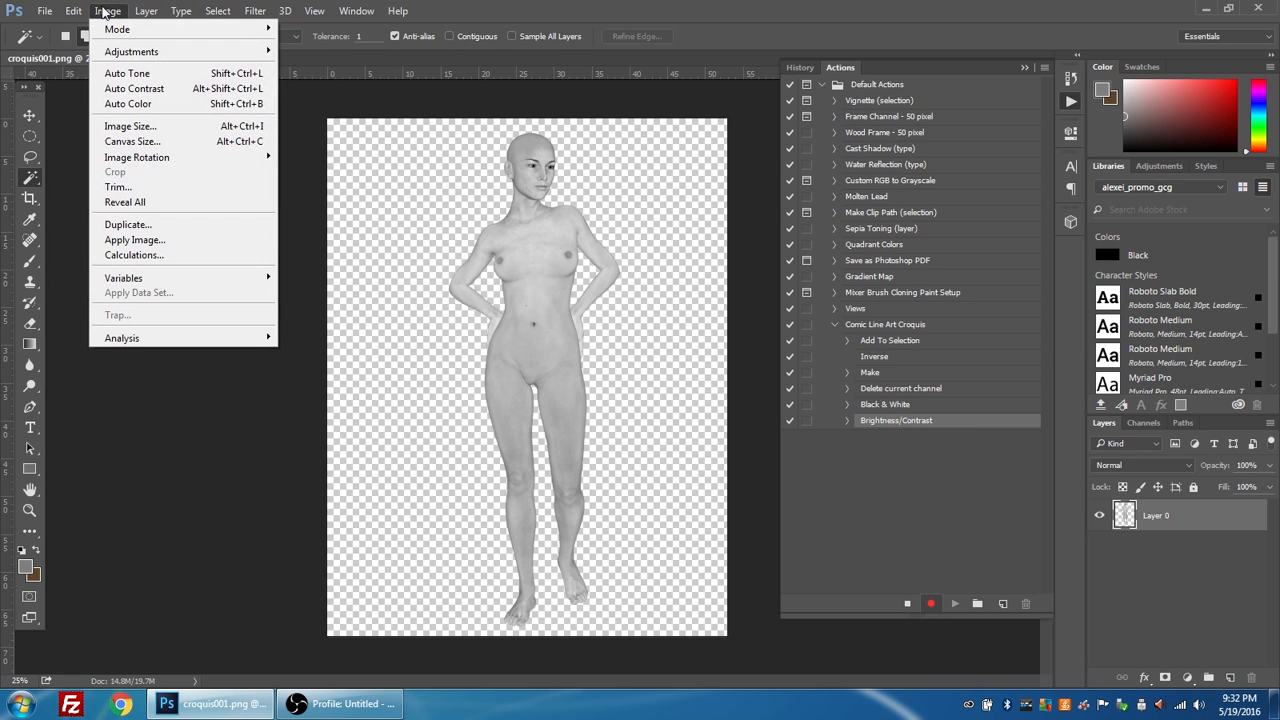
pyautogui.moveTo(132, 52)
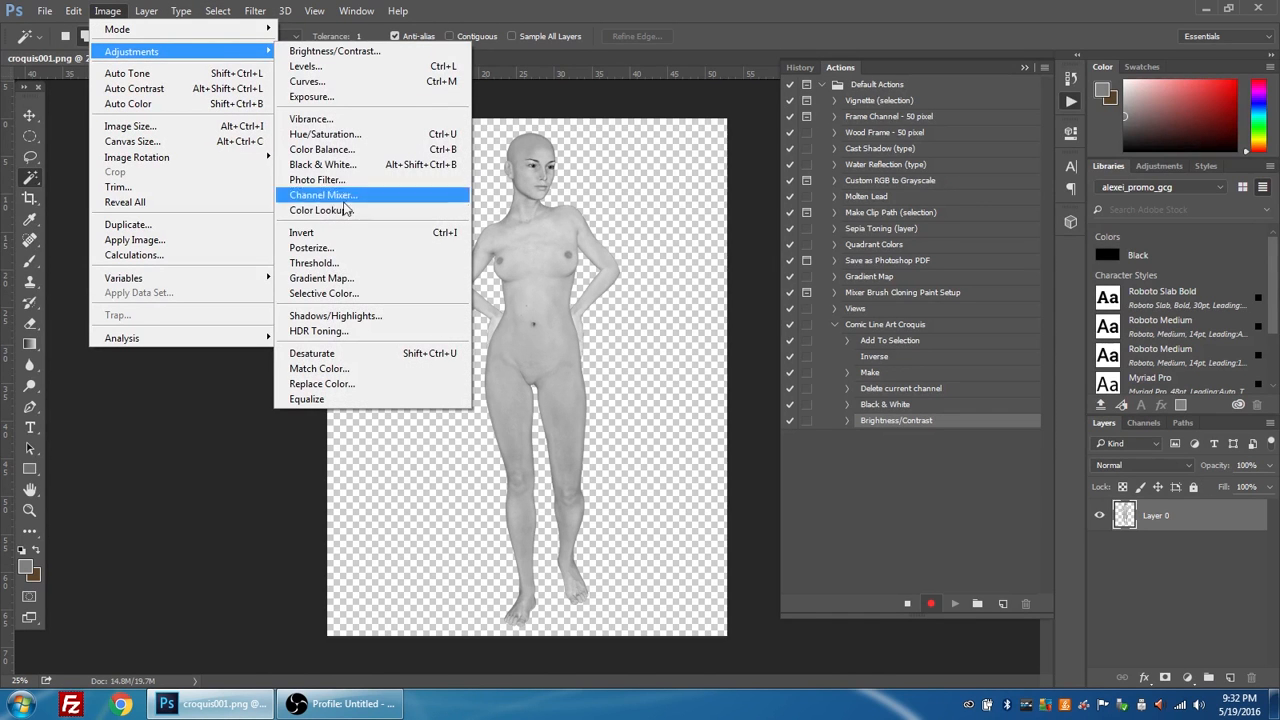
pyautogui.moveTo(340, 248)
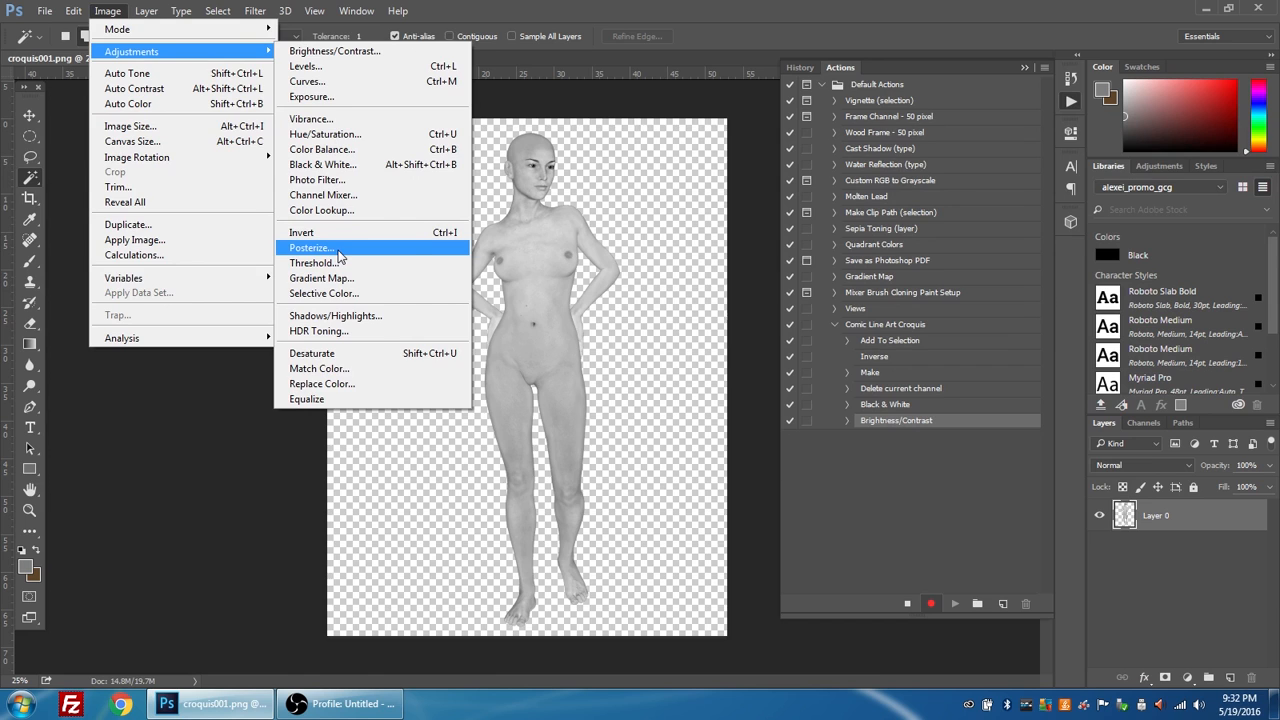
pyautogui.click(312, 248)
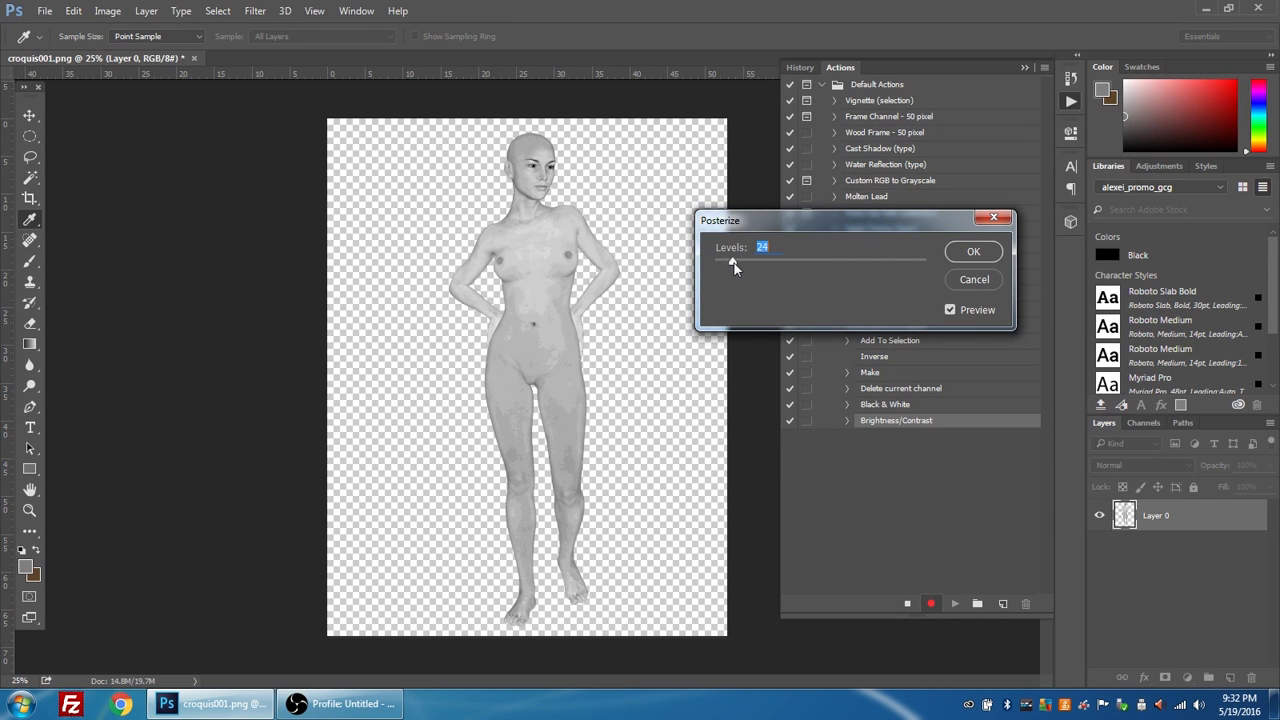
pyautogui.moveTo(740, 264); pyautogui.dragTo(728, 264)
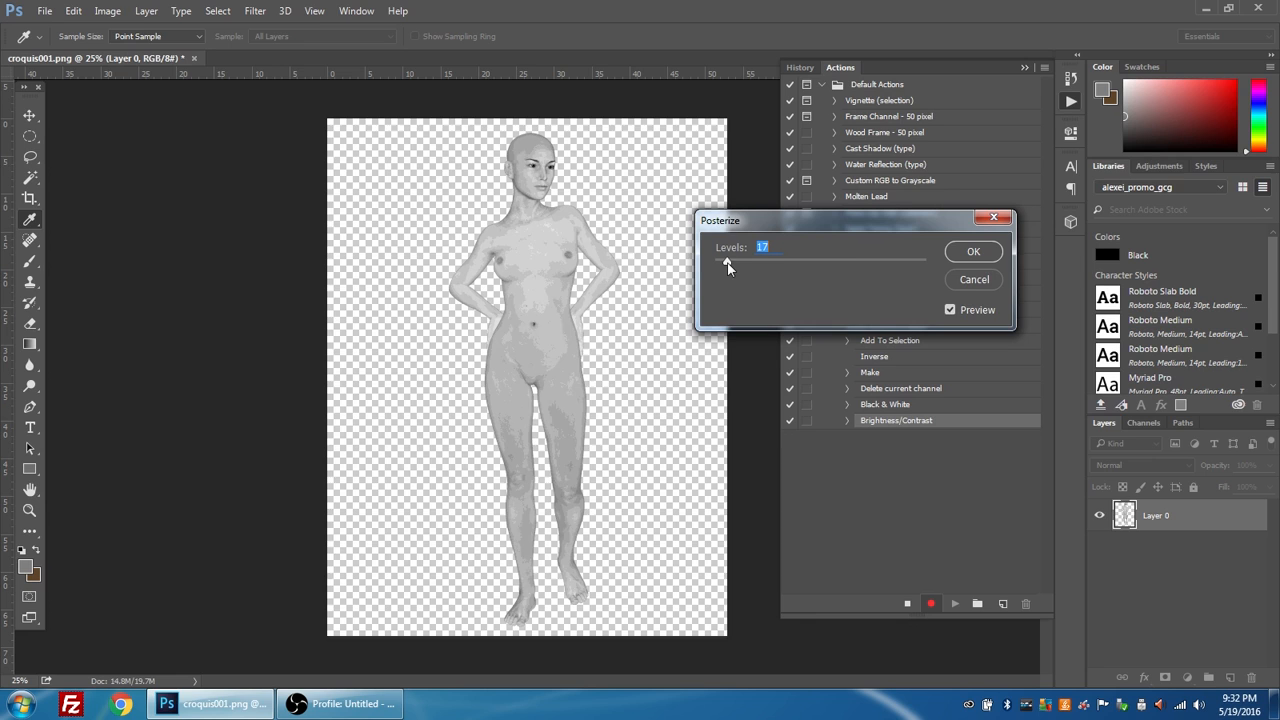
pyautogui.moveTo(730, 268); pyautogui.dragTo(726, 268)
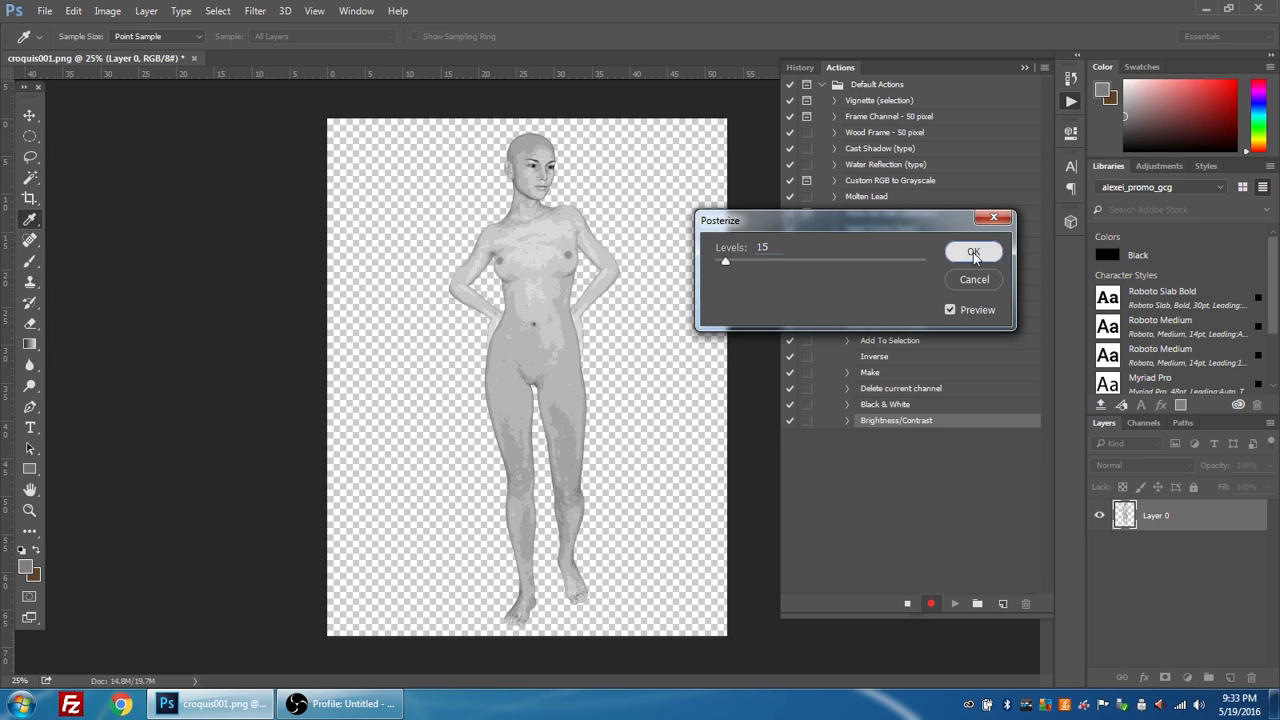
pyautogui.click(972, 252)
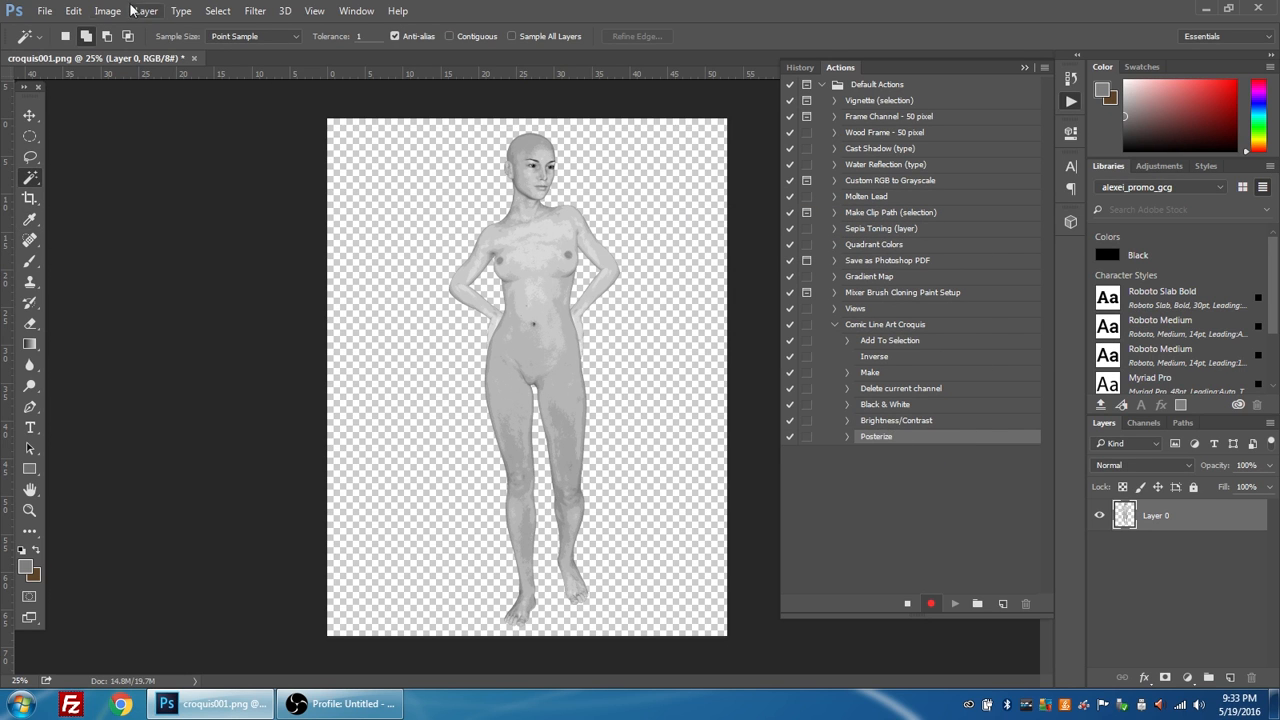
# - Apply a second Brightness/Contrast with Contrast at 100
pyautogui.click(108, 12)
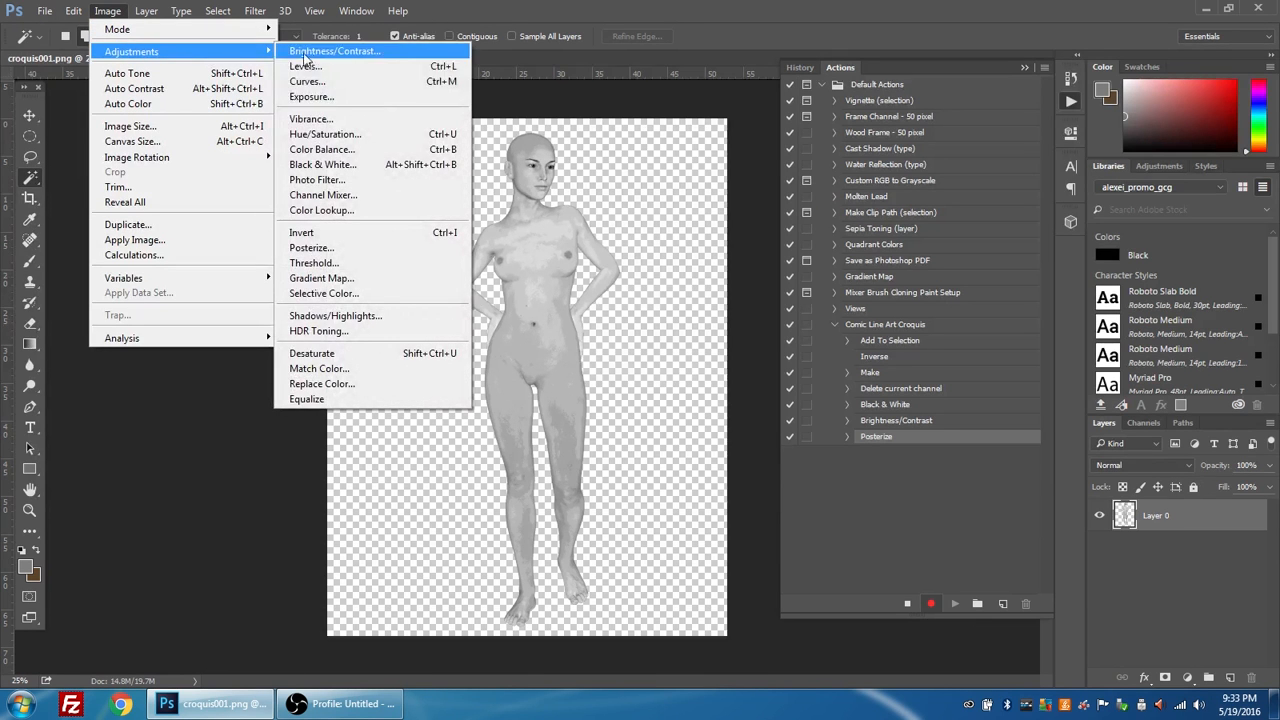
pyautogui.moveTo(344, 52)
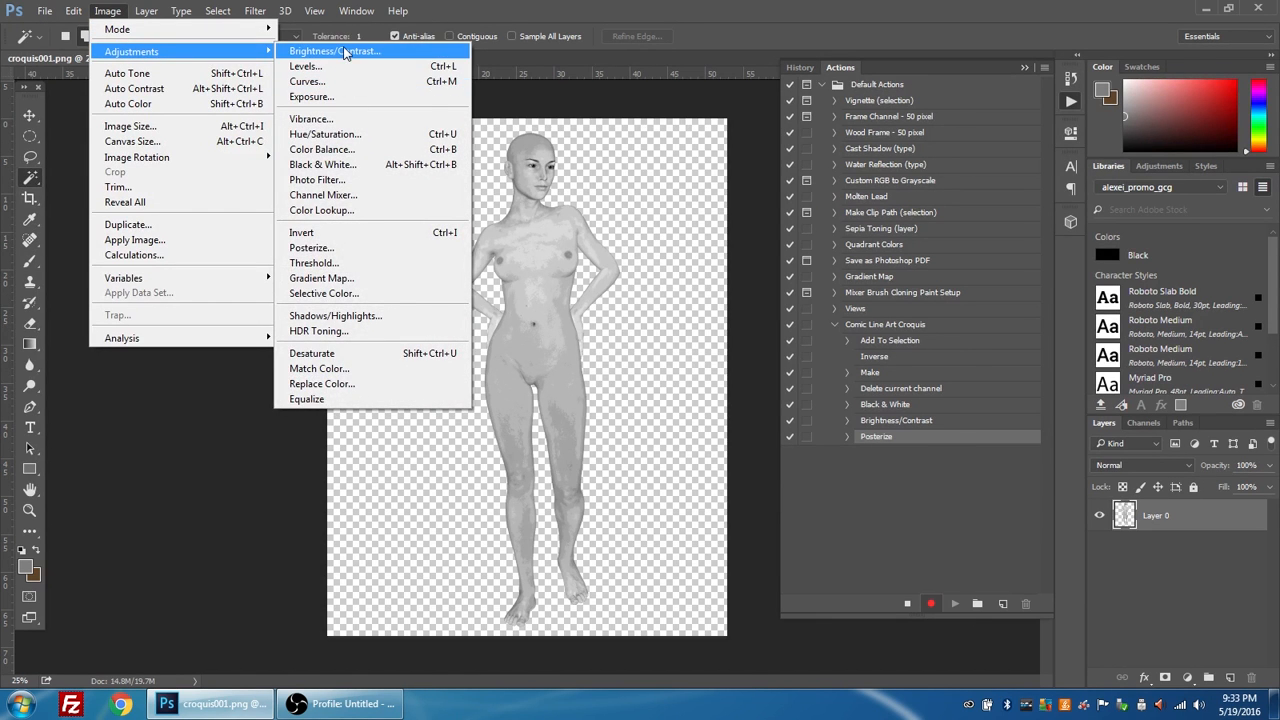
pyautogui.click(332, 52)
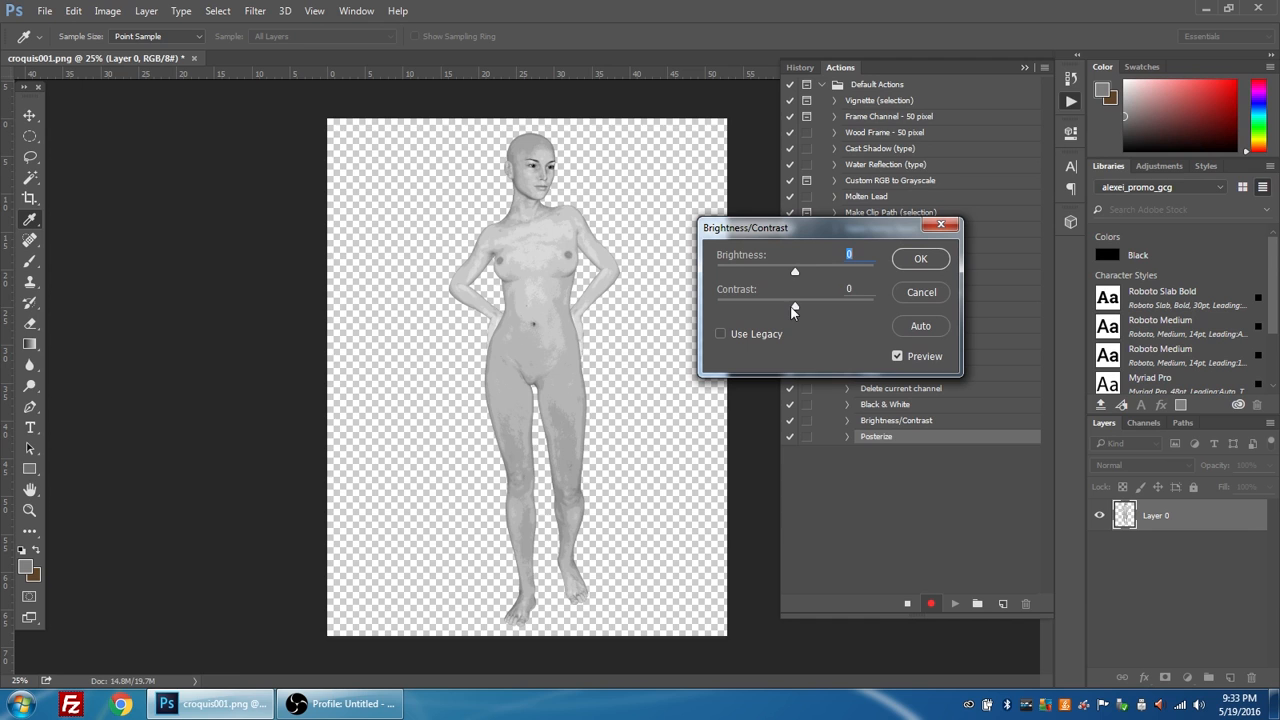
pyautogui.moveTo(796, 306); pyautogui.dragTo(872, 306)
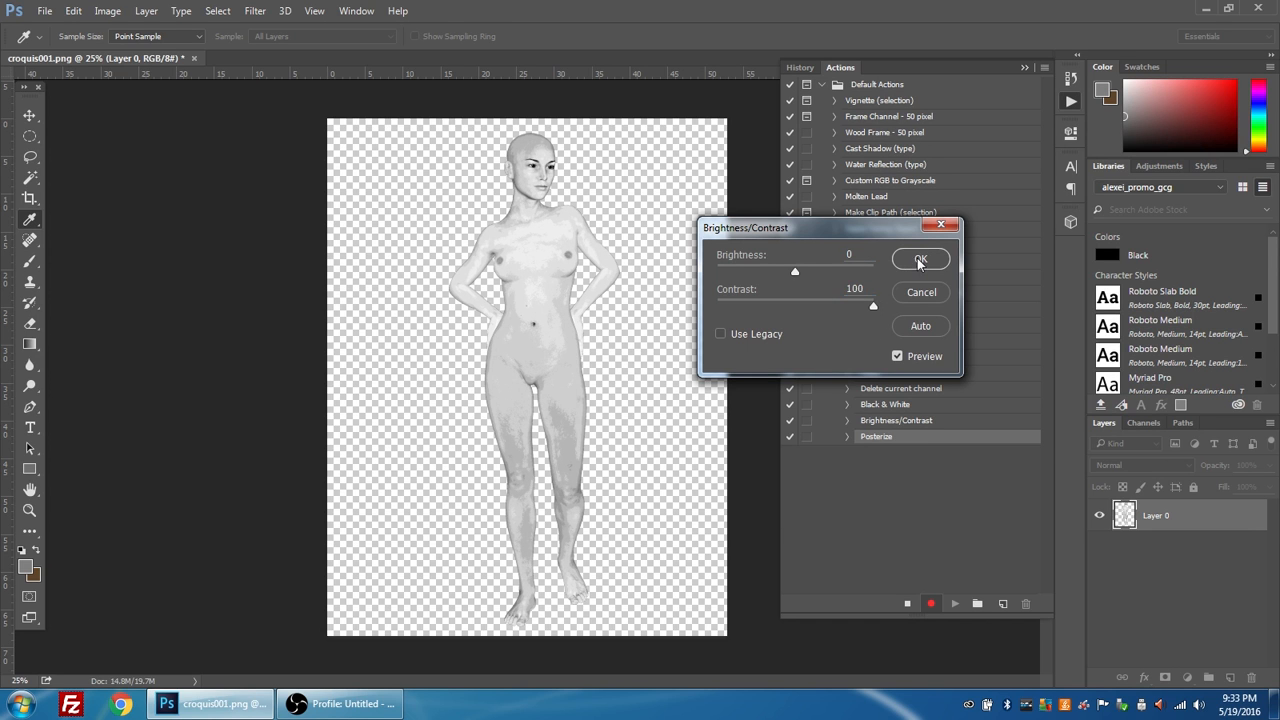
pyautogui.click(920, 258)
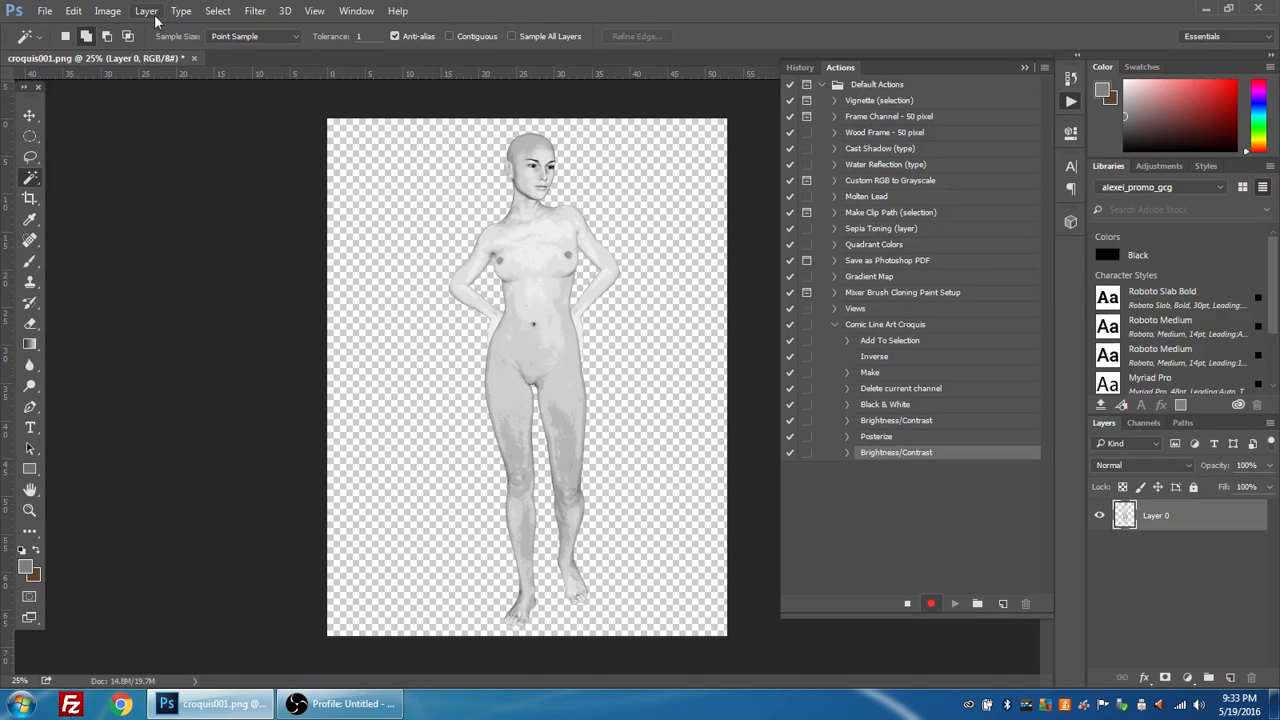
pyautogui.click(146, 12)
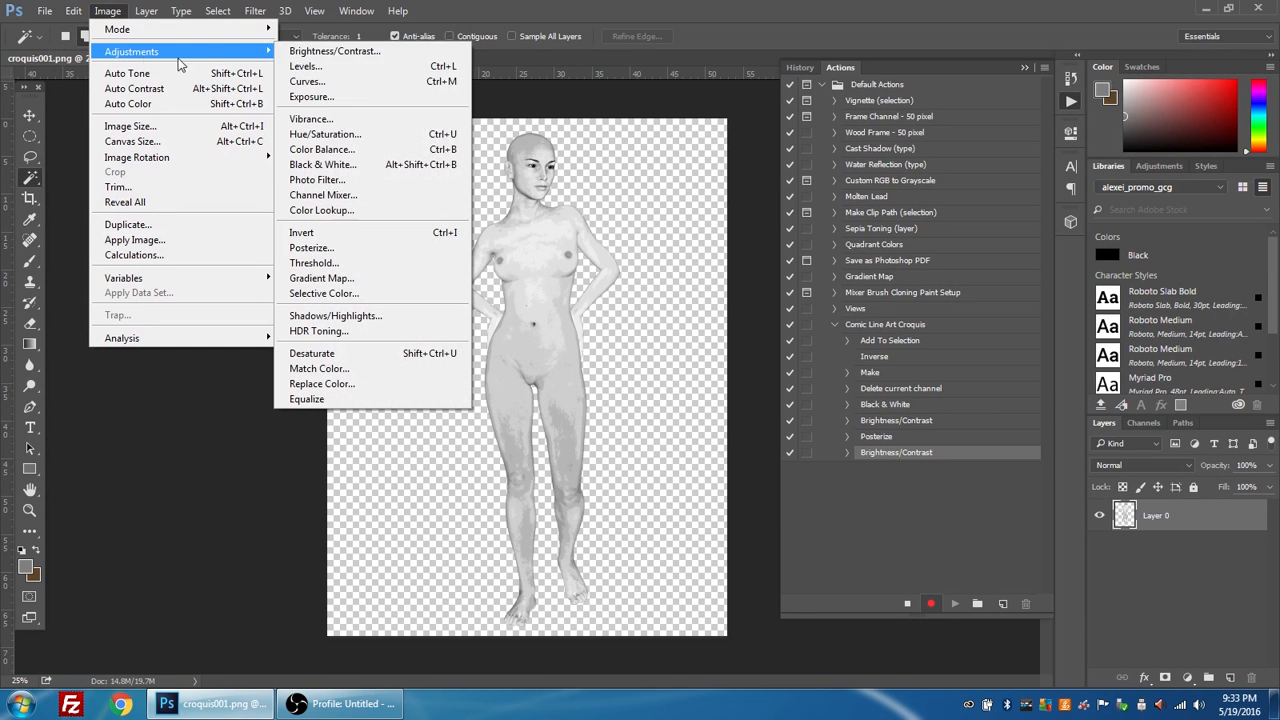
pyautogui.moveTo(340, 278)
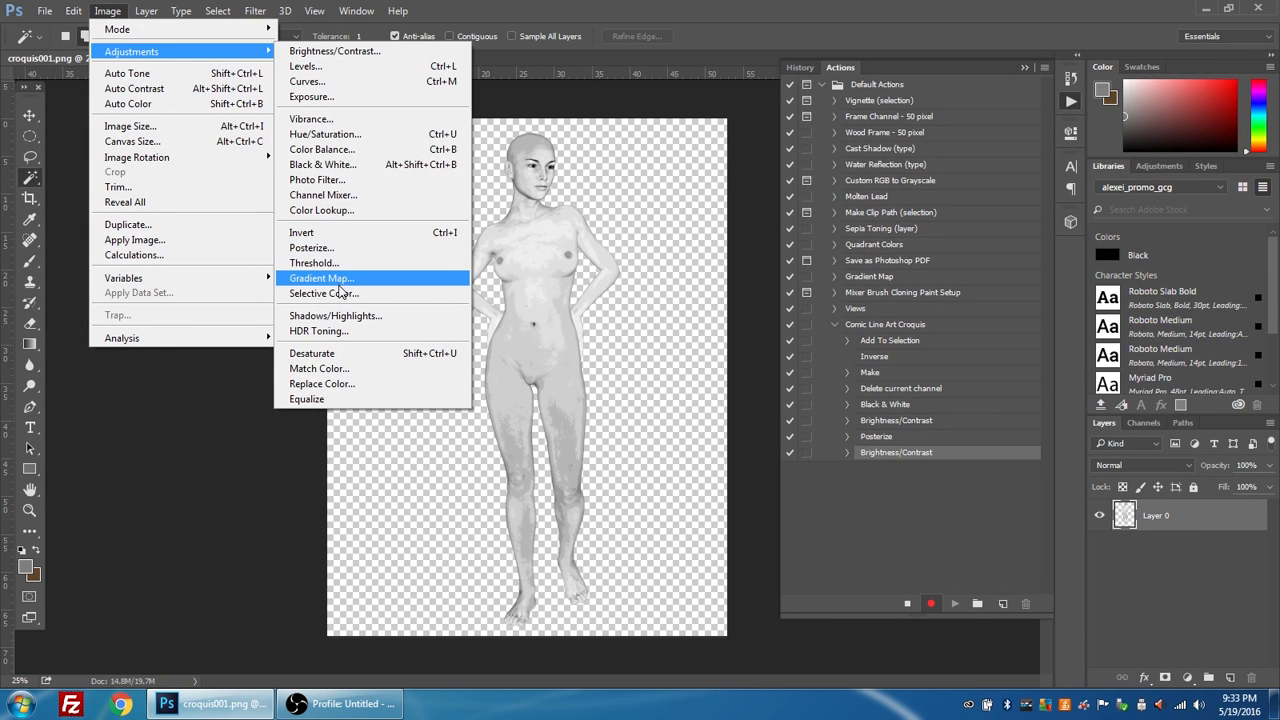
# - Posterize the figure again, this time to 10 levels
pyautogui.click(312, 248)
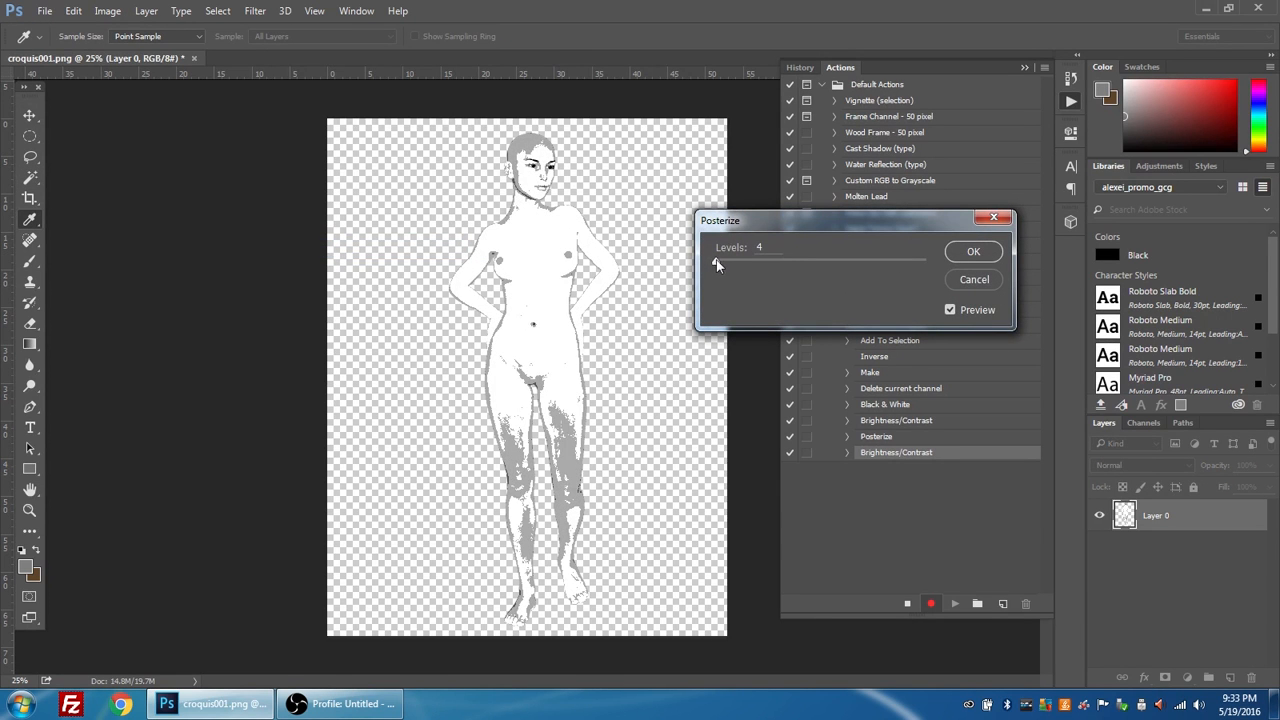
pyautogui.write('10')
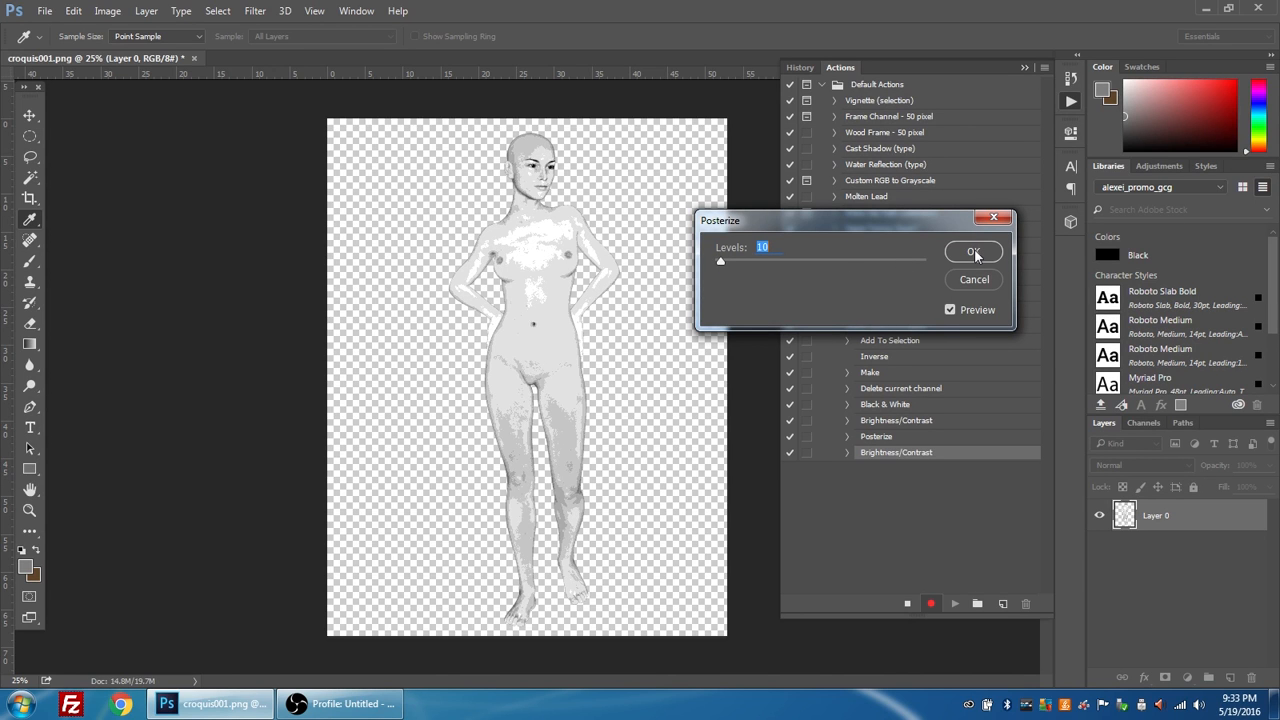
pyautogui.click(972, 252)
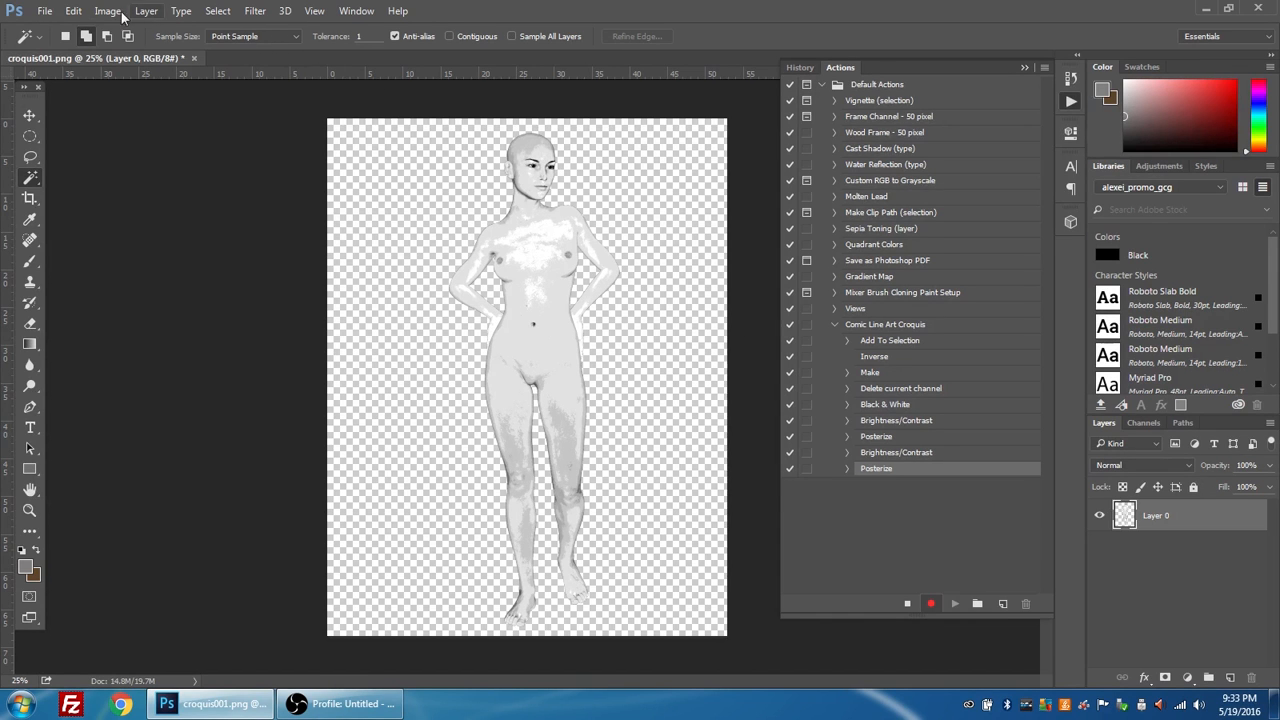
# - Preview a darkening Curves adjustment on the figure, then cancel it without applying
pyautogui.click(108, 12)
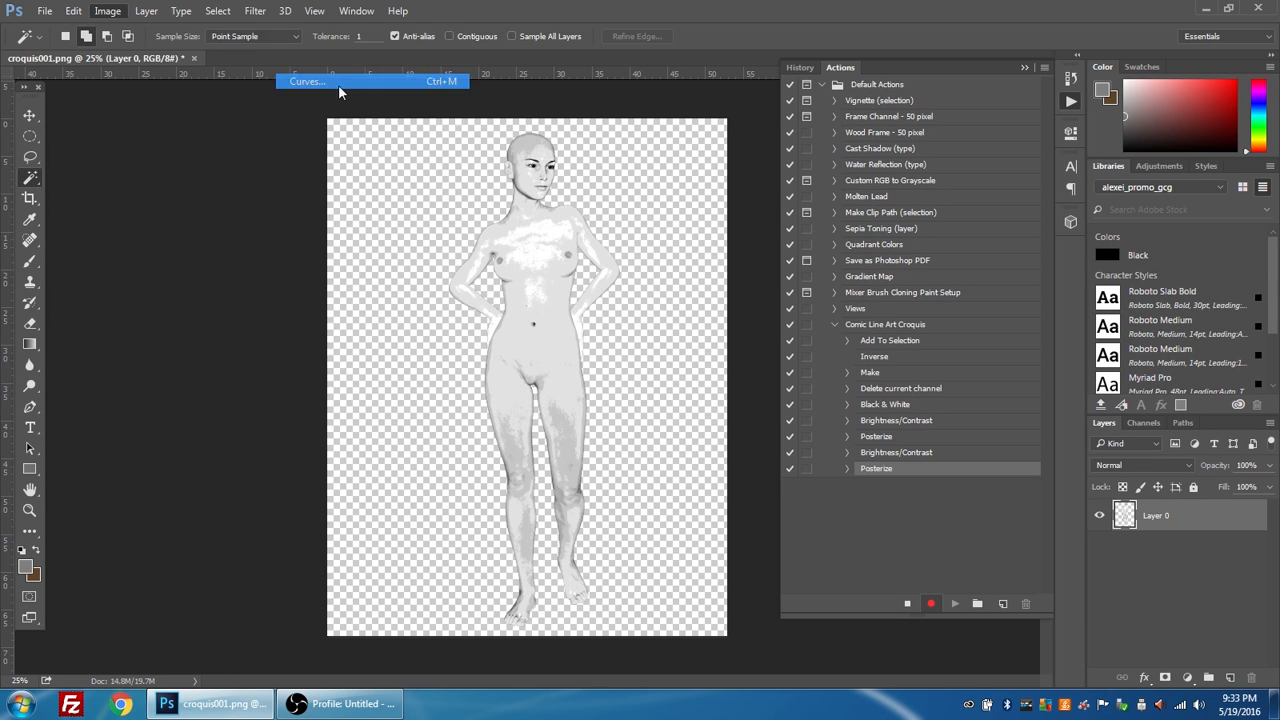
pyautogui.click(308, 80)
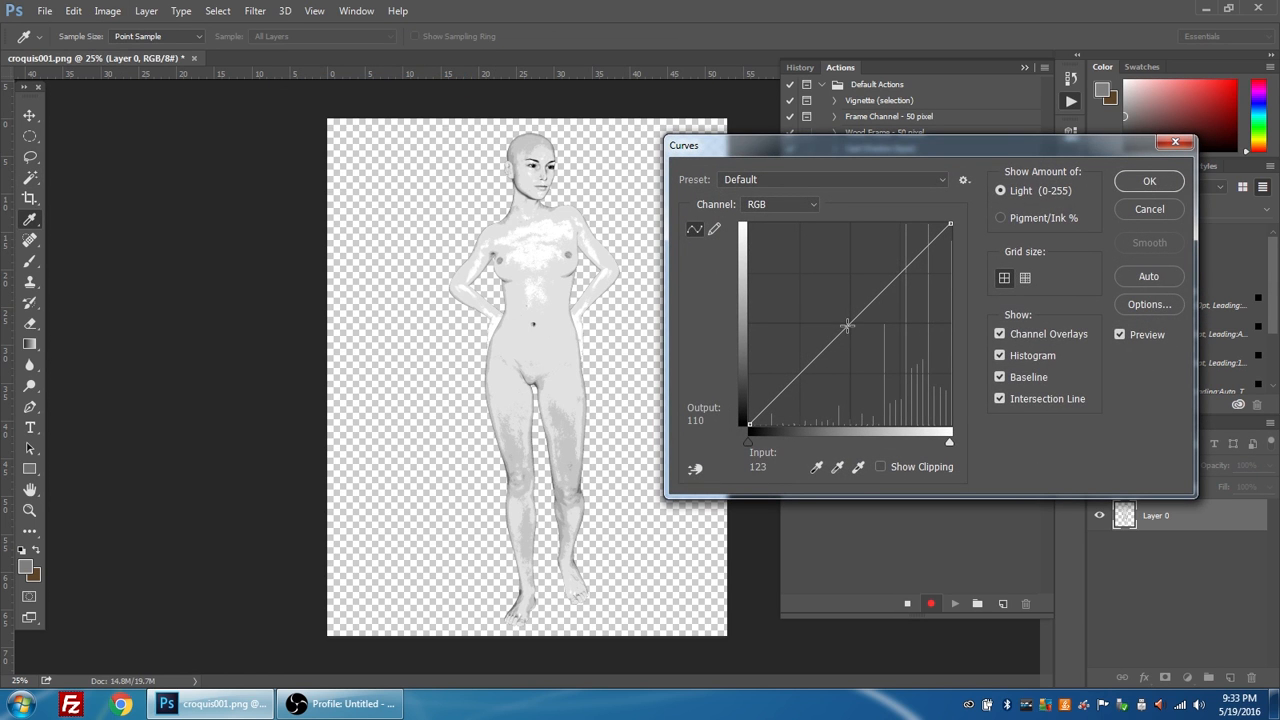
pyautogui.moveTo(846, 328); pyautogui.dragTo(850, 320)
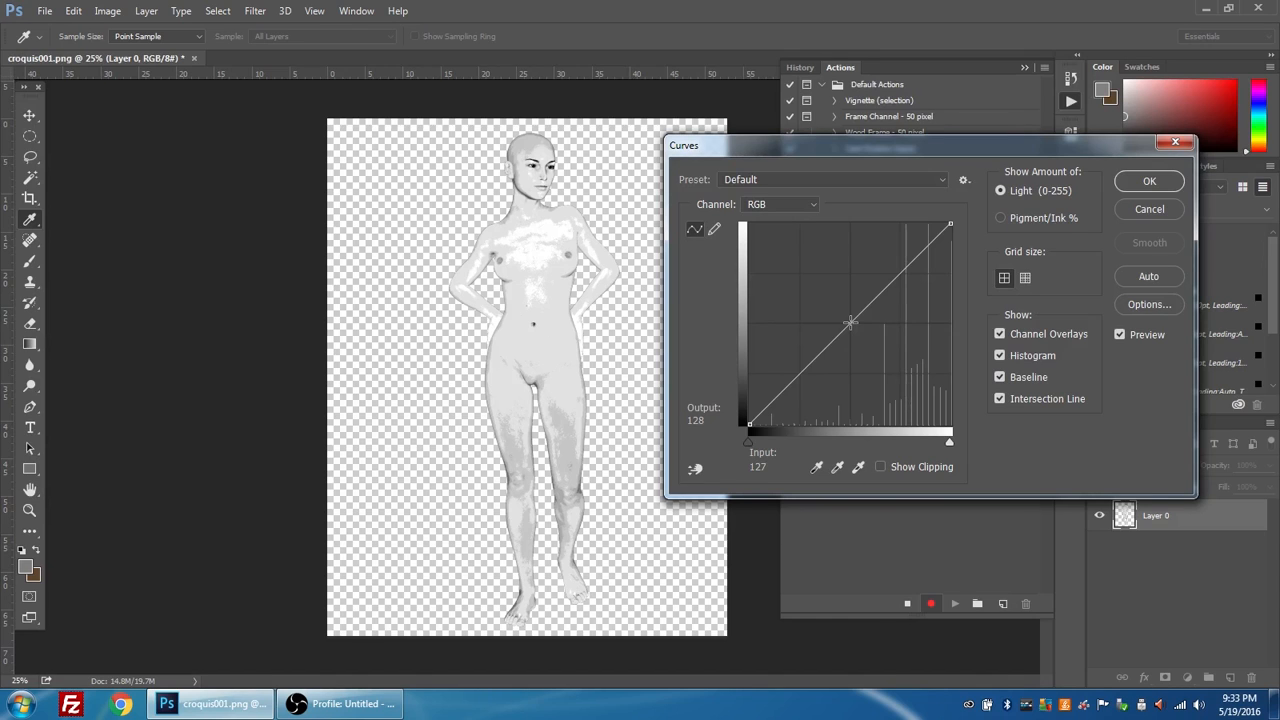
pyautogui.moveTo(850, 322); pyautogui.dragTo(900, 366)
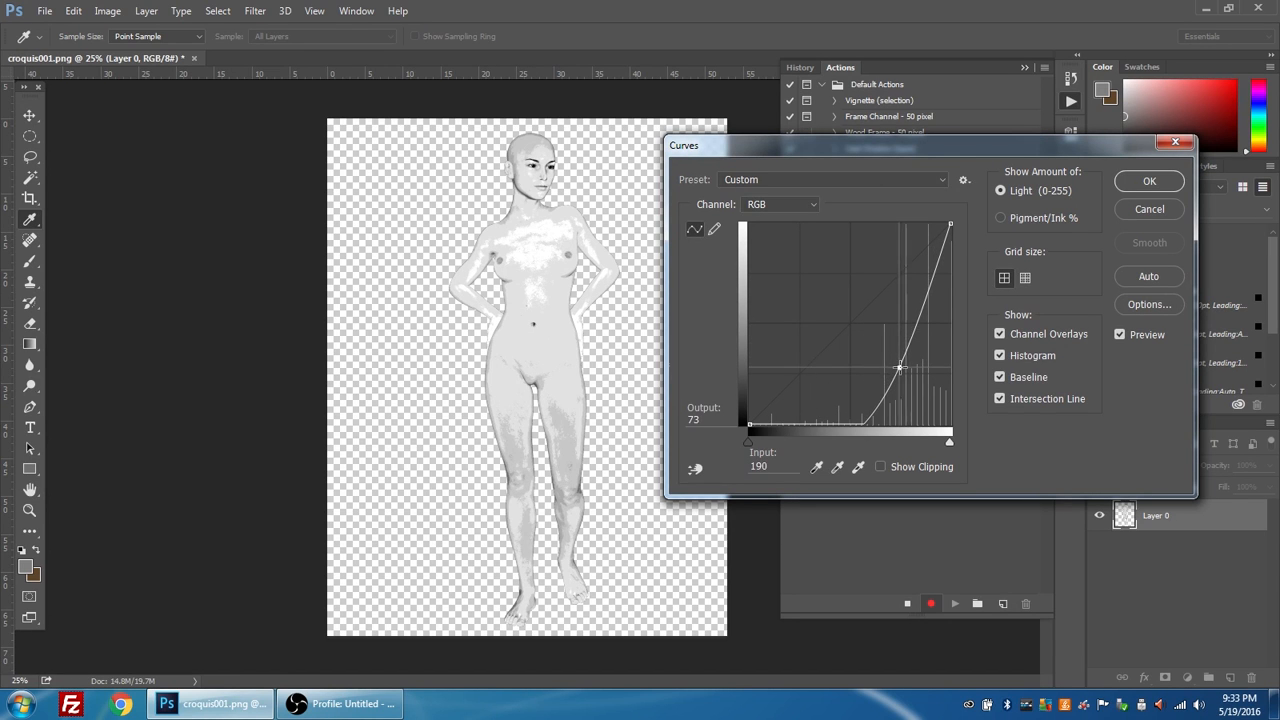
pyautogui.moveTo(898, 368); pyautogui.dragTo(902, 374)
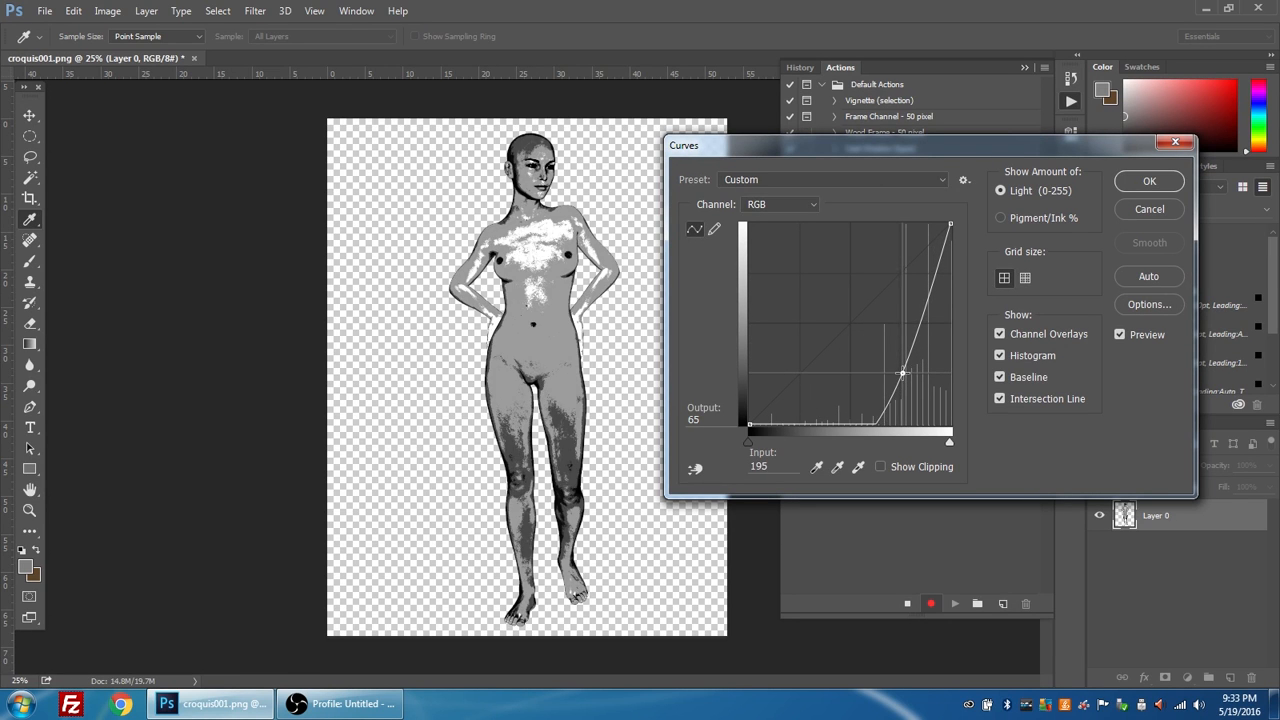
pyautogui.moveTo(900, 374); pyautogui.dragTo(900, 370)
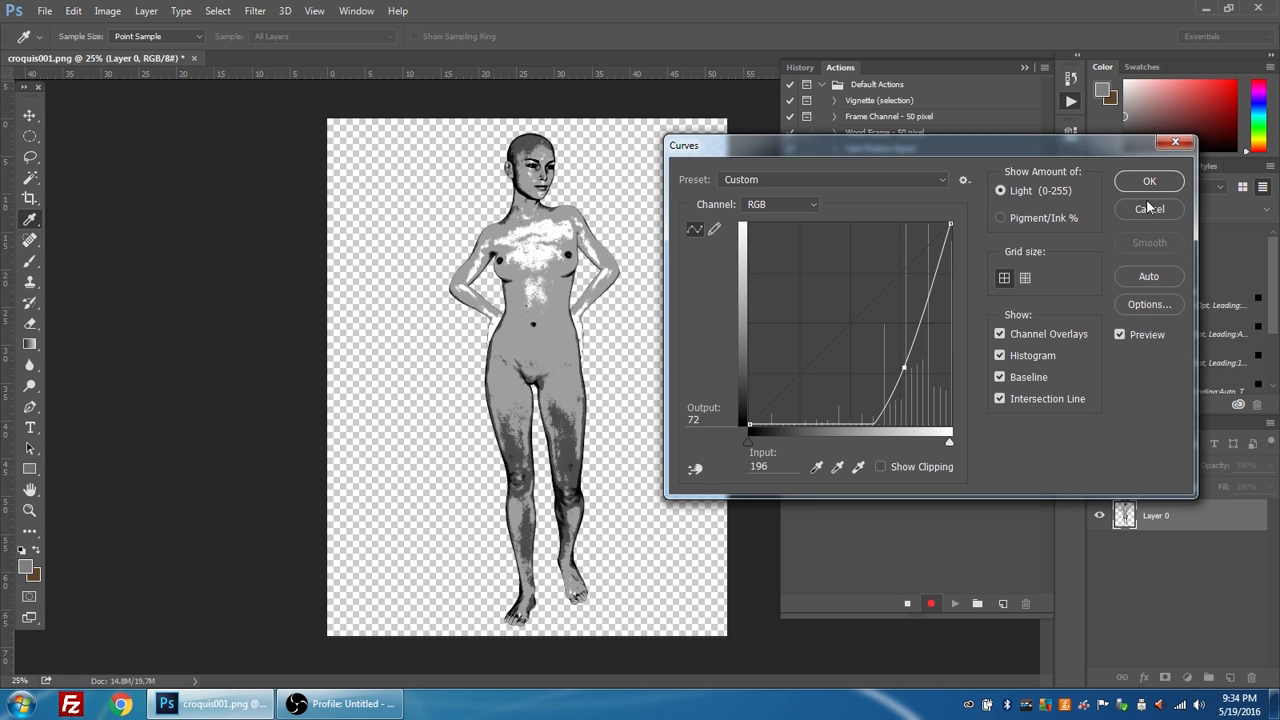
pyautogui.click(1148, 180)
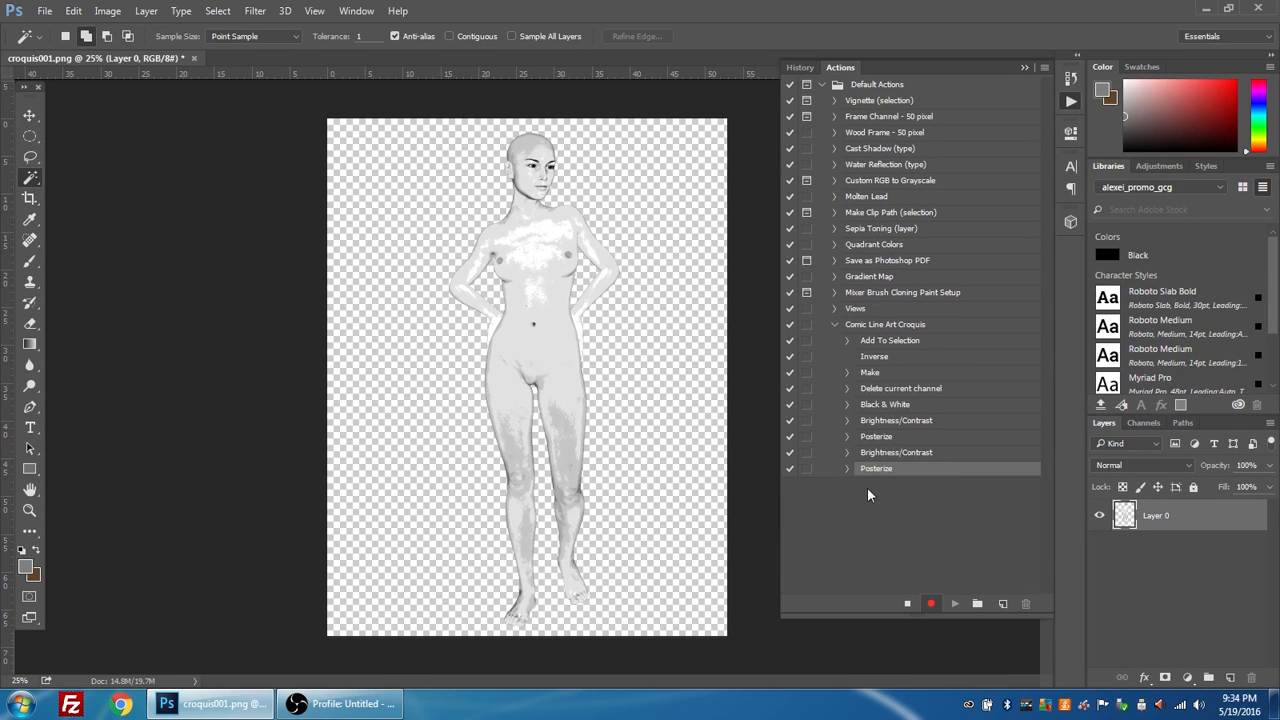
pyautogui.moveTo(916, 472)
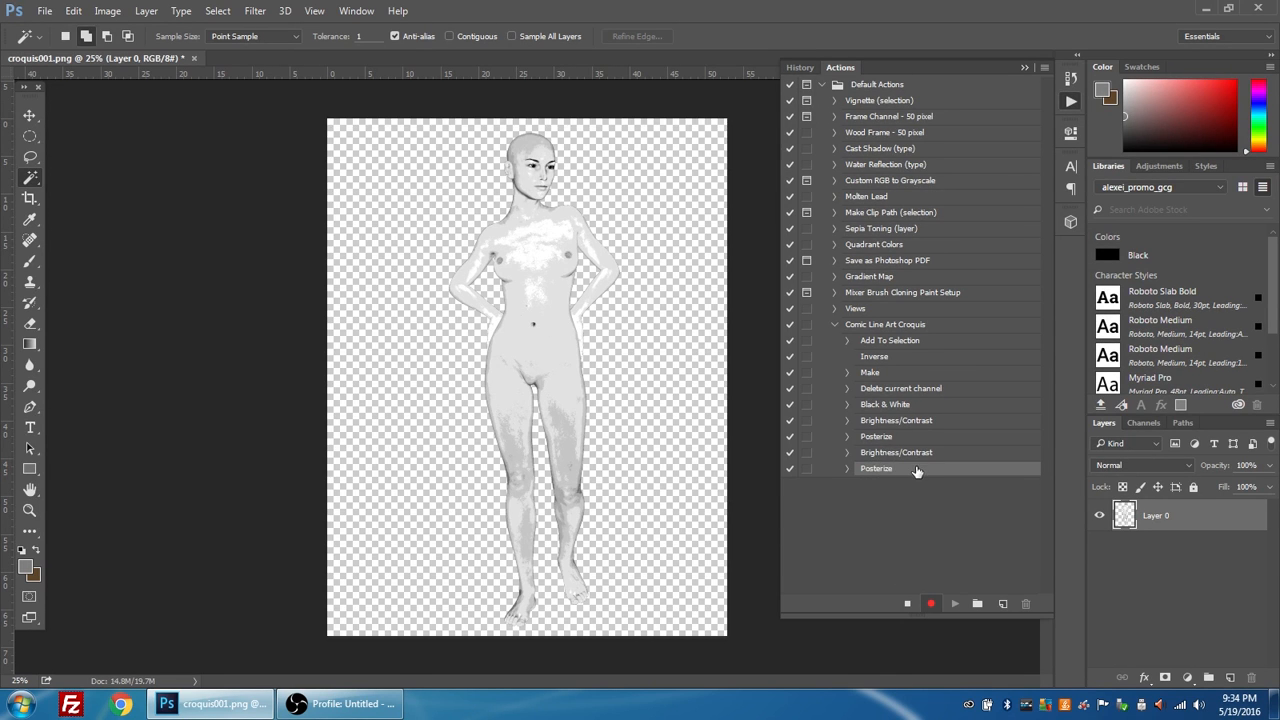
pyautogui.moveTo(916, 482)
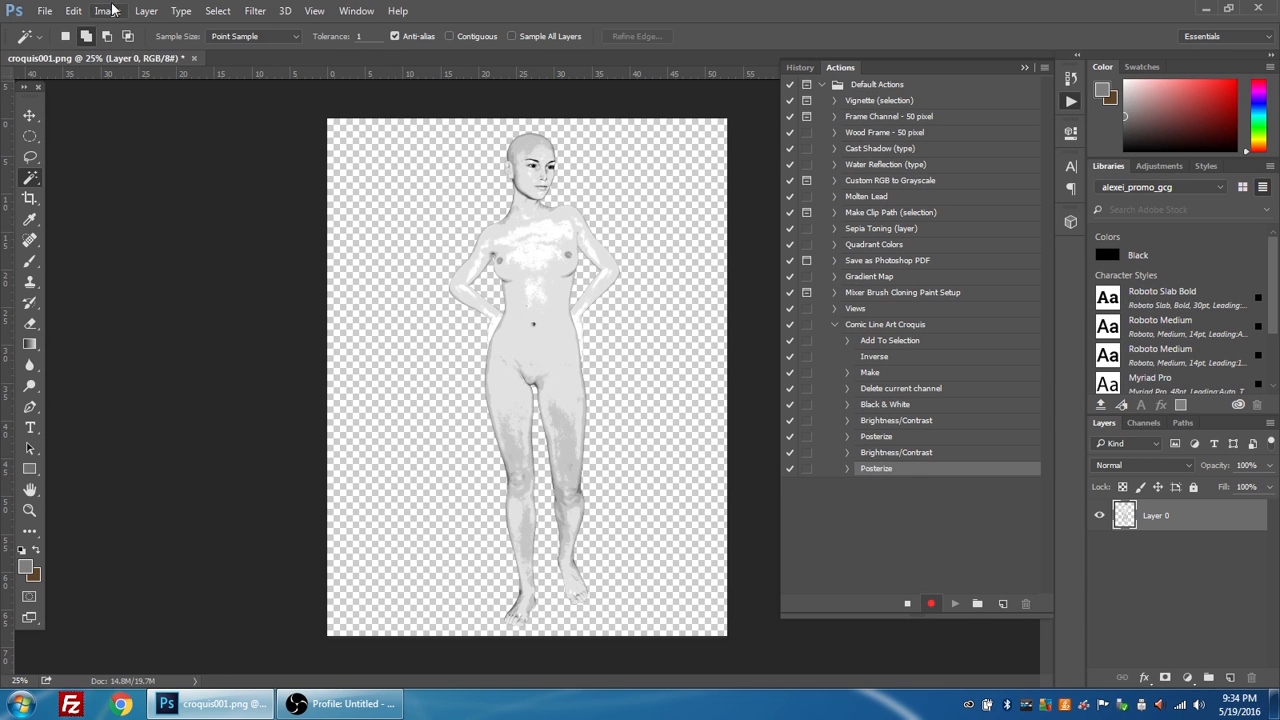
pyautogui.moveTo(108, 12)
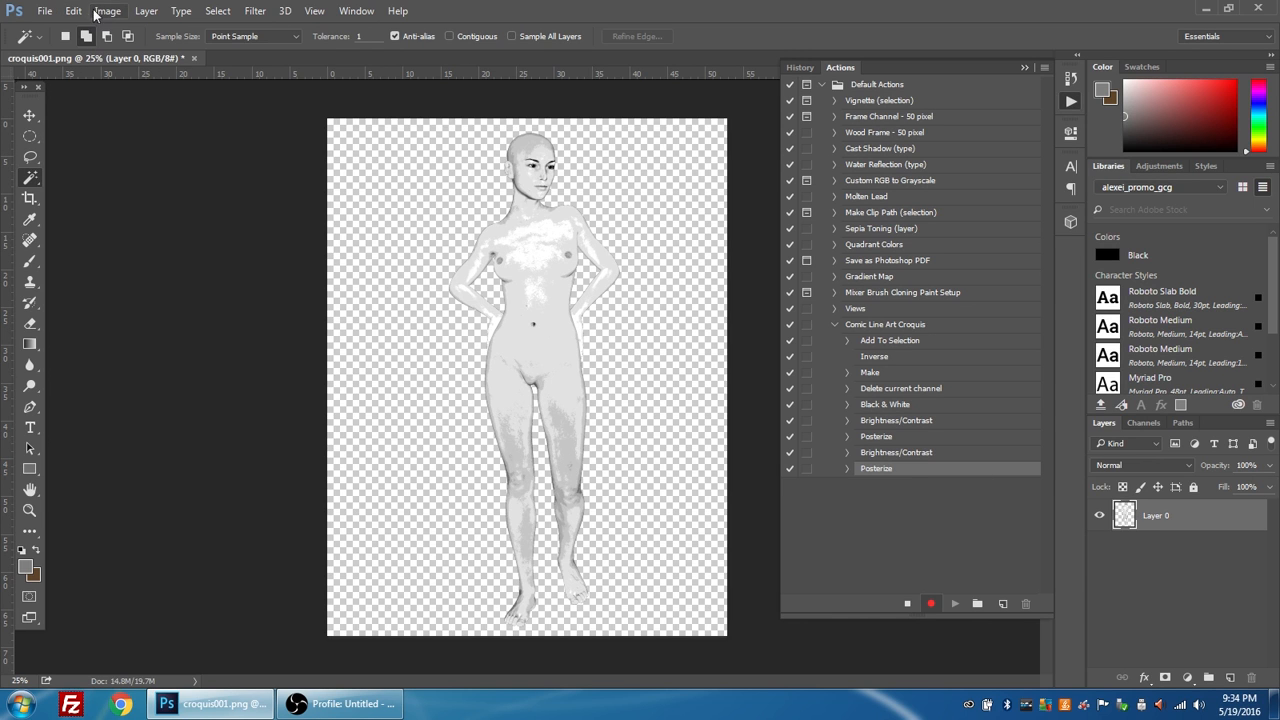
# - Apply a third Brightness/Contrast with Contrast at 100
pyautogui.click(108, 12)
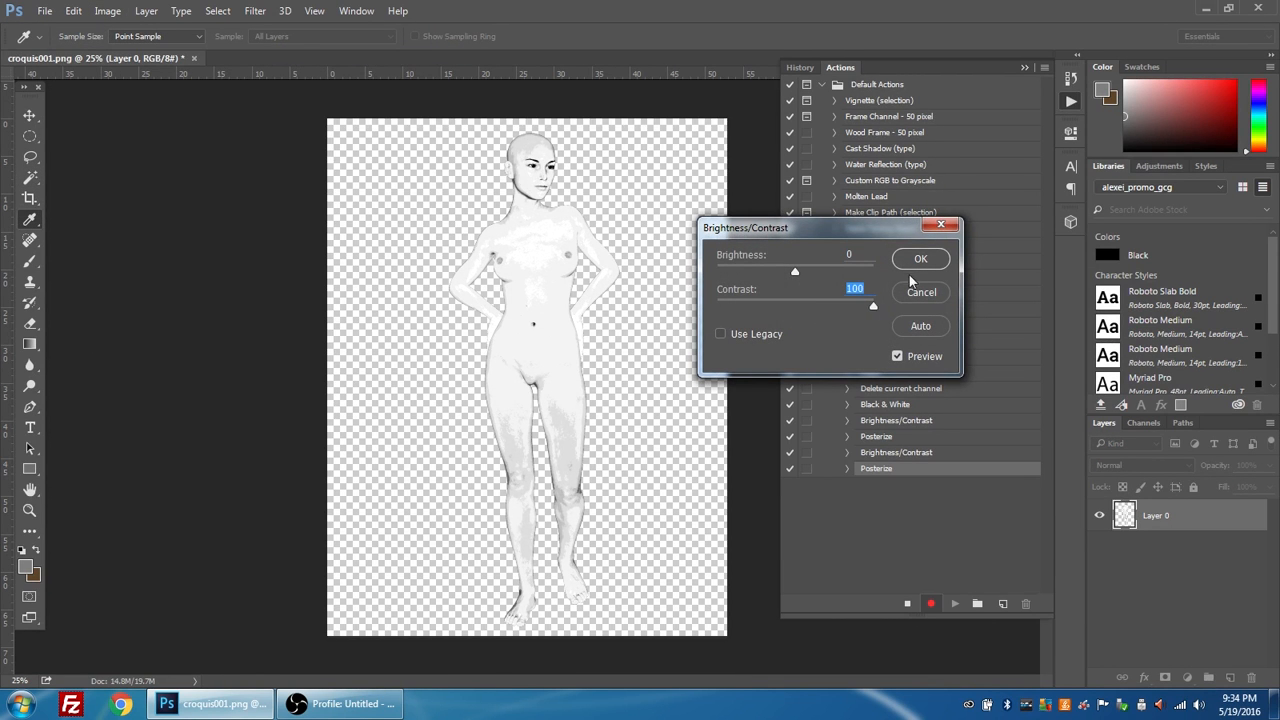
pyautogui.click(920, 260)
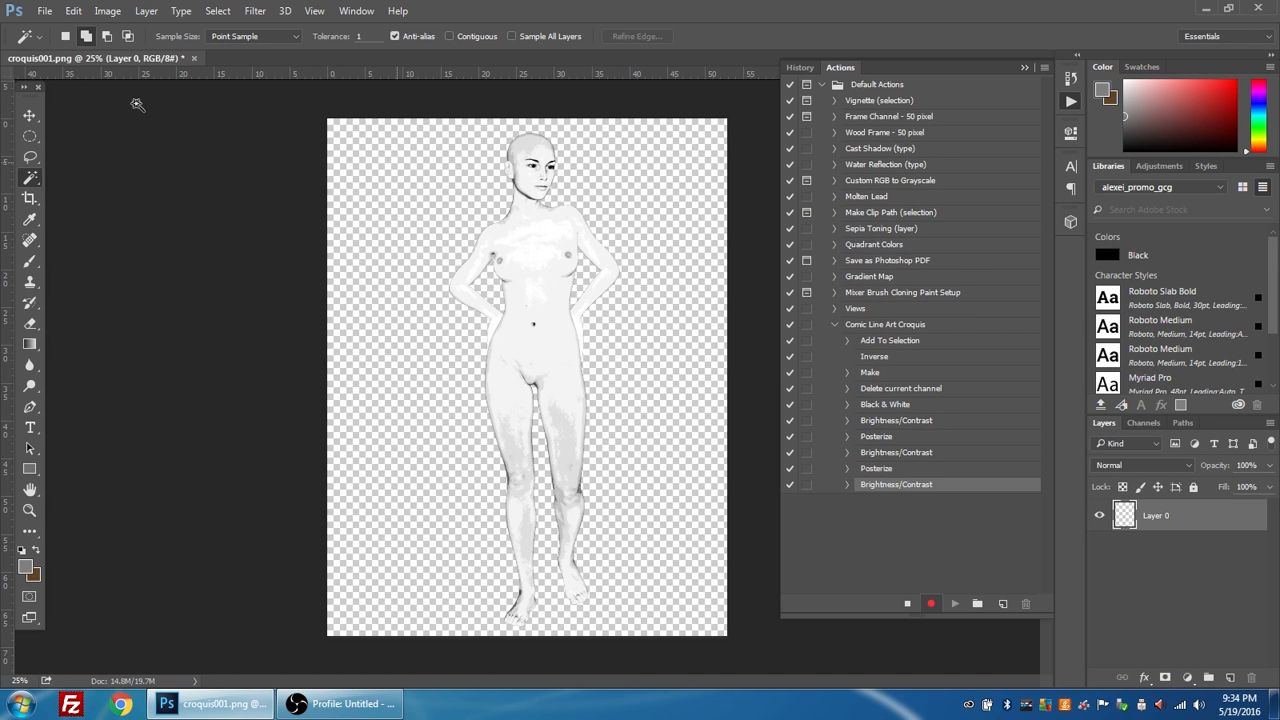
# - Preview Posterize on the figure at several level counts, trying values 2 and 10
pyautogui.click(108, 12)
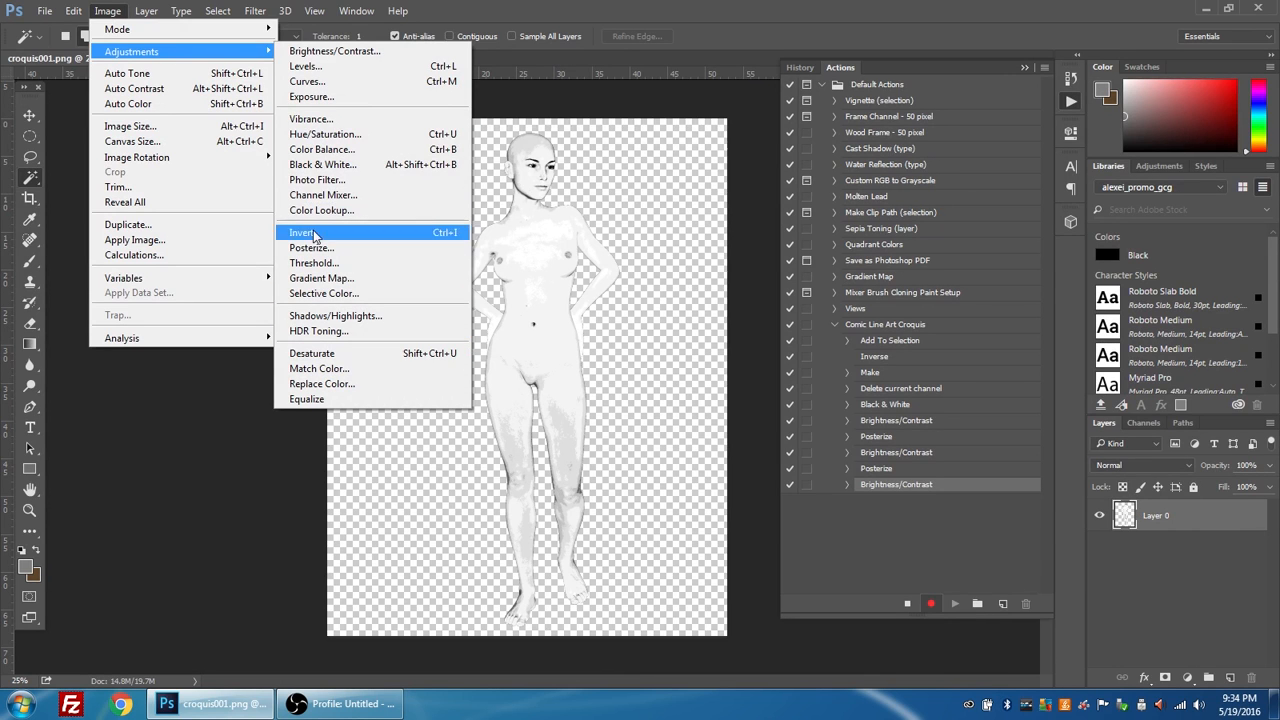
pyautogui.moveTo(322, 148)
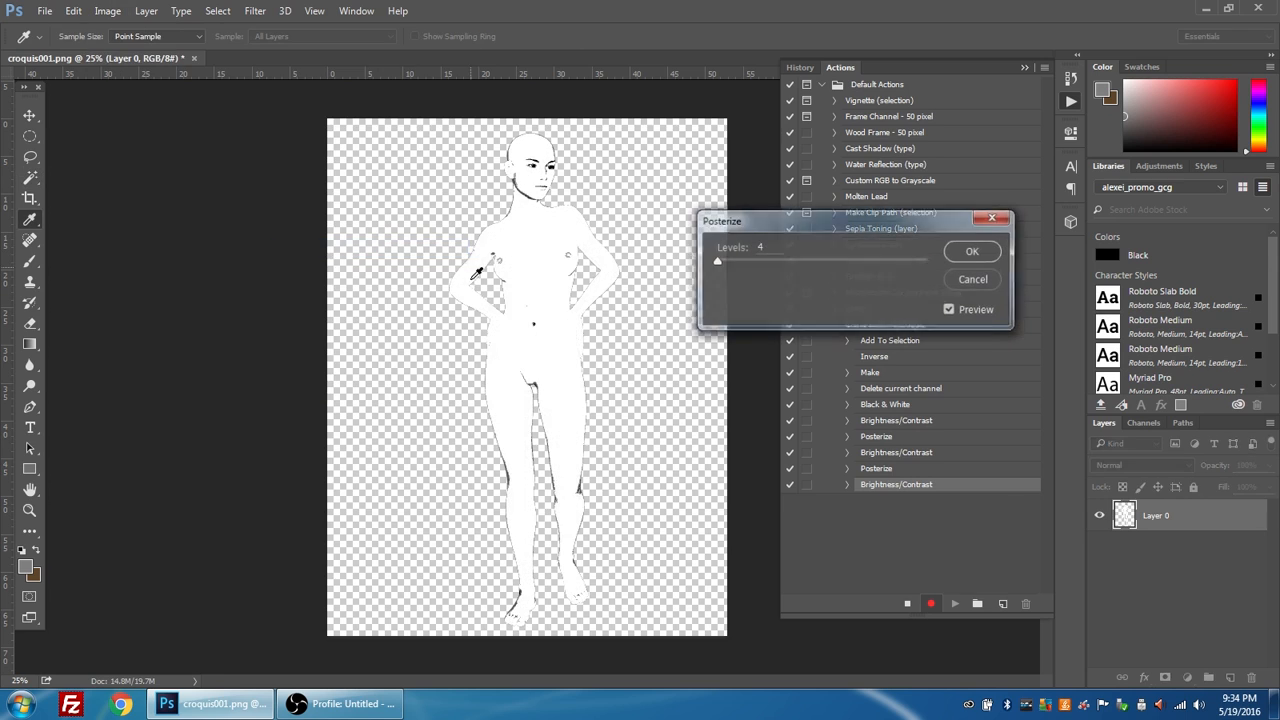
pyautogui.moveTo(716, 260); pyautogui.dragTo(752, 260)
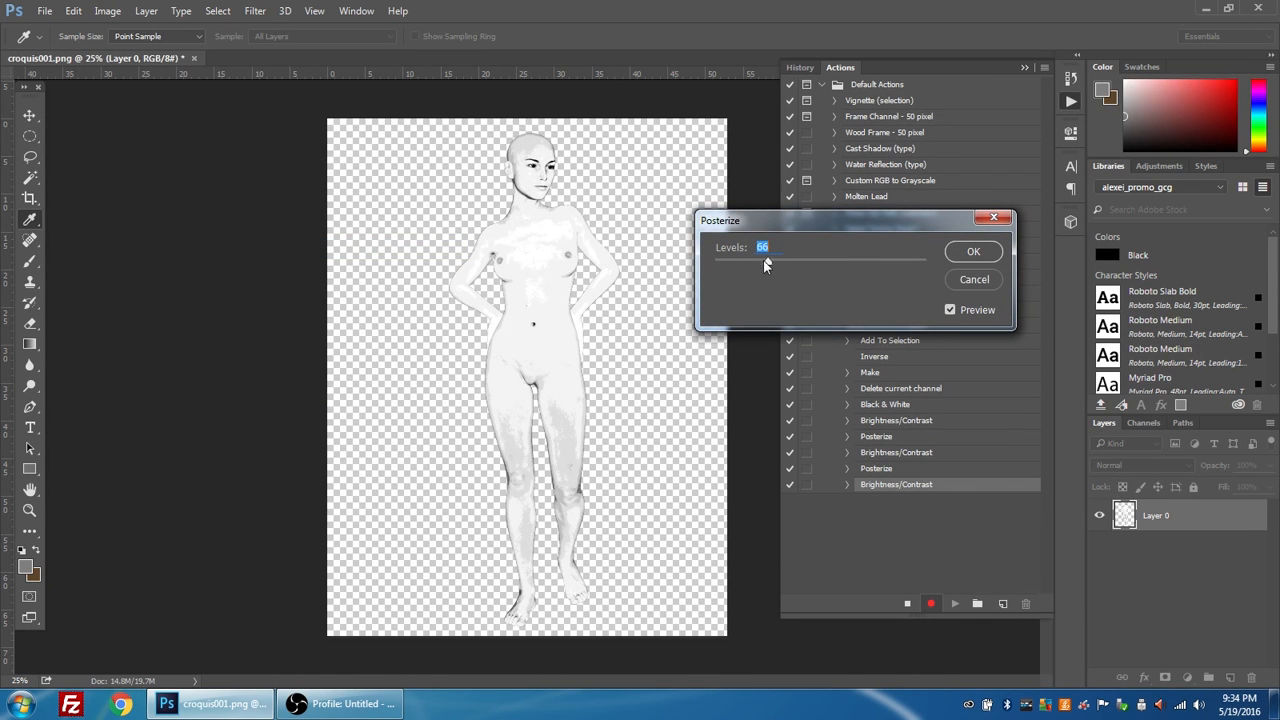
pyautogui.write('2')
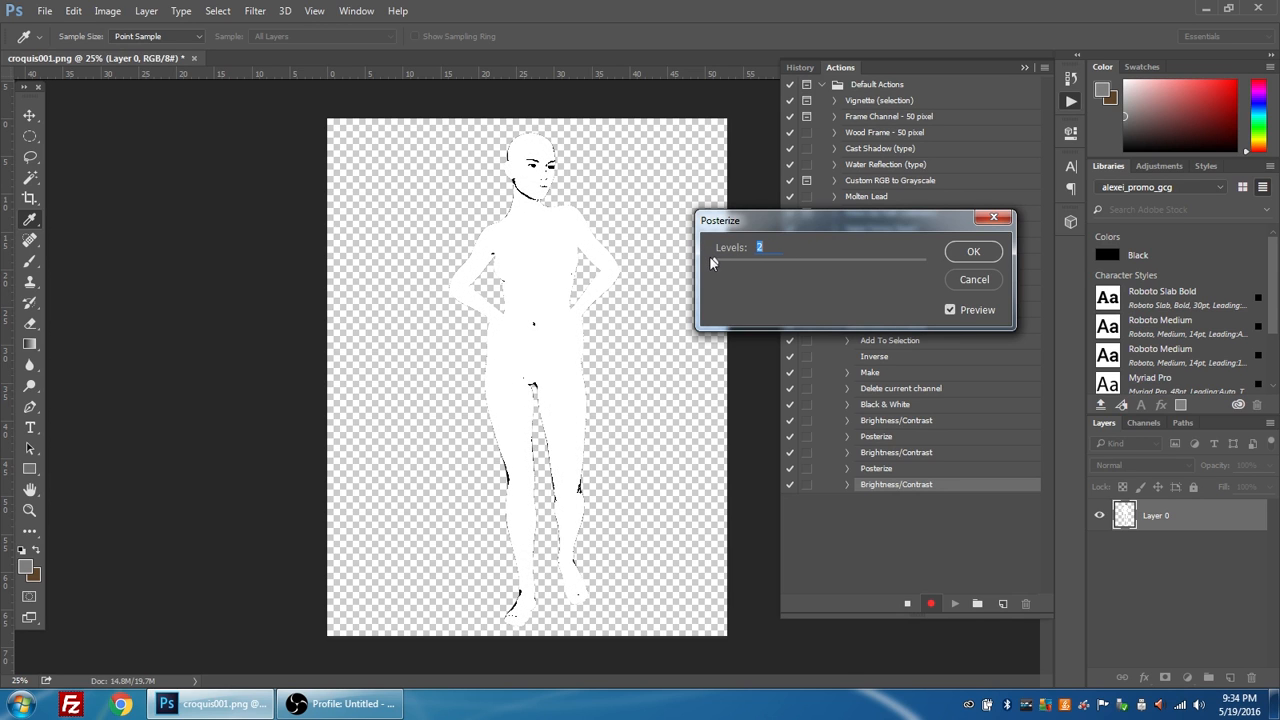
pyautogui.write('10')
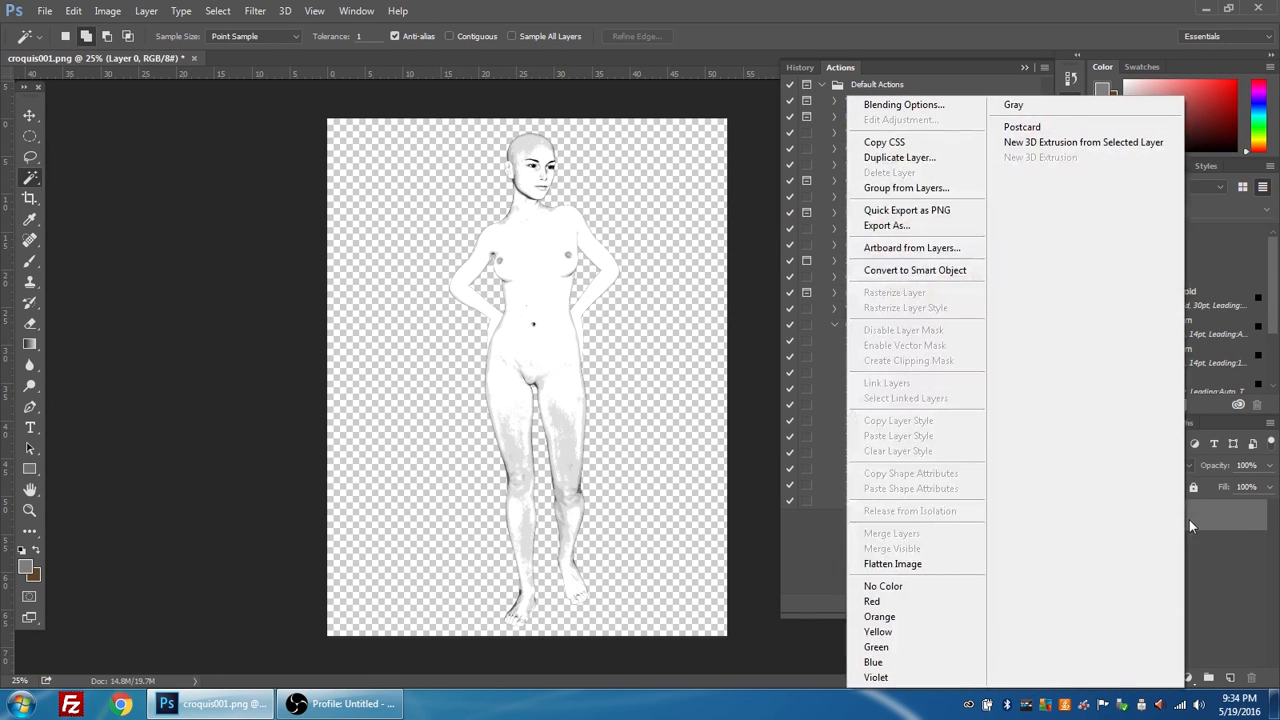
pyautogui.moveTo(914, 104)
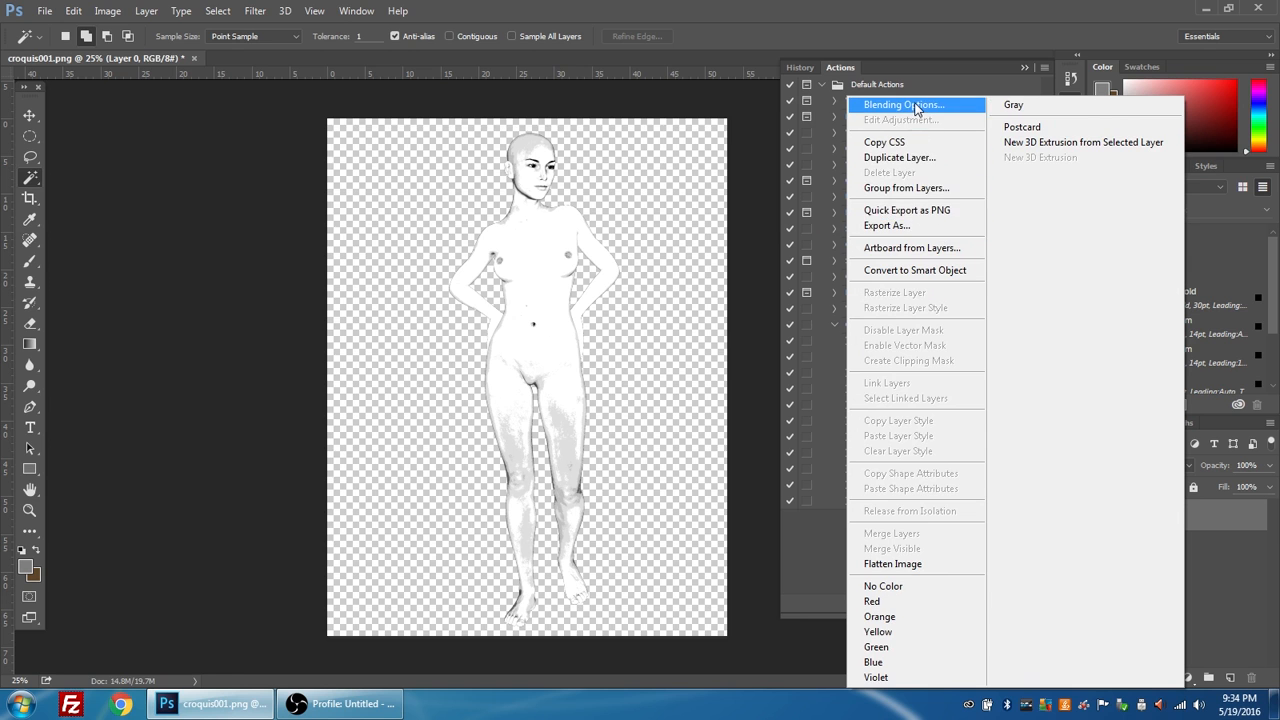
# - Add a light grey Stroke layer style outlining the figure, then rasterize the layer
pyautogui.click(900, 104)
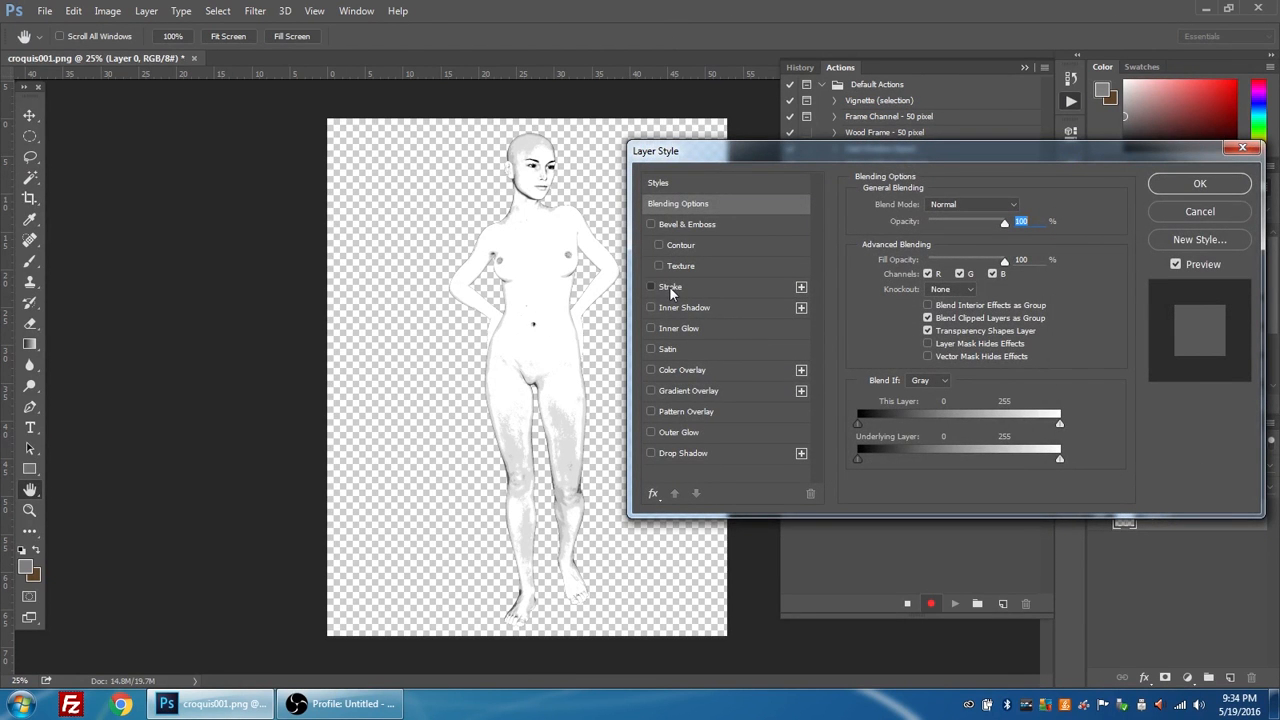
pyautogui.click(652, 286)
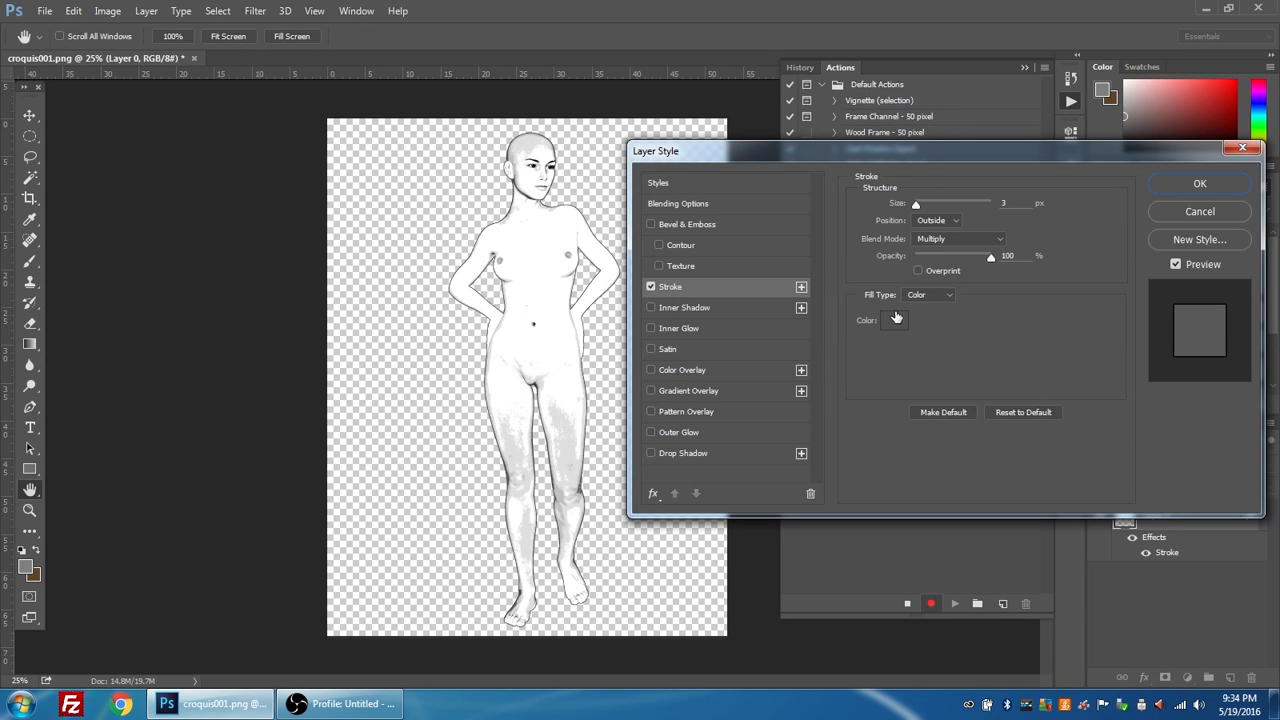
pyautogui.click(892, 320)
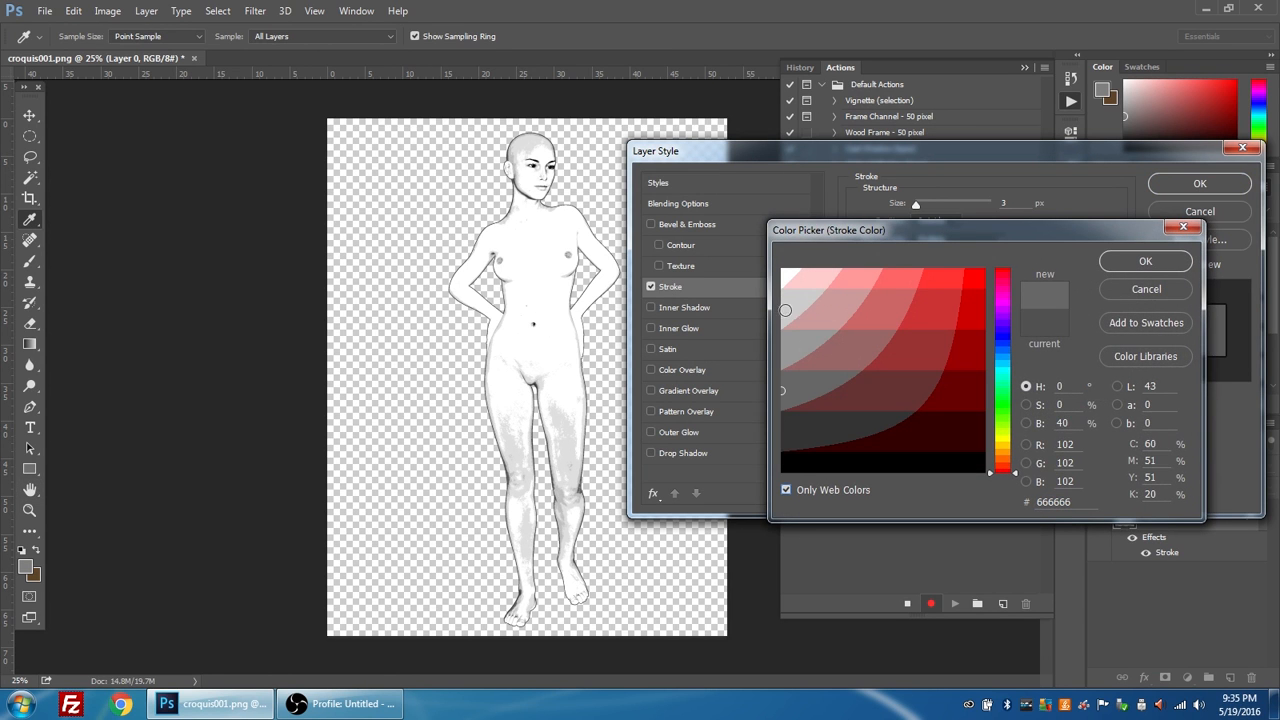
pyautogui.click(788, 340)
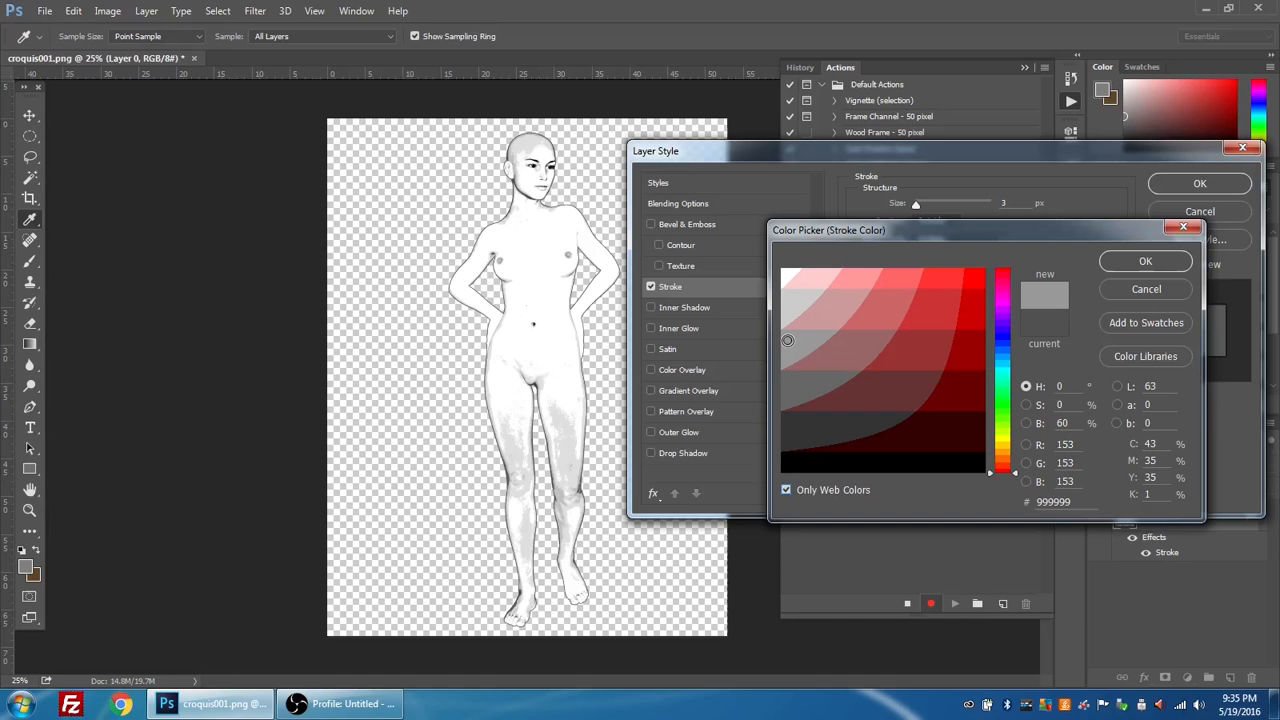
pyautogui.moveTo(1148, 252)
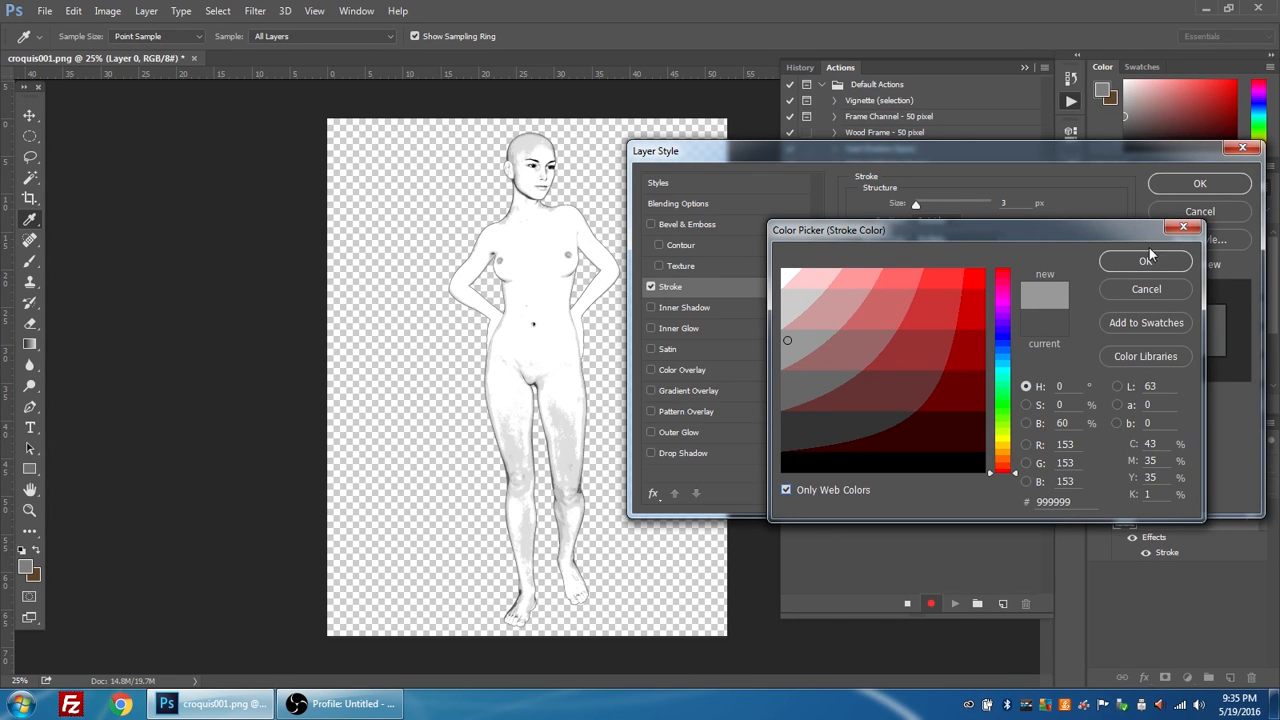
pyautogui.click(1144, 260)
pyautogui.write('5')
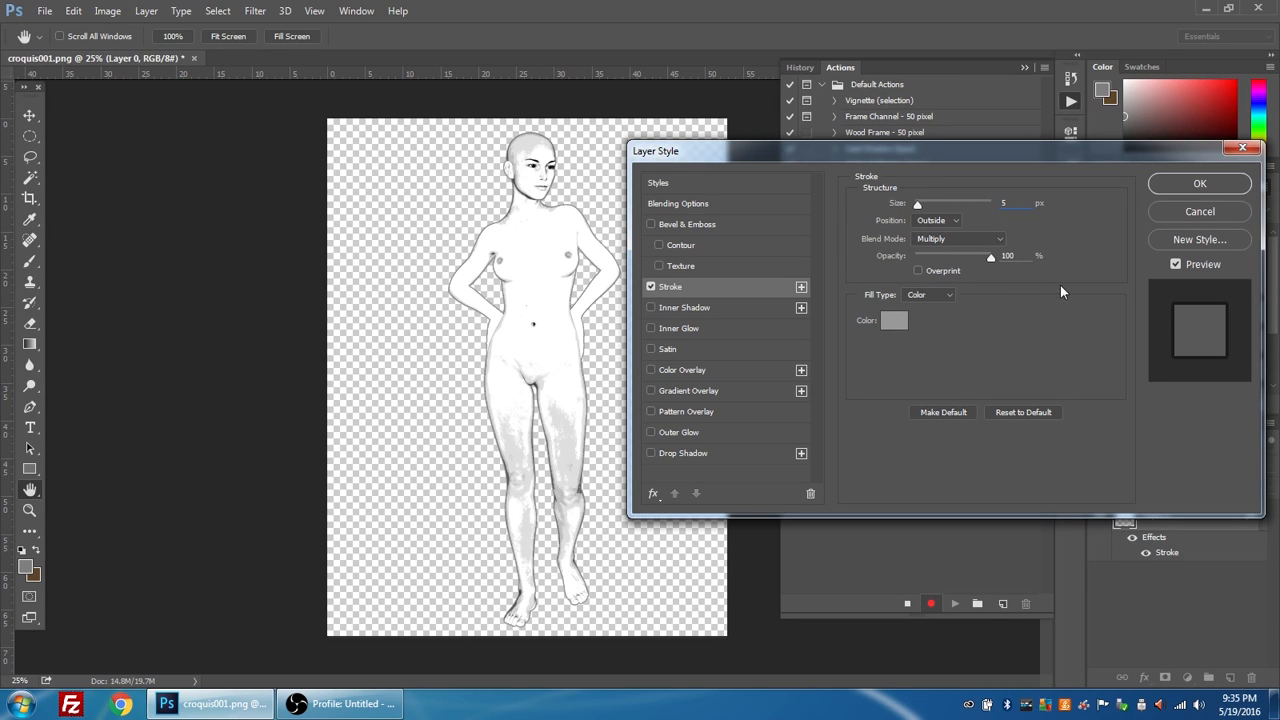
pyautogui.moveTo(576, 218)
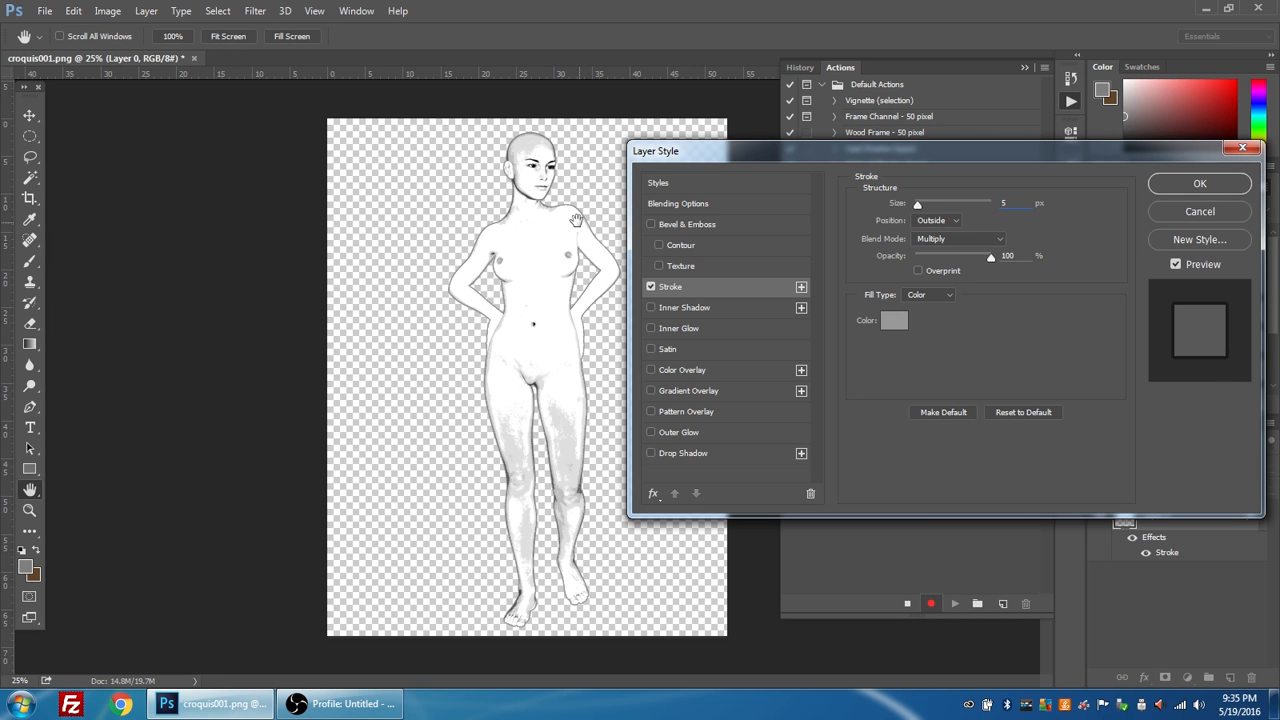
pyautogui.moveTo(580, 376)
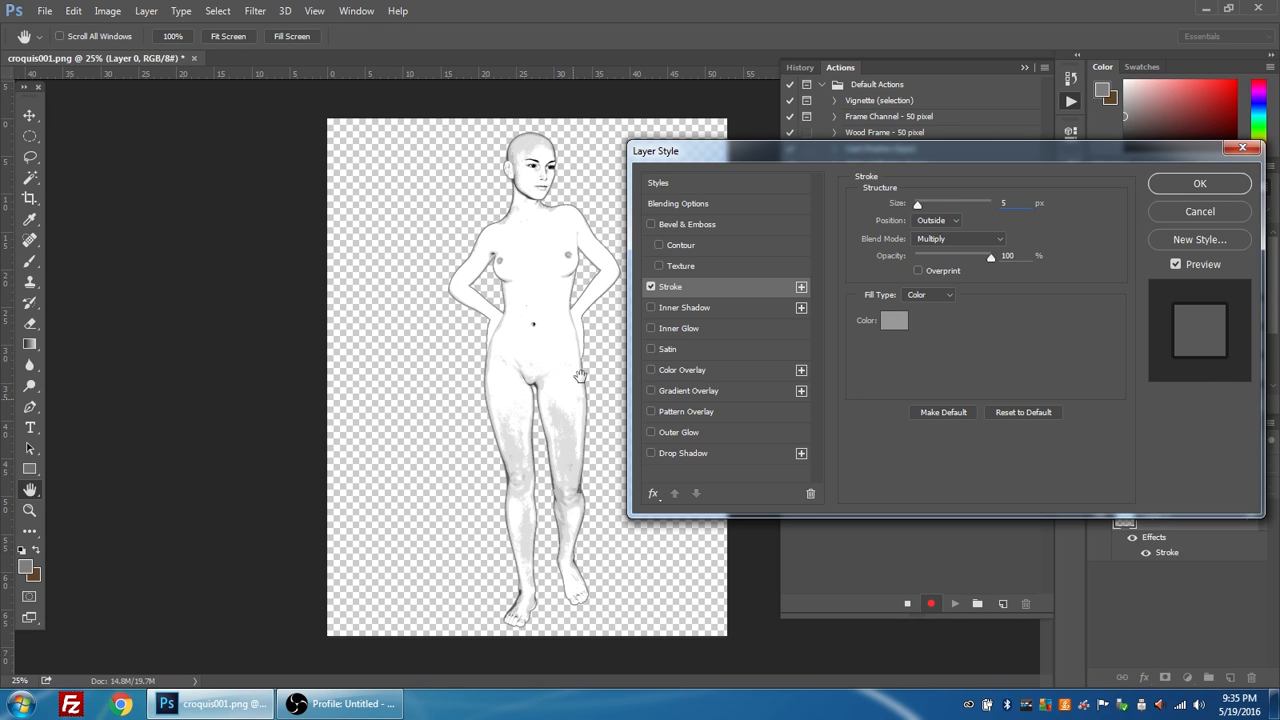
pyautogui.click(1200, 184)
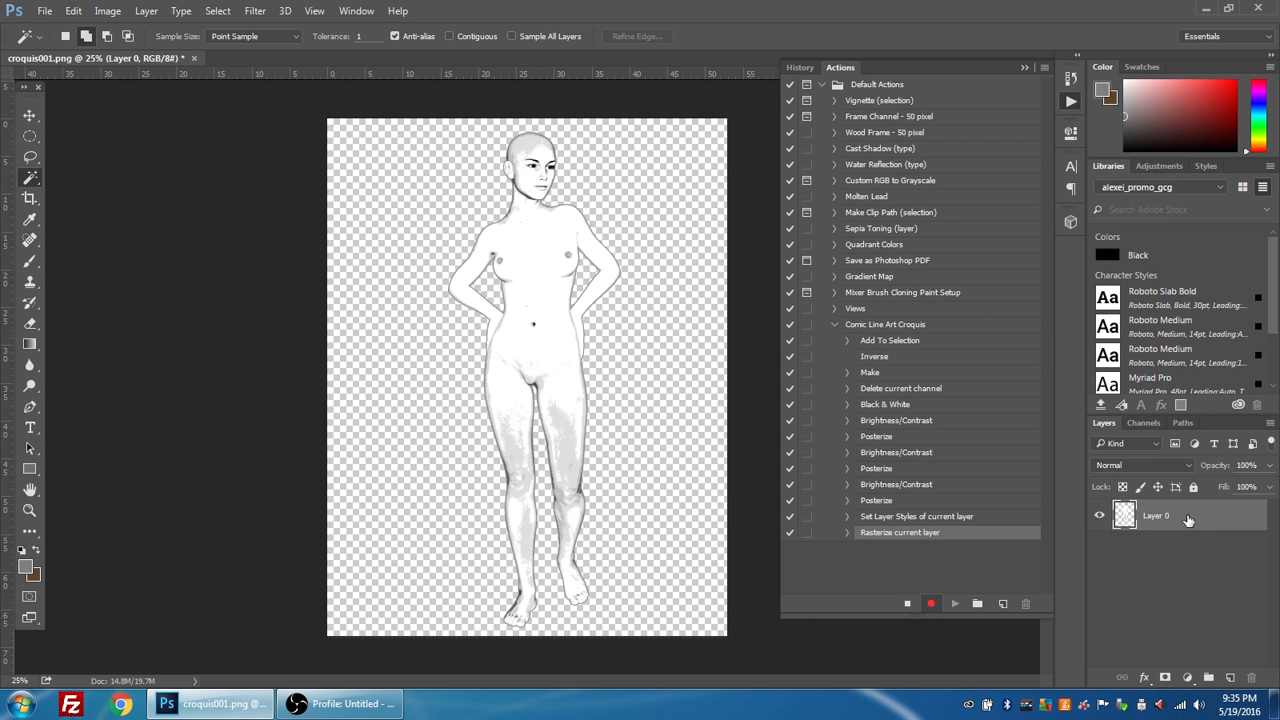
pyautogui.moveTo(290, 72)
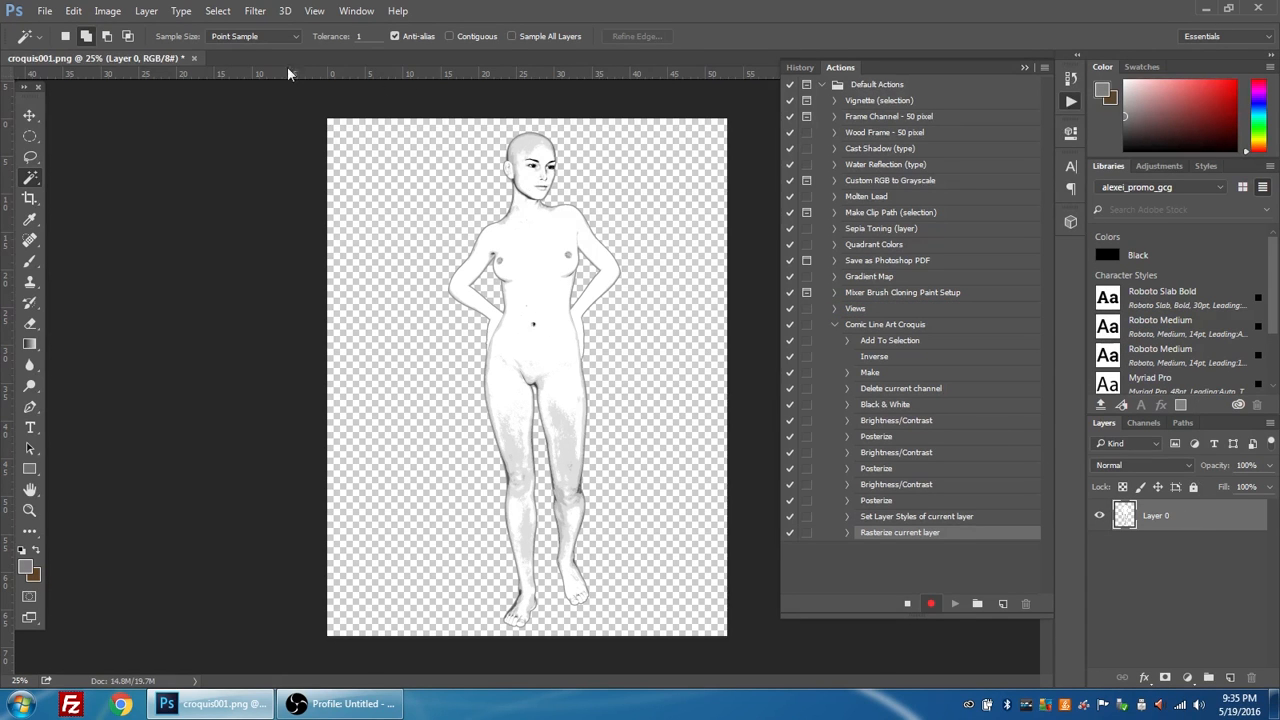
pyautogui.click(108, 12)
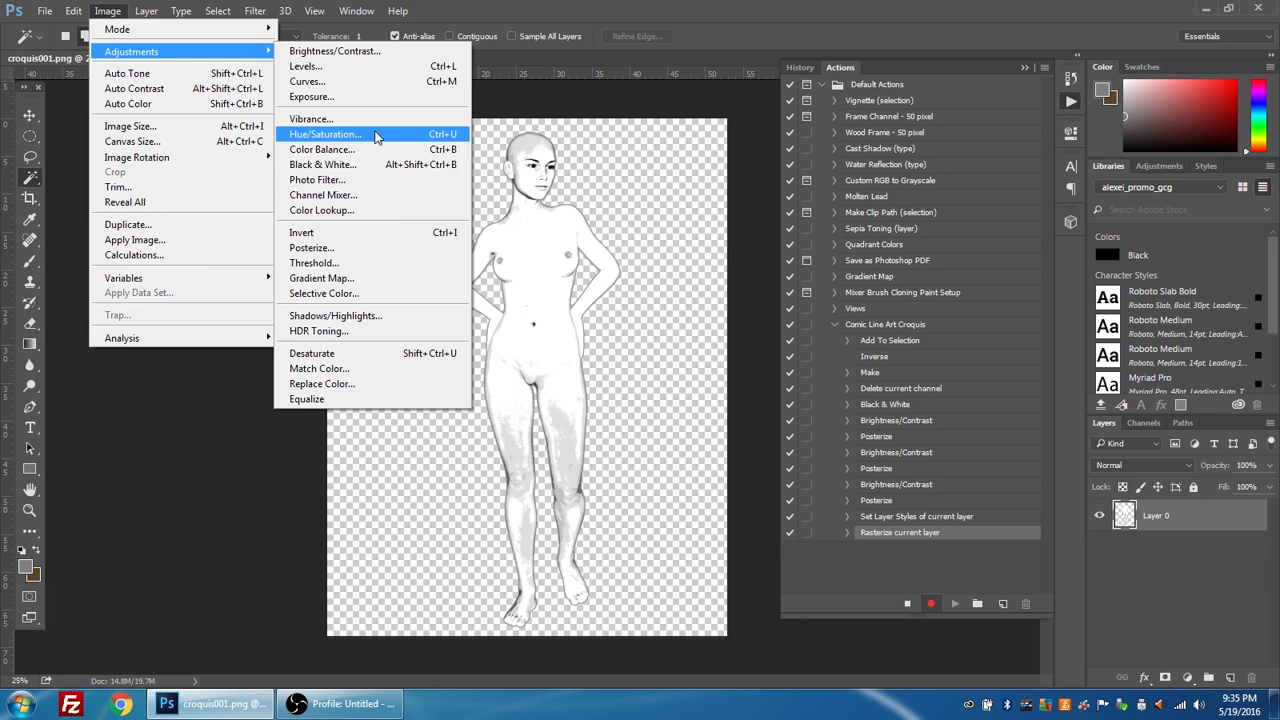
pyautogui.moveTo(392, 196)
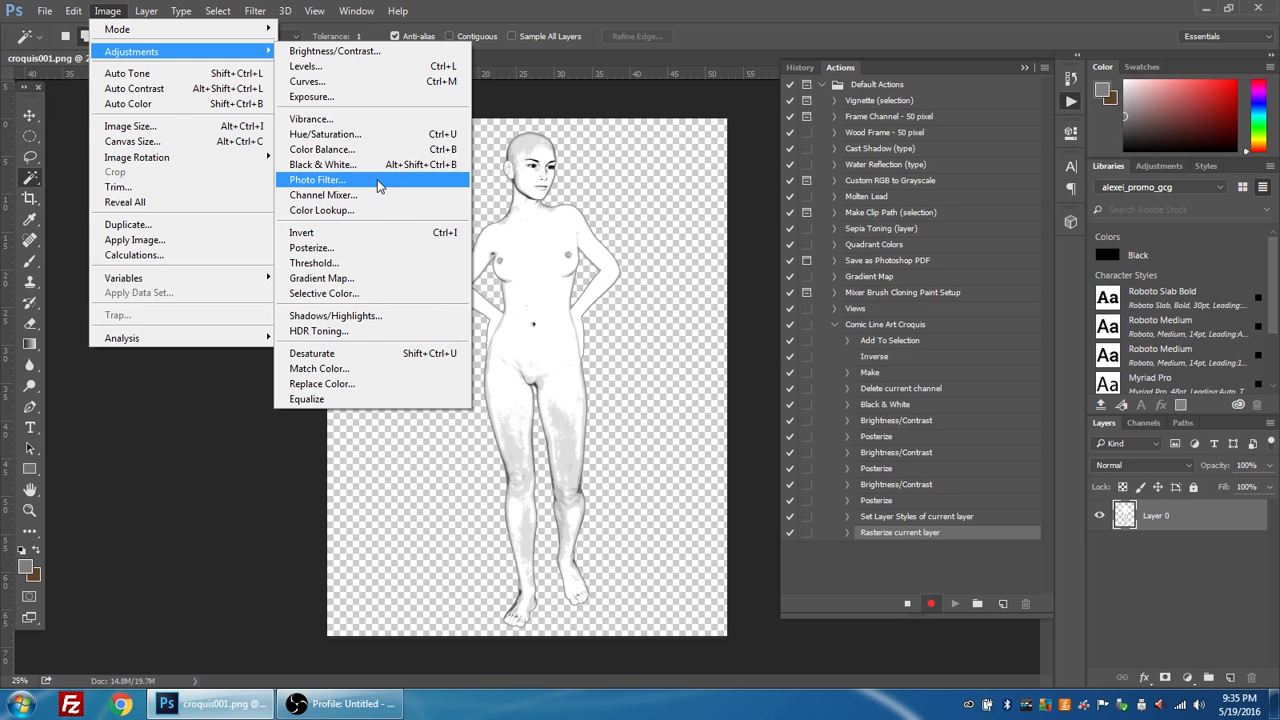
pyautogui.moveTo(304, 66)
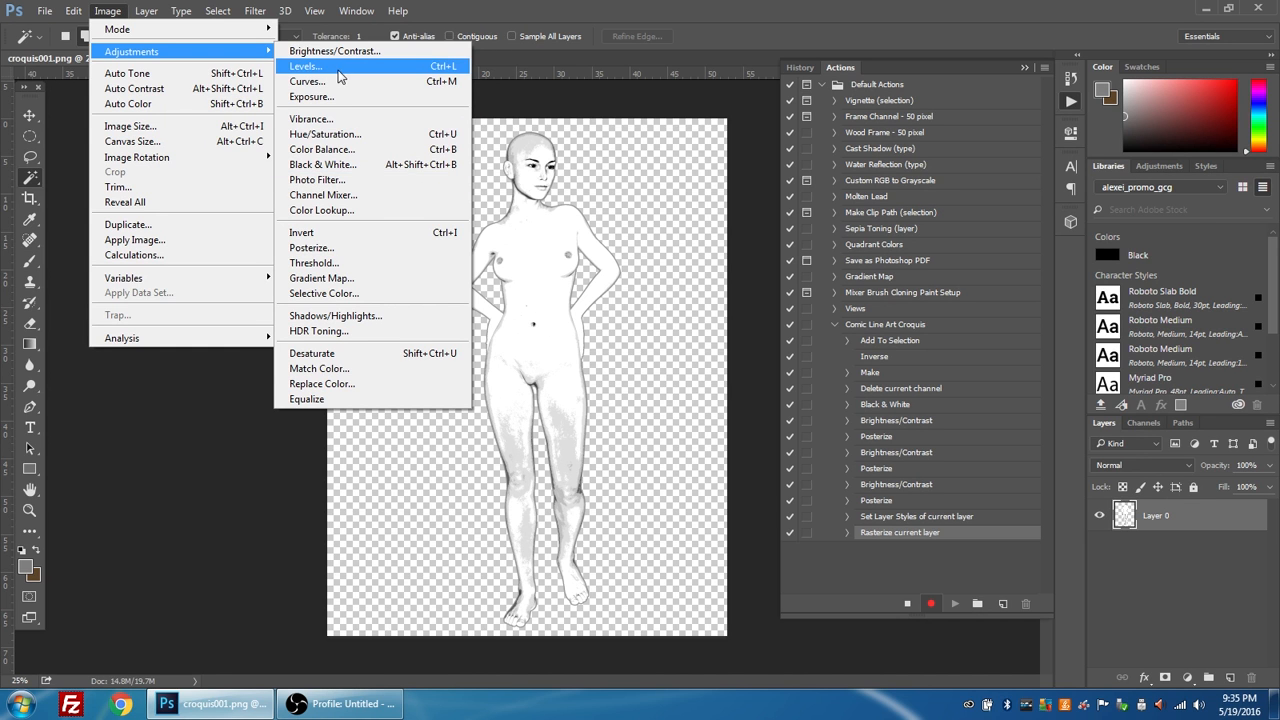
# - Apply a steep downward Curves adjustment that darkens the figure into bold black lines
pyautogui.click(308, 80)
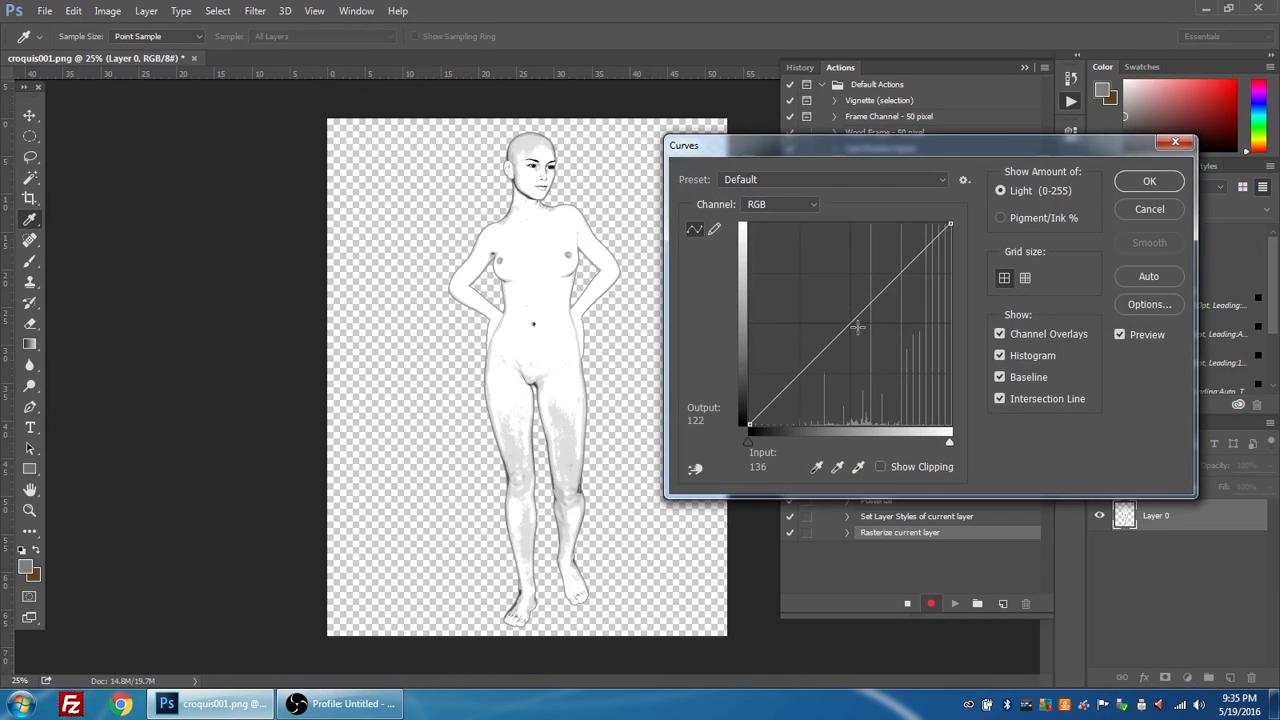
pyautogui.moveTo(858, 328); pyautogui.dragTo(852, 322)
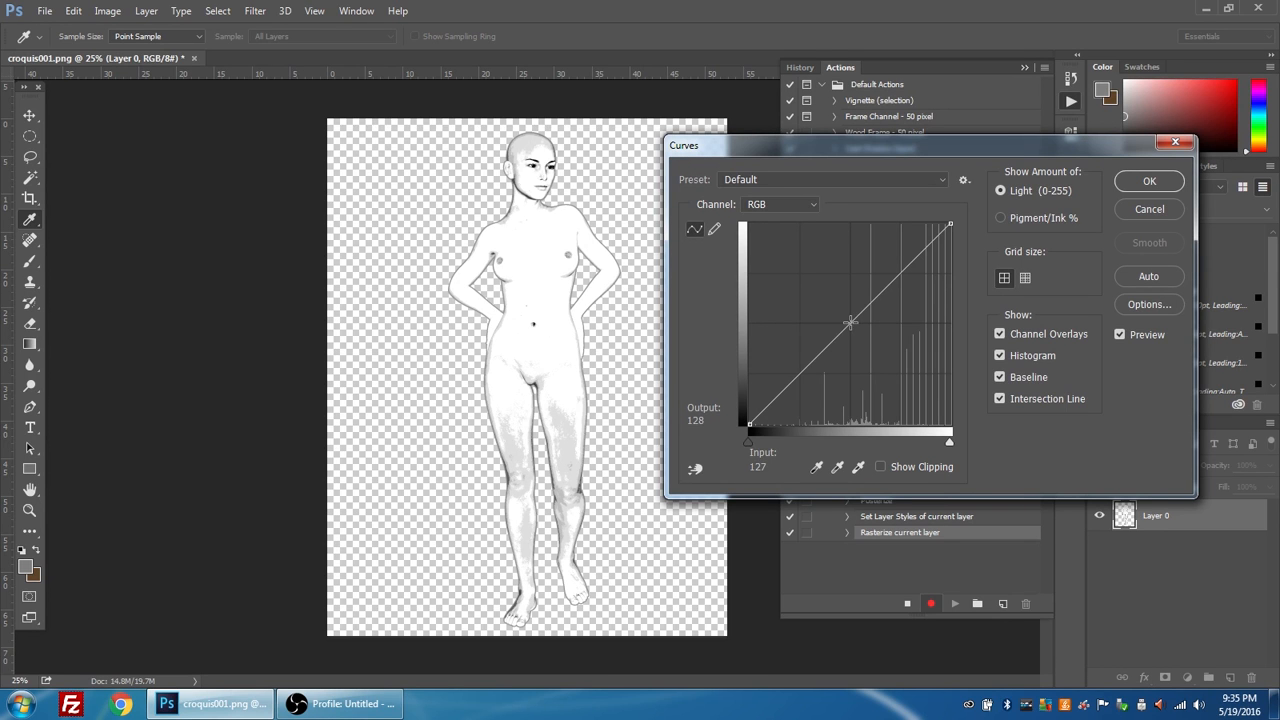
pyautogui.moveTo(850, 322); pyautogui.dragTo(888, 358)
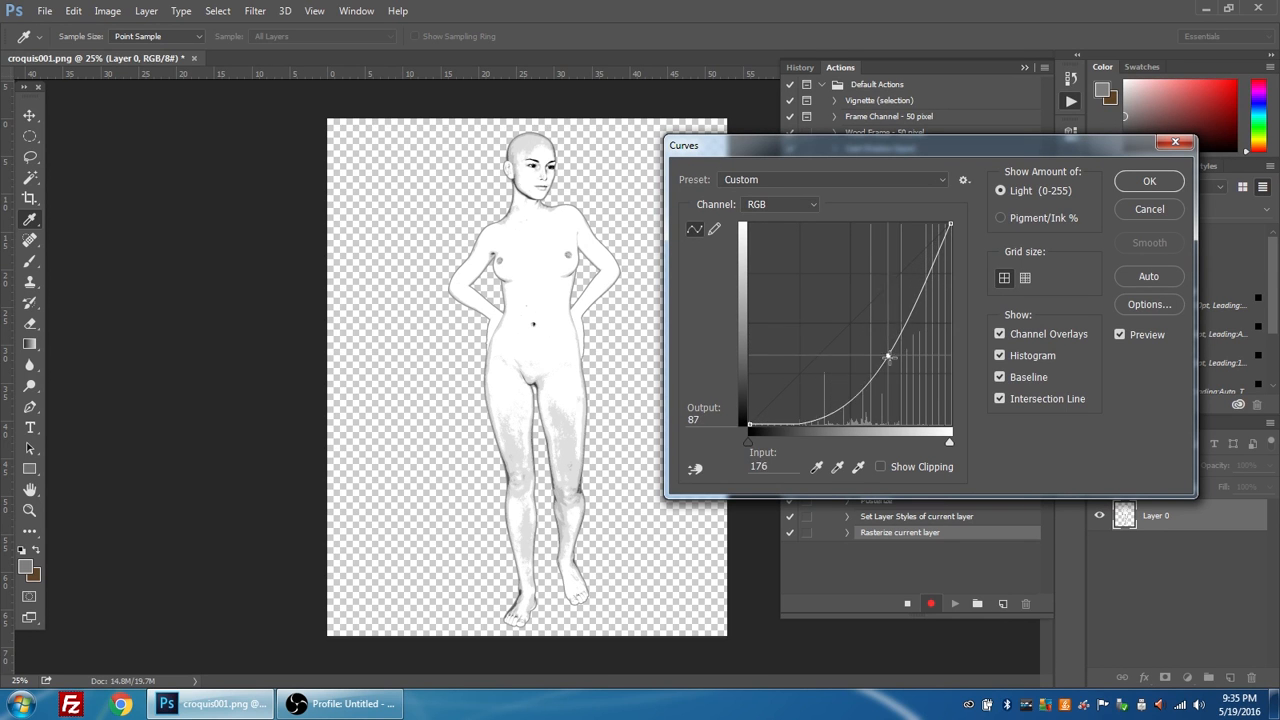
pyautogui.moveTo(888, 356); pyautogui.dragTo(900, 370)
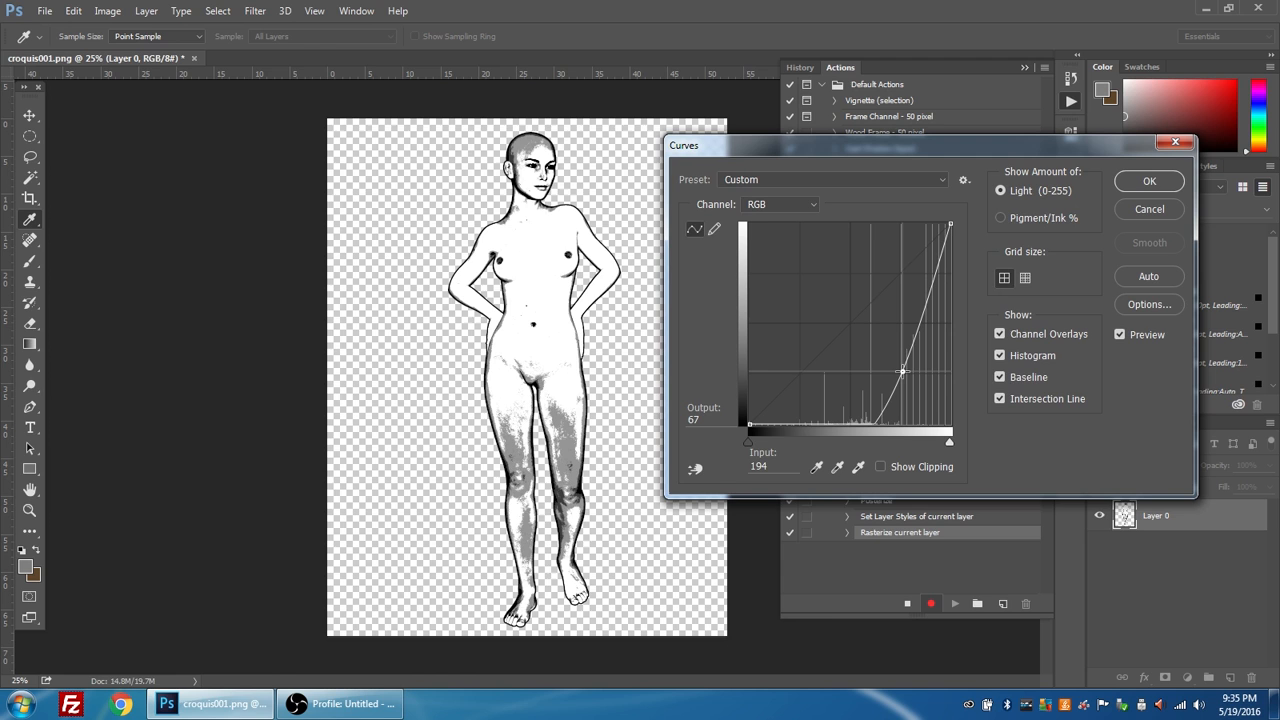
pyautogui.moveTo(1084, 304)
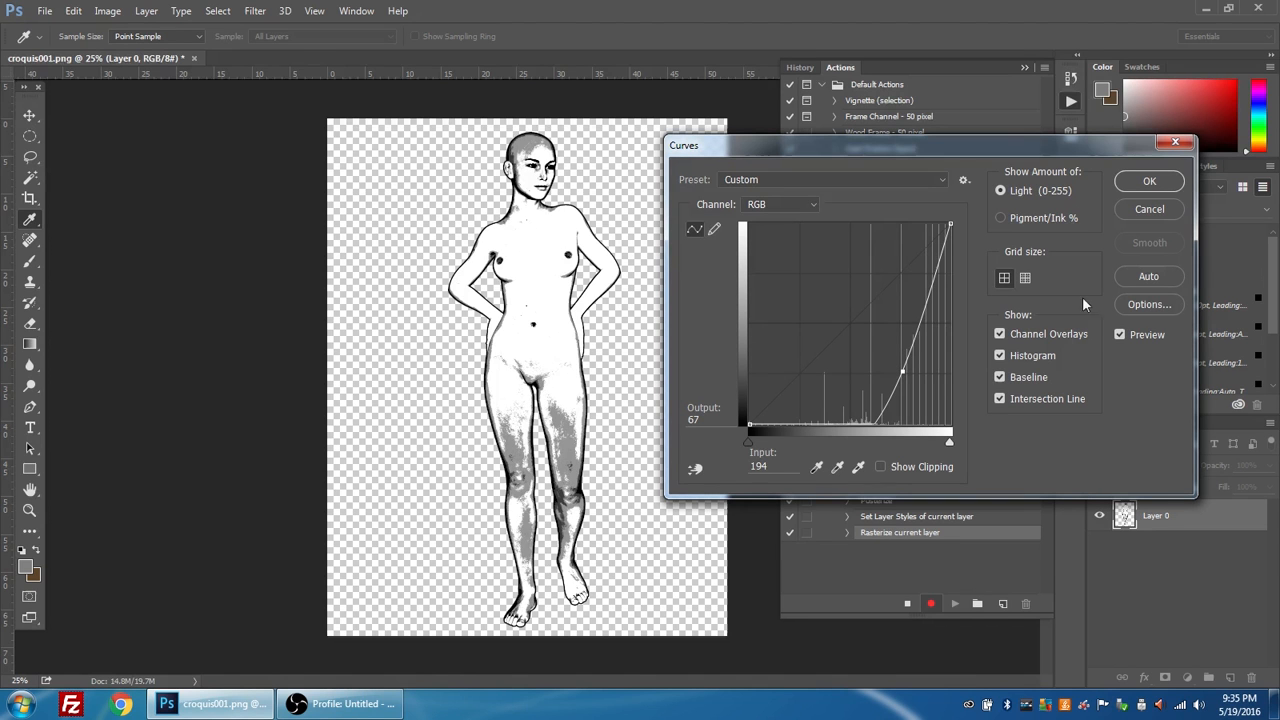
pyautogui.click(1148, 180)
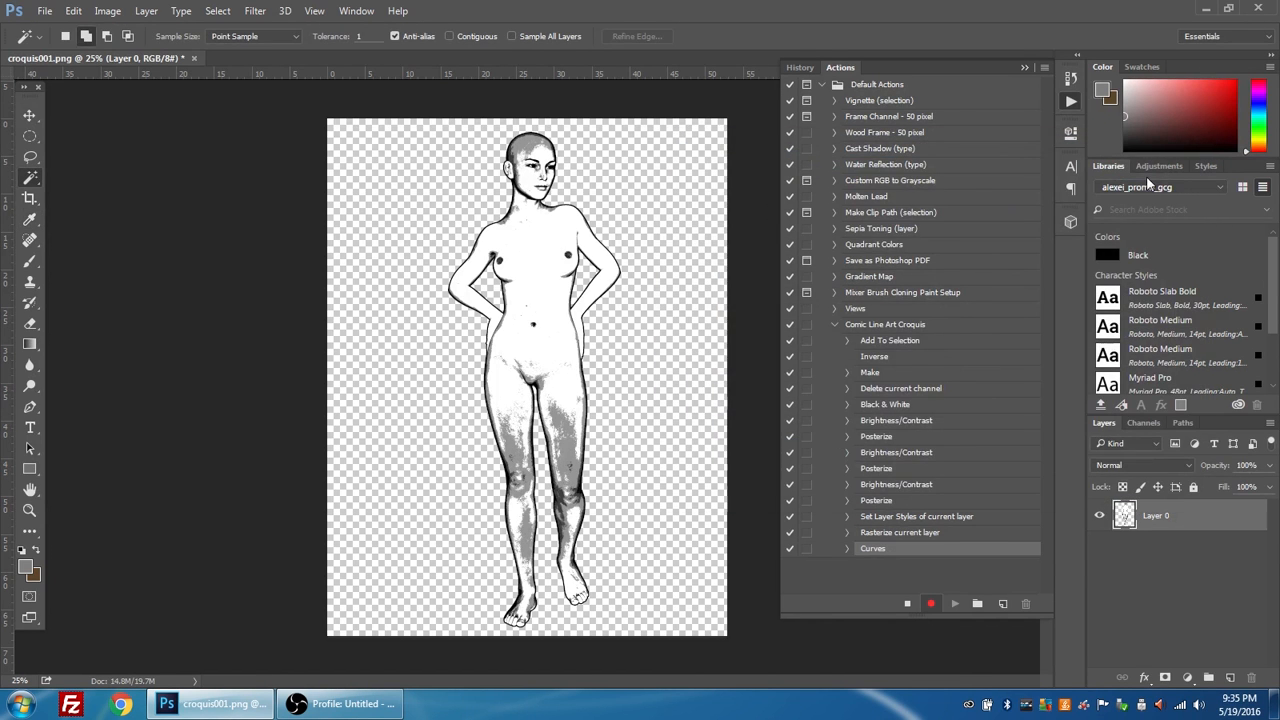
# - Posterize the front figure to 2 levels for stark black-on-white line art
pyautogui.click(108, 12)
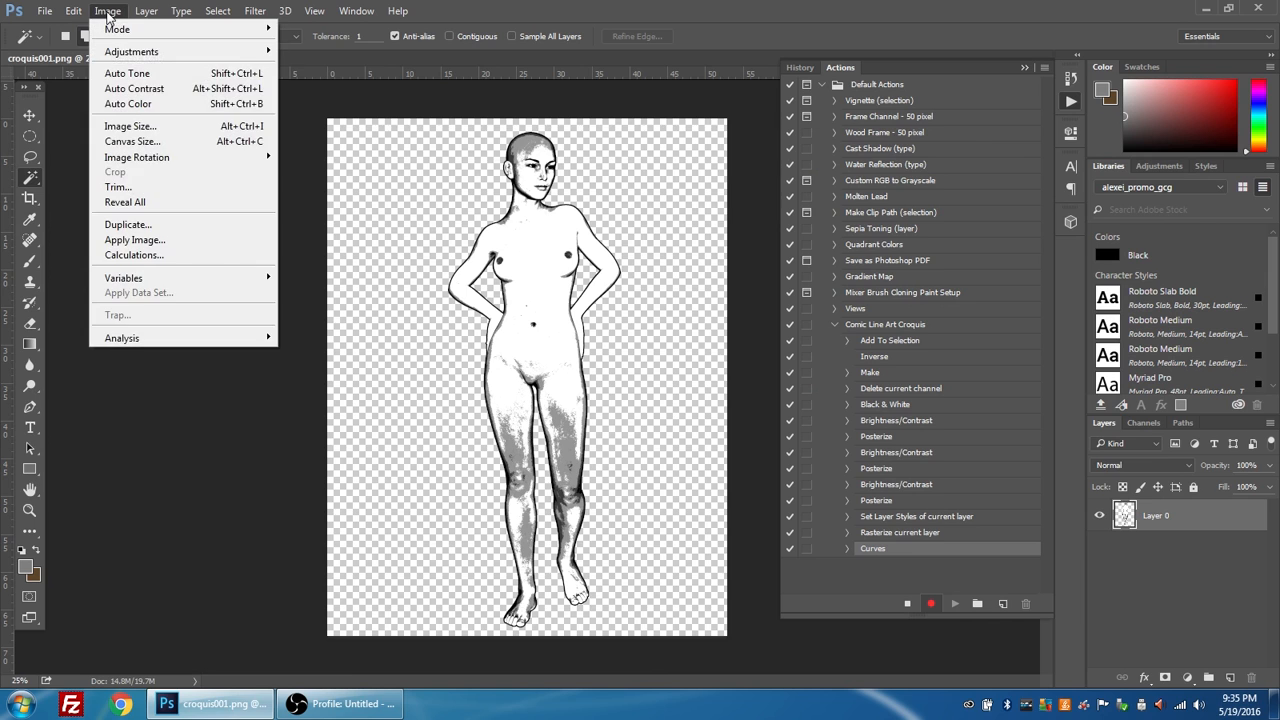
pyautogui.moveTo(132, 52)
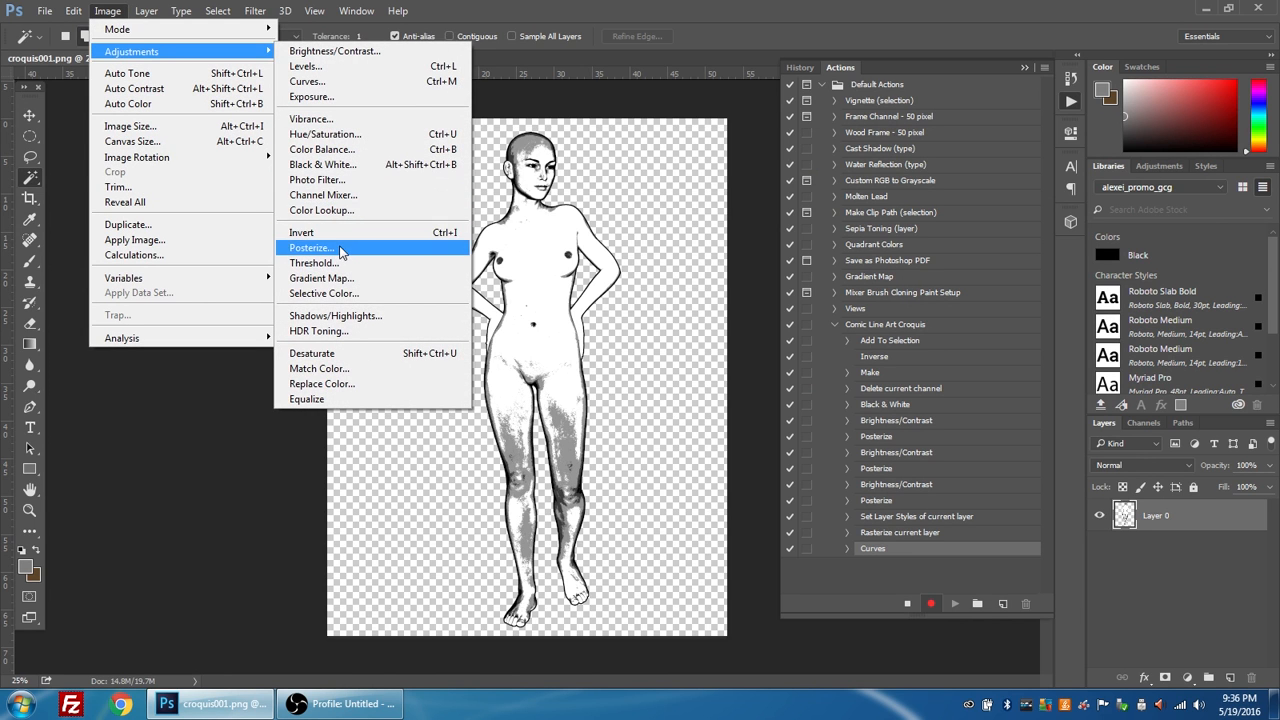
pyautogui.click(312, 248)
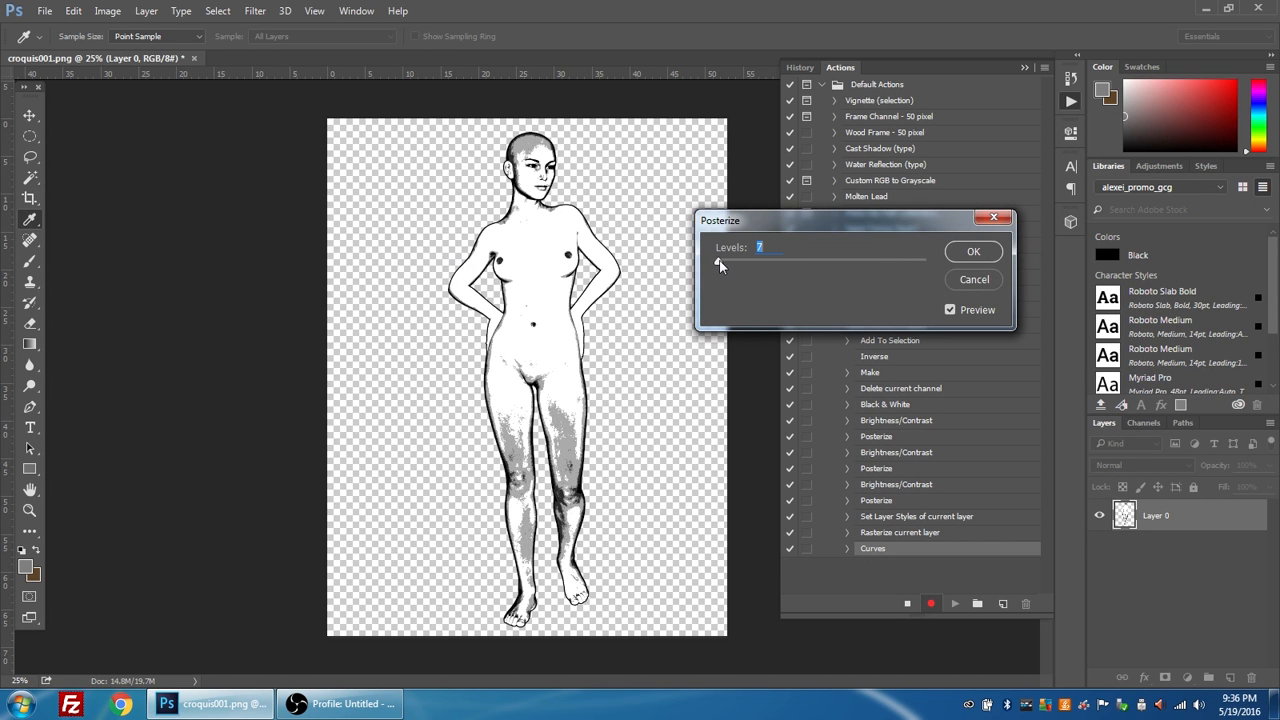
pyautogui.moveTo(756, 260); pyautogui.dragTo(716, 264)
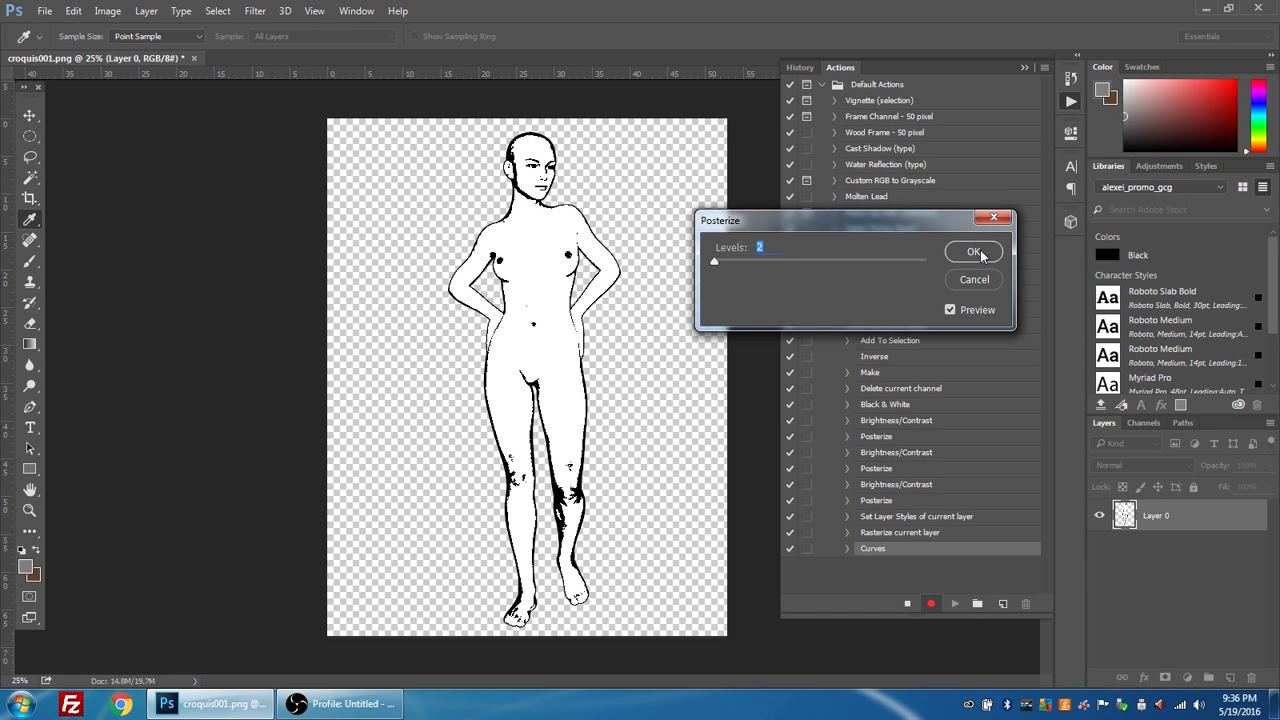
pyautogui.click(972, 252)
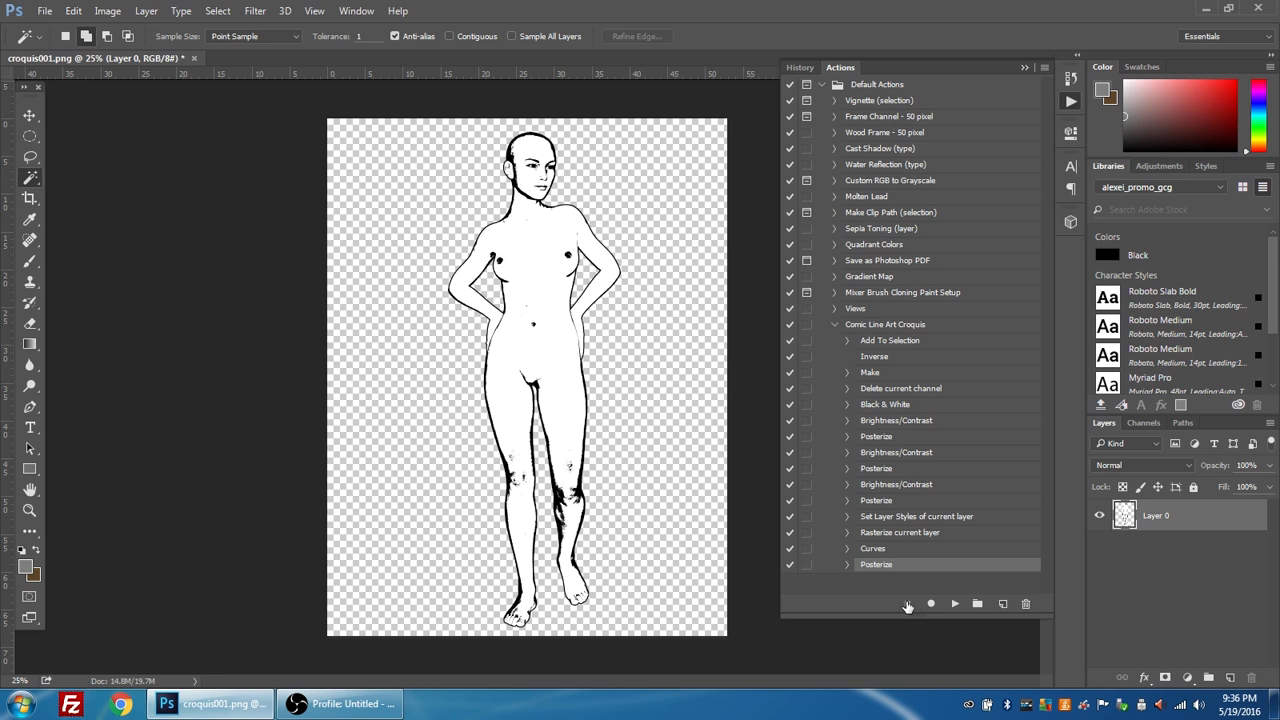
pyautogui.moveTo(1064, 530)
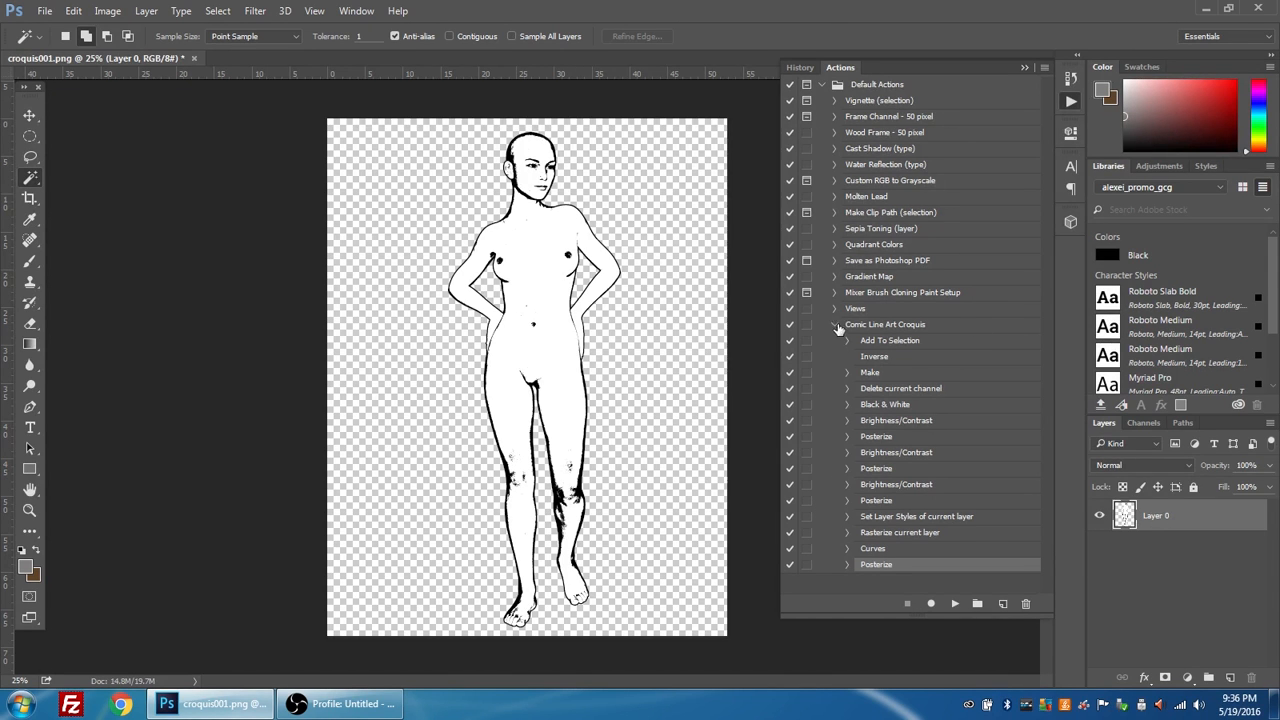
# - Collapse the finished Comic Line Art Croquis action and rename Layer 0 to Front
pyautogui.click(836, 324)
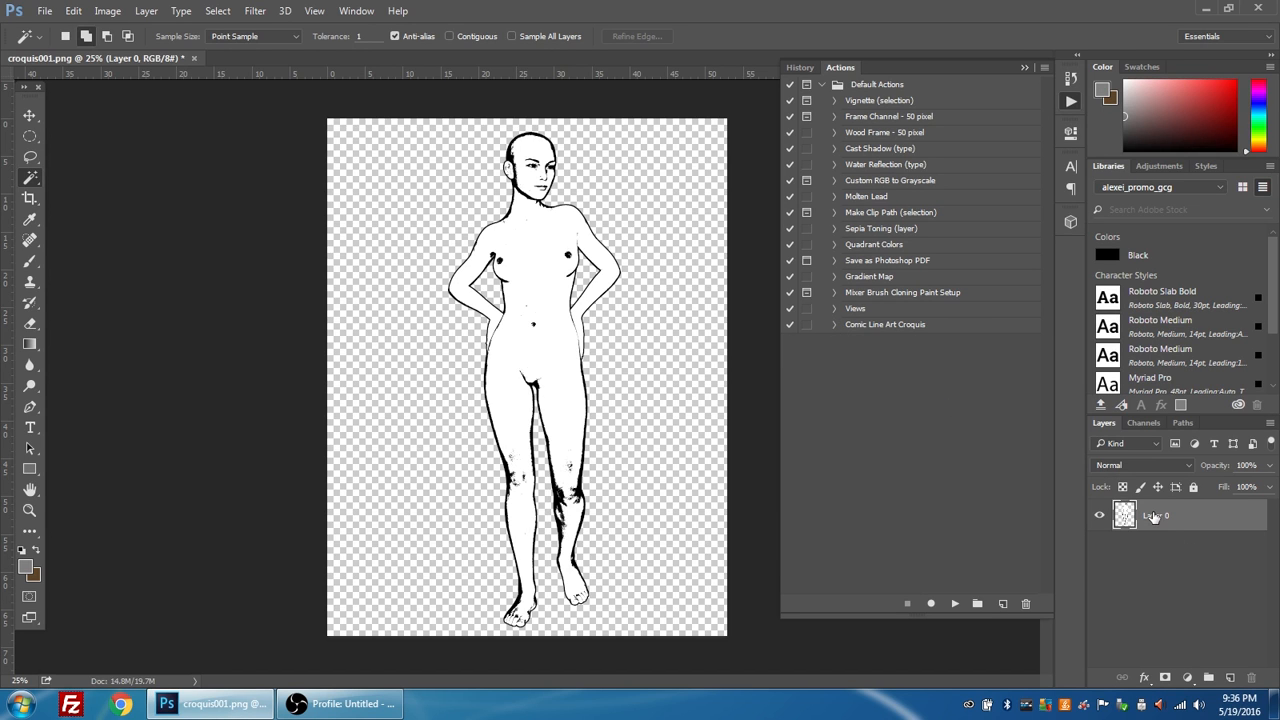
pyautogui.doubleClick(1156, 516)
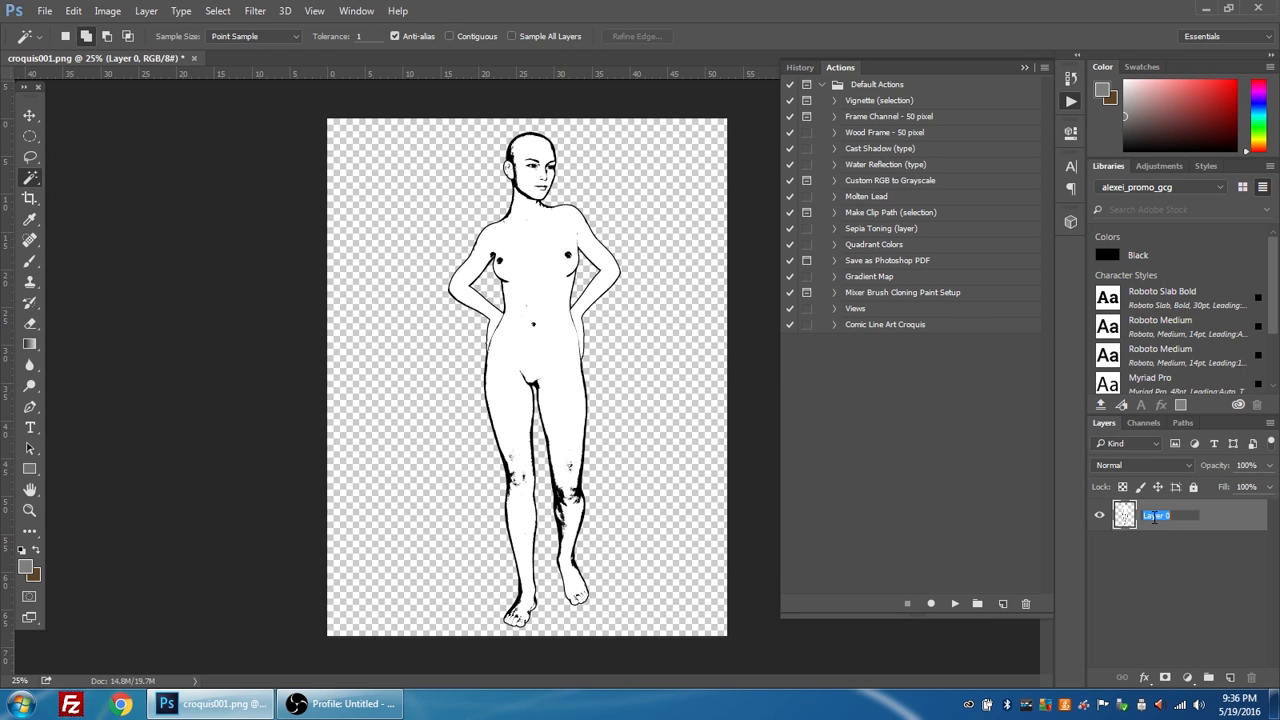
pyautogui.write('Front')
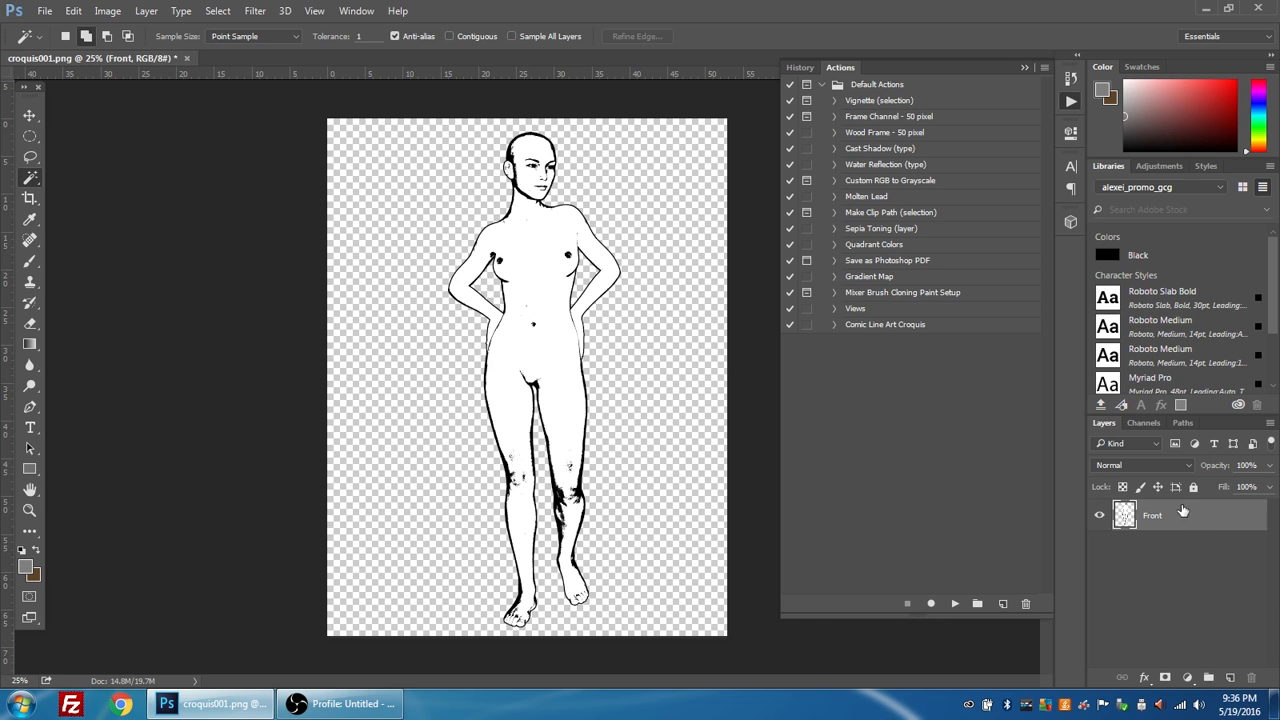
pyautogui.rightClick(1152, 514)
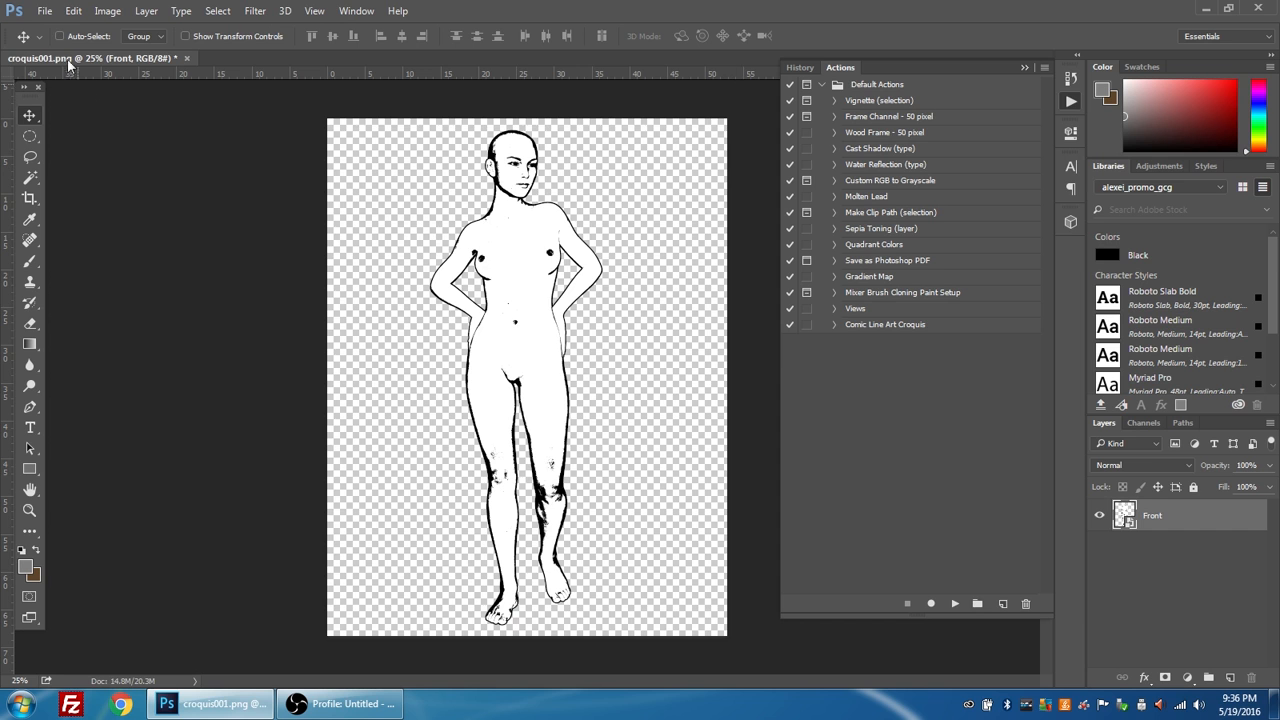
# - Open croquis002.png from the Desktop as a second document showing the back view
pyautogui.click(44, 12)
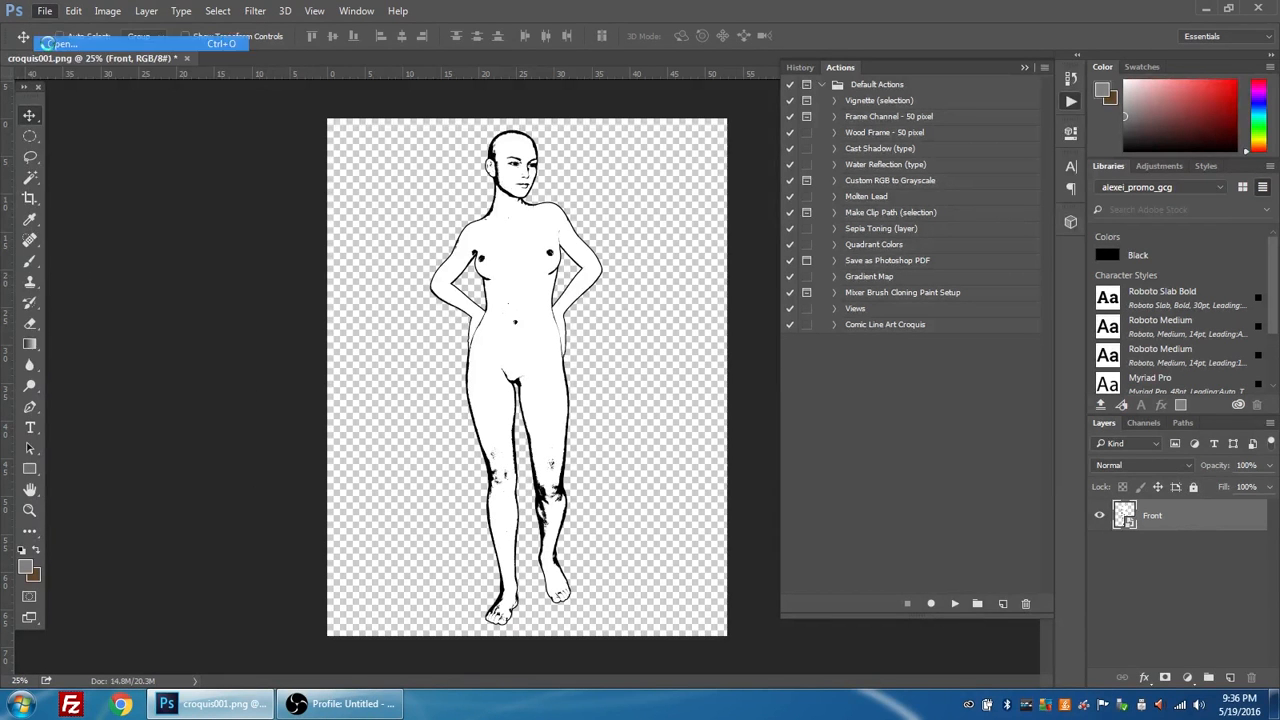
pyautogui.click(44, 12)
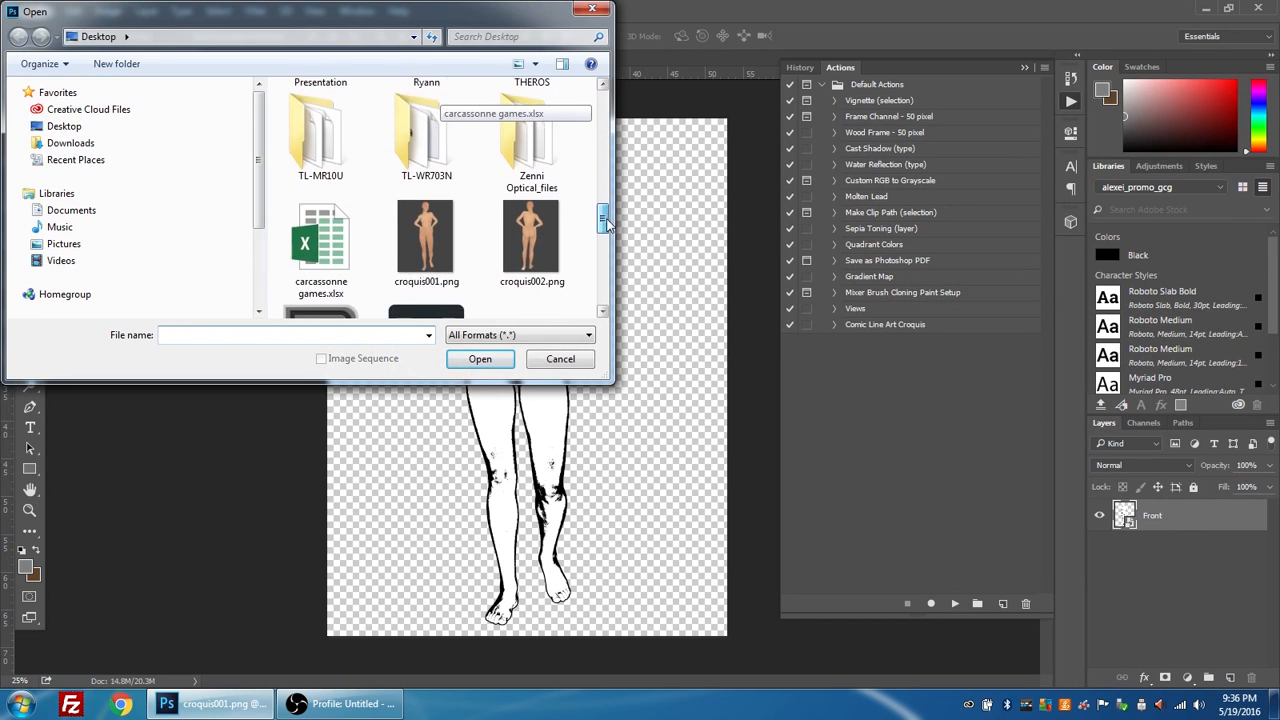
pyautogui.click(532, 204)
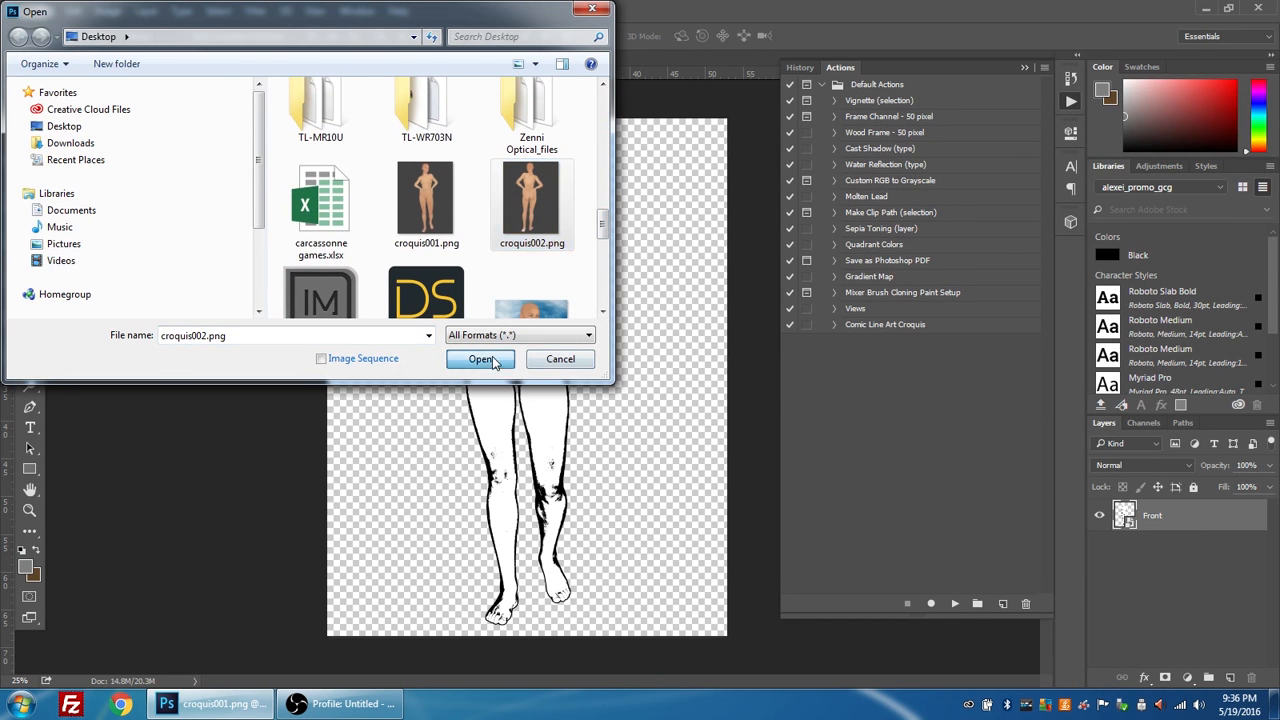
pyautogui.click(480, 360)
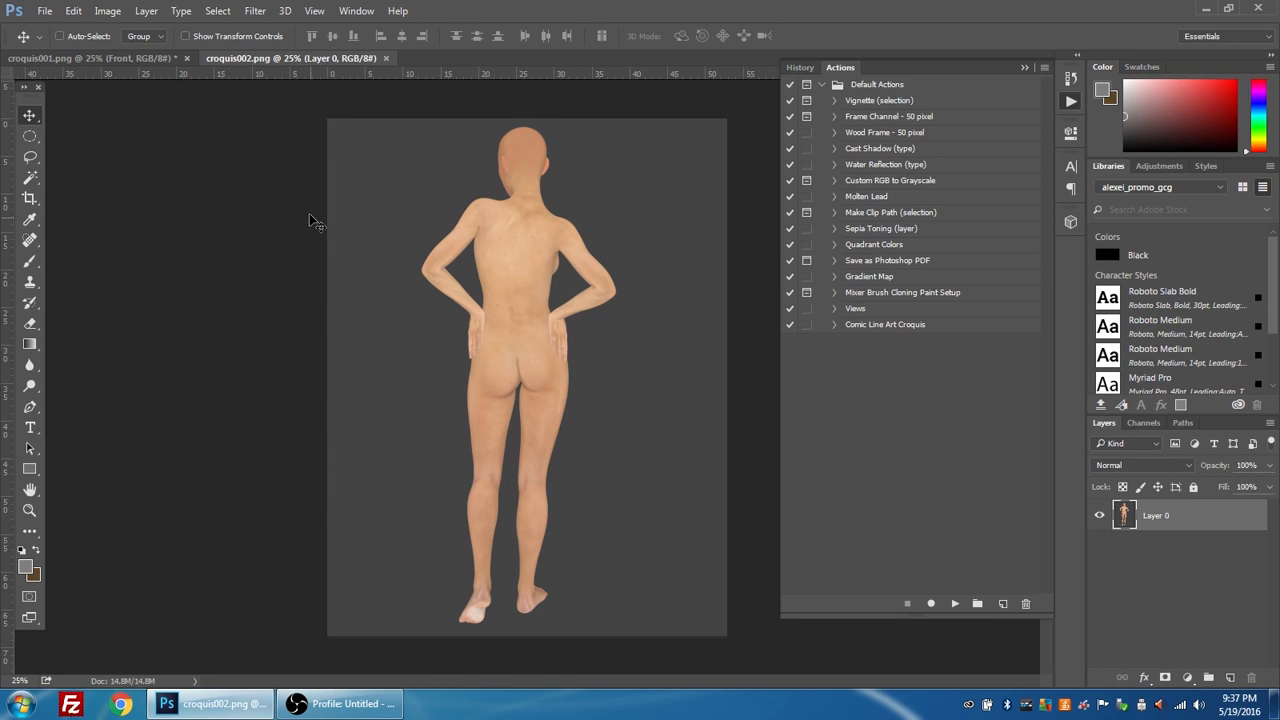
pyautogui.moveTo(700, 304)
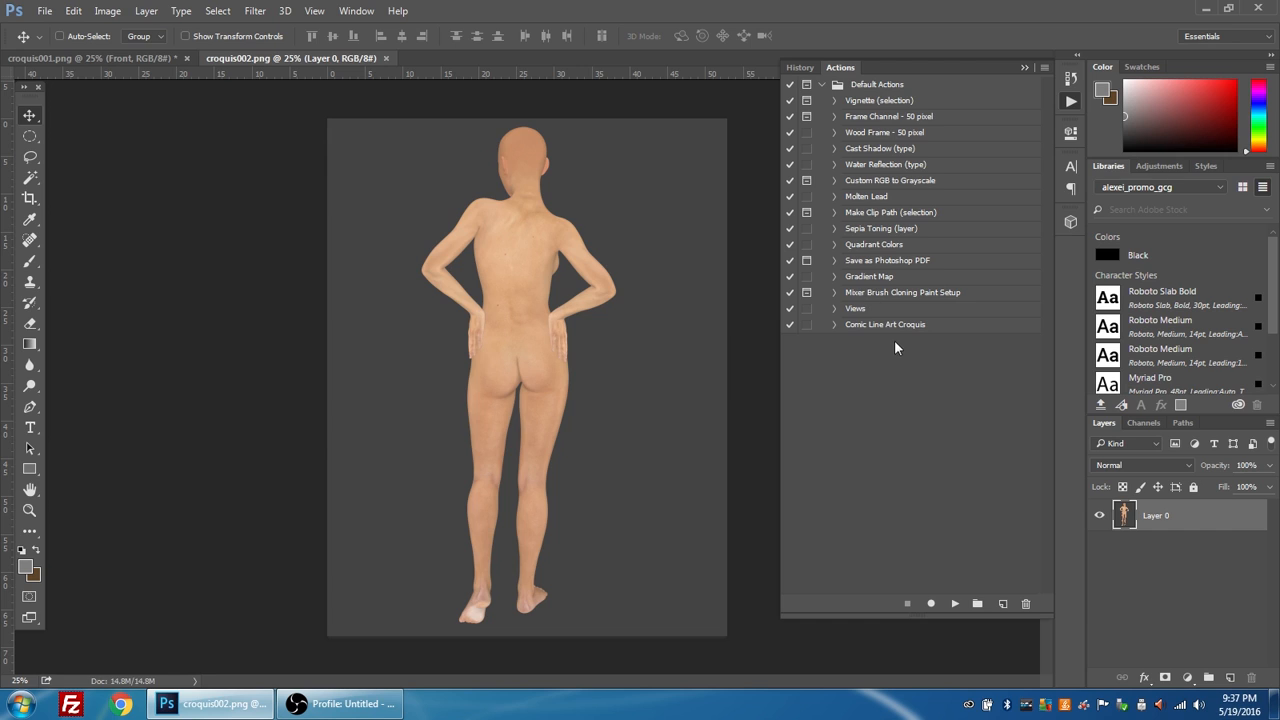
# - Select the Comic Line Art Croquis action and expand its recorded steps to play it
pyautogui.click(884, 324)
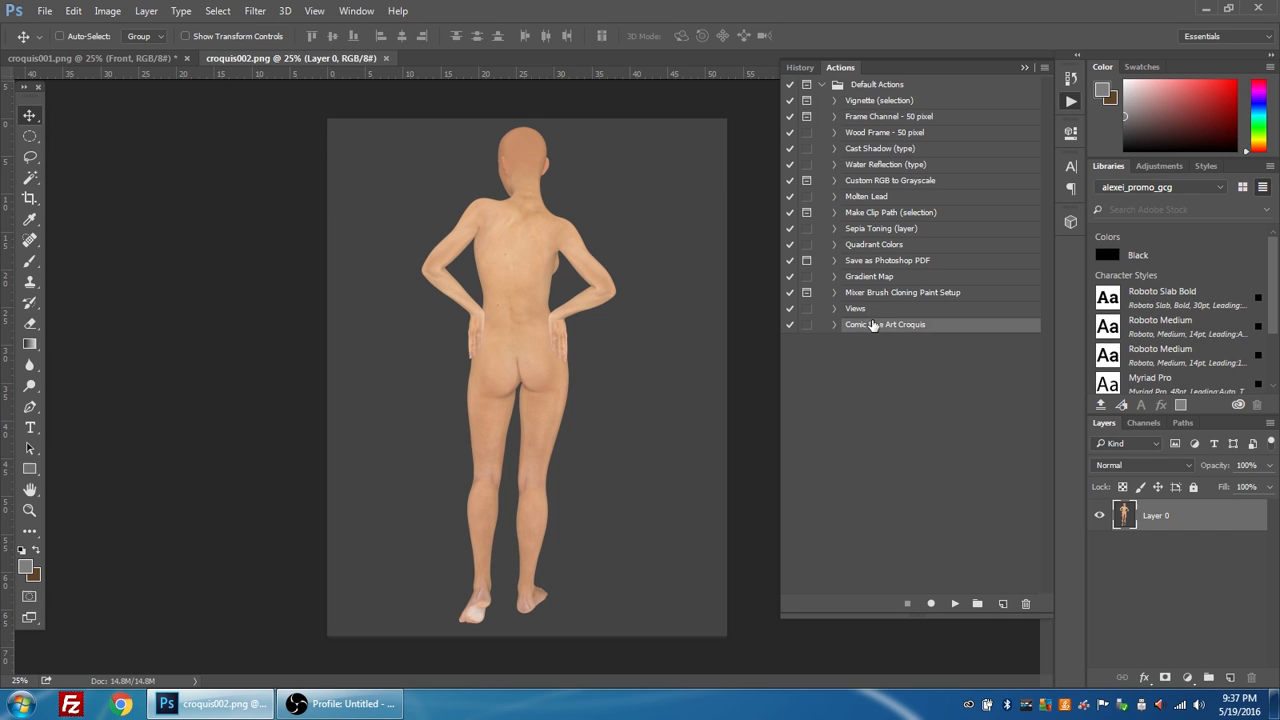
pyautogui.click(836, 324)
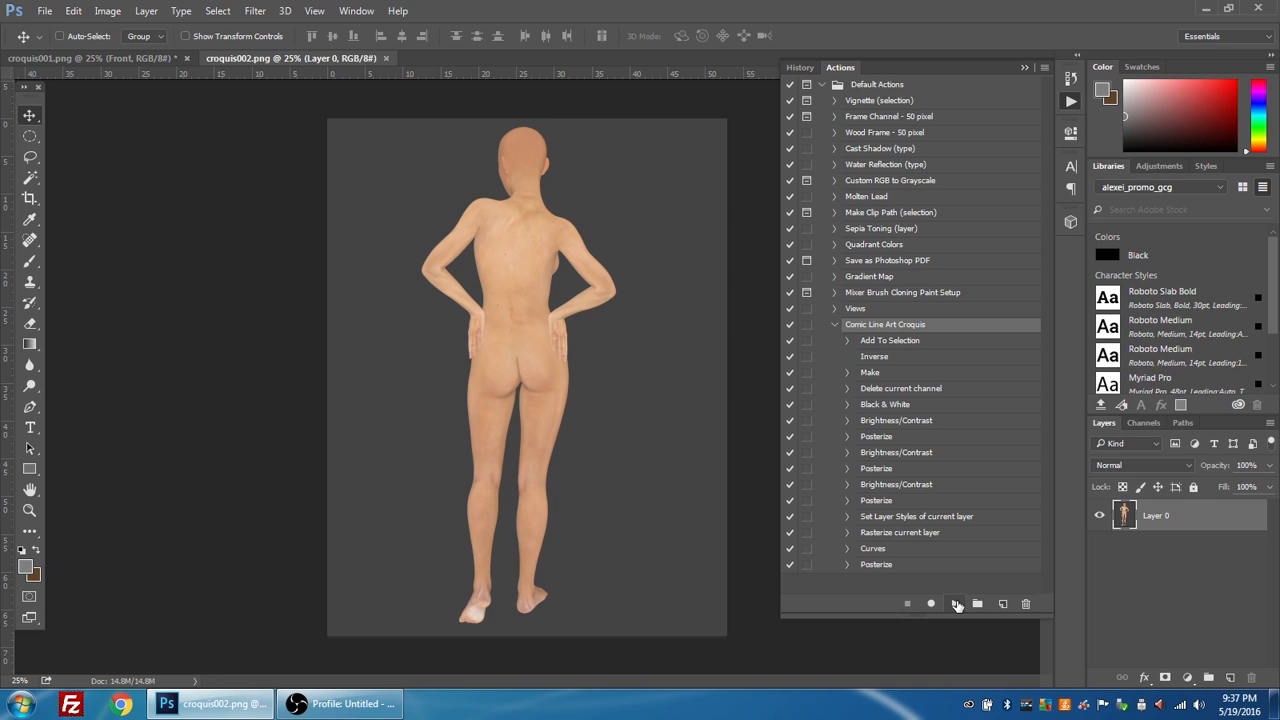
pyautogui.moveTo(956, 604)
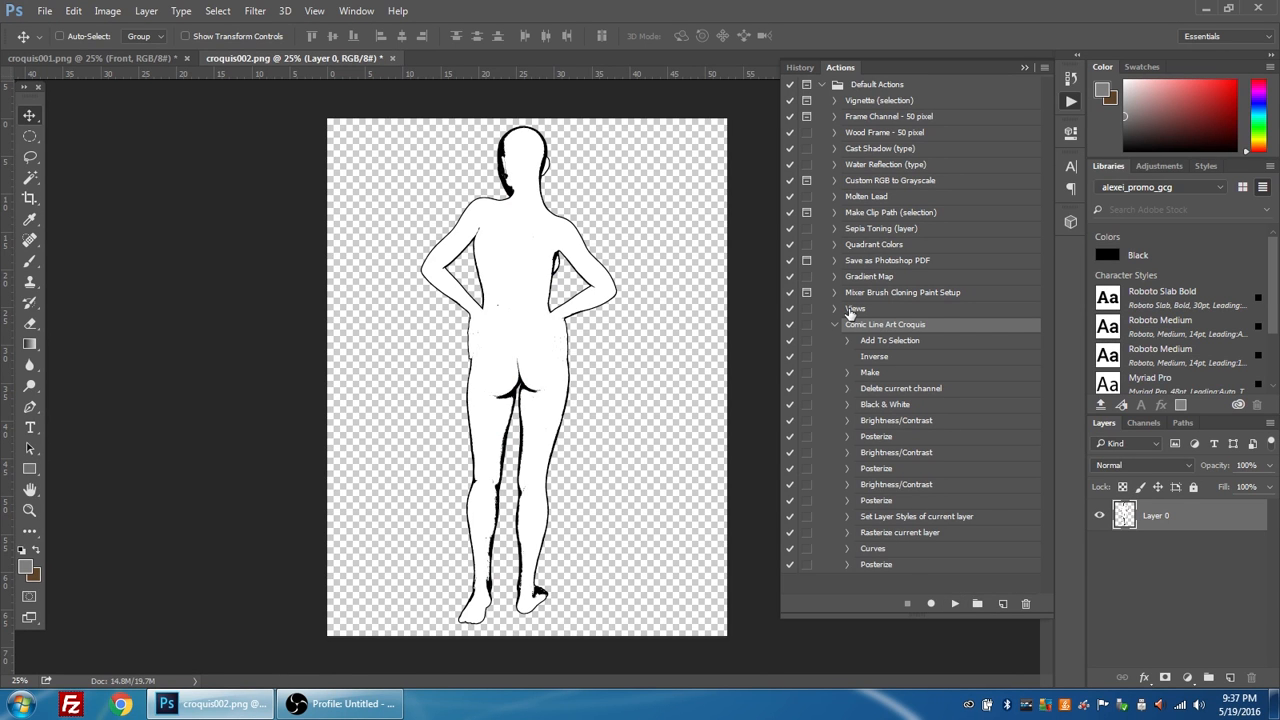
pyautogui.moveTo(700, 404)
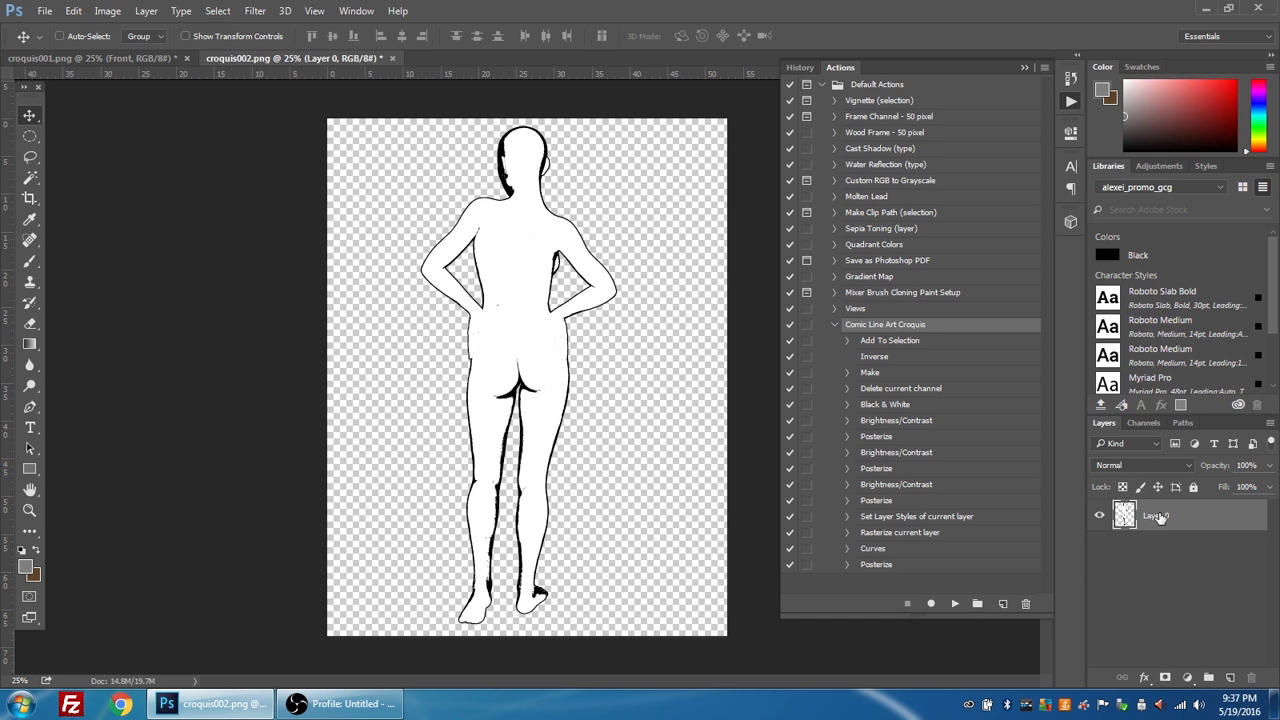
# - Rename the back-view figure's layer to Back
pyautogui.doubleClick(1156, 516)
pyautogui.write('Back')
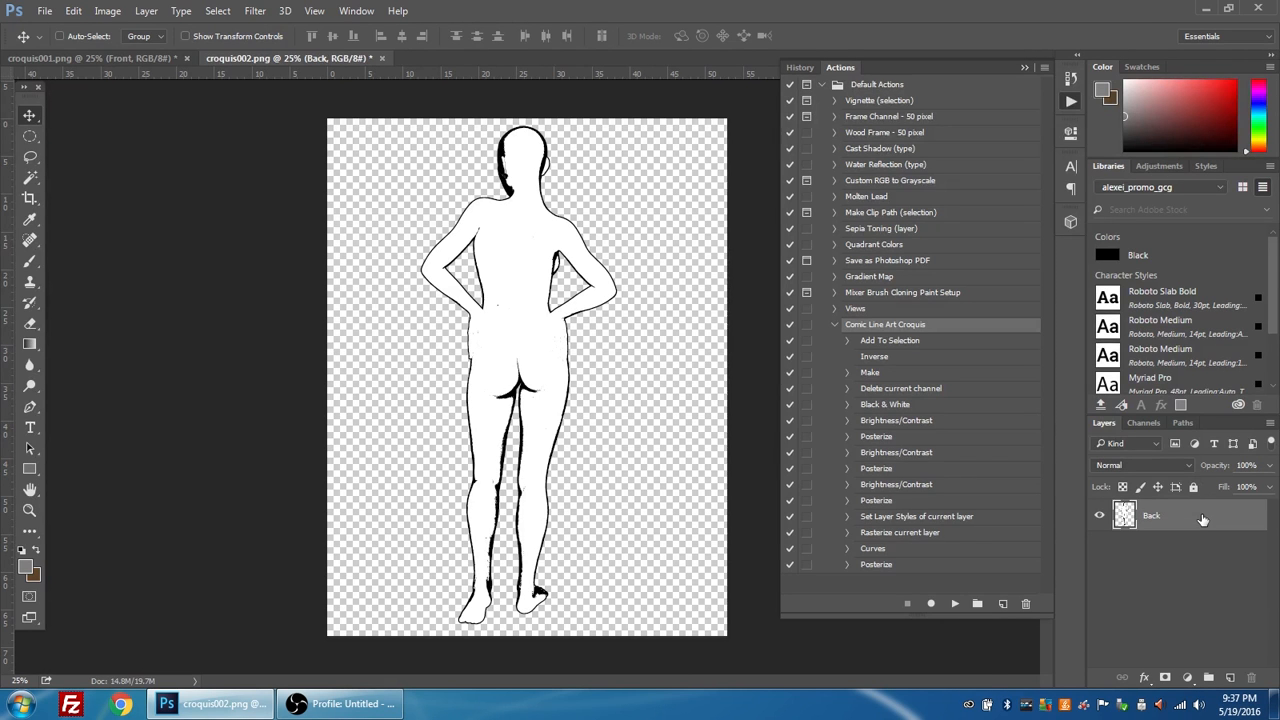
pyautogui.rightClick(1152, 516)
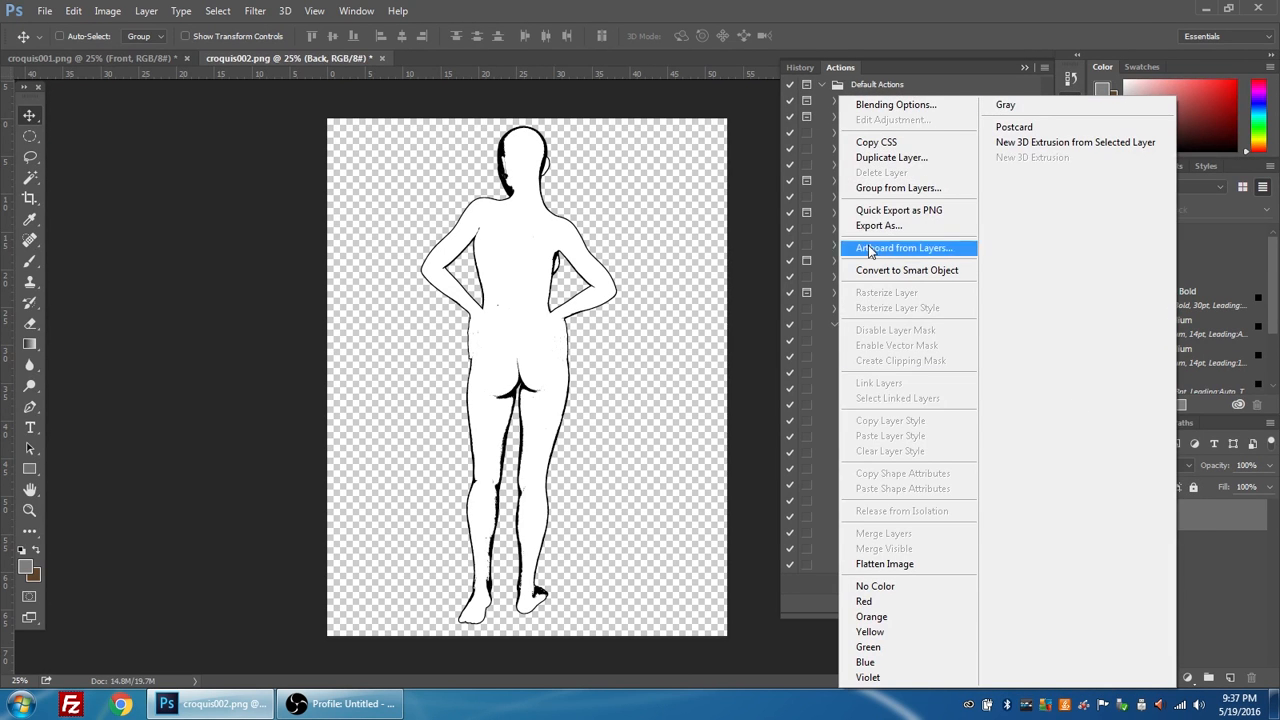
pyautogui.moveTo(896, 276)
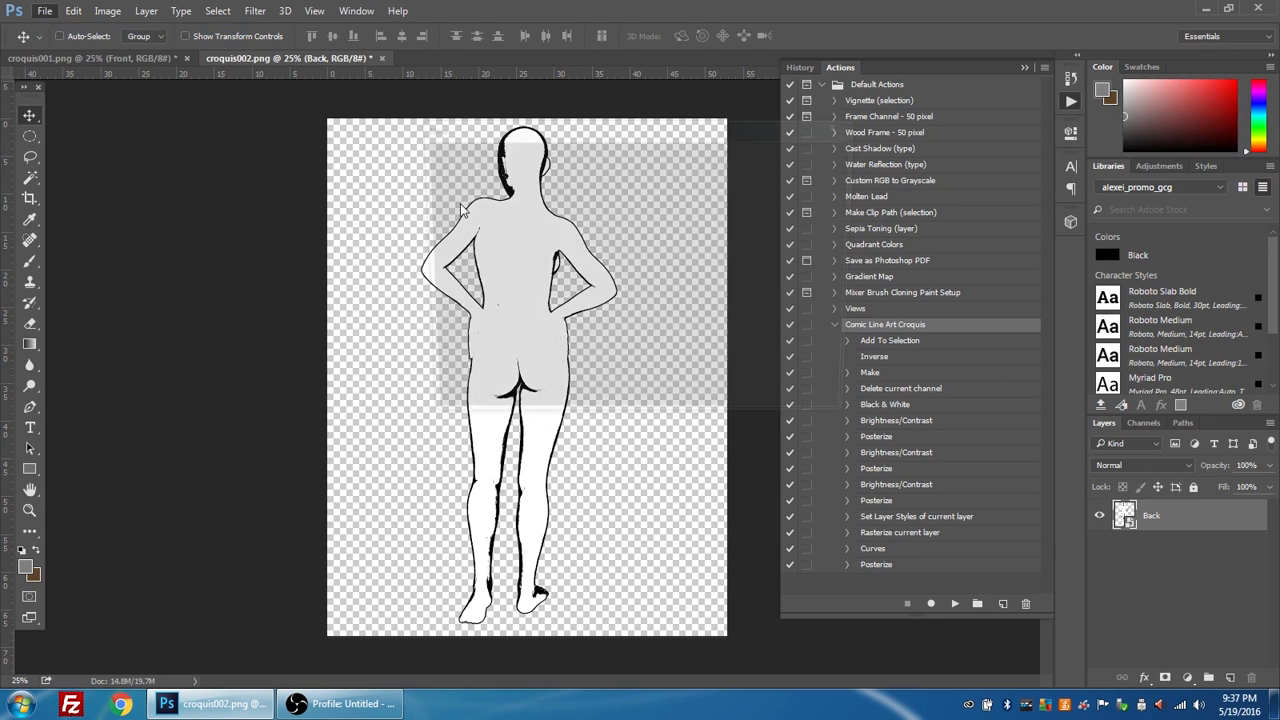
# - Create a transparent 8.5 × 11 in, 200 ppi document, then return to croquis001.png
pyautogui.click(44, 12)
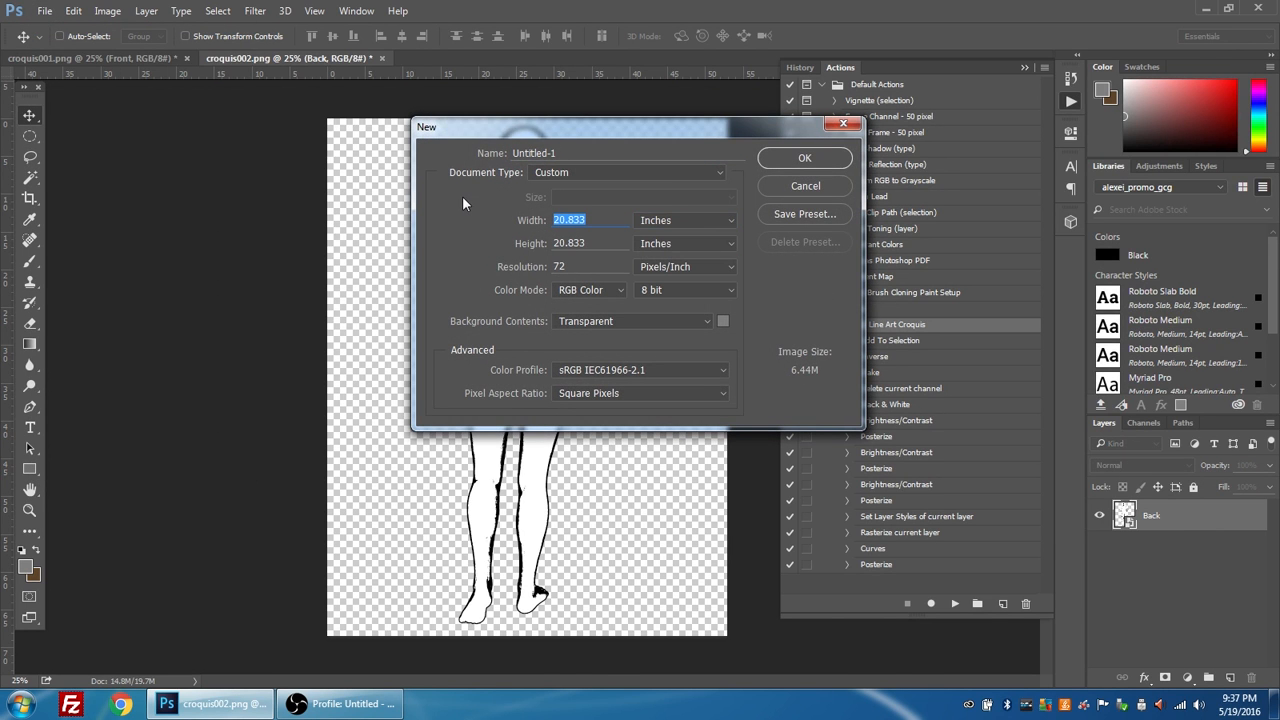
pyautogui.write('8.5')
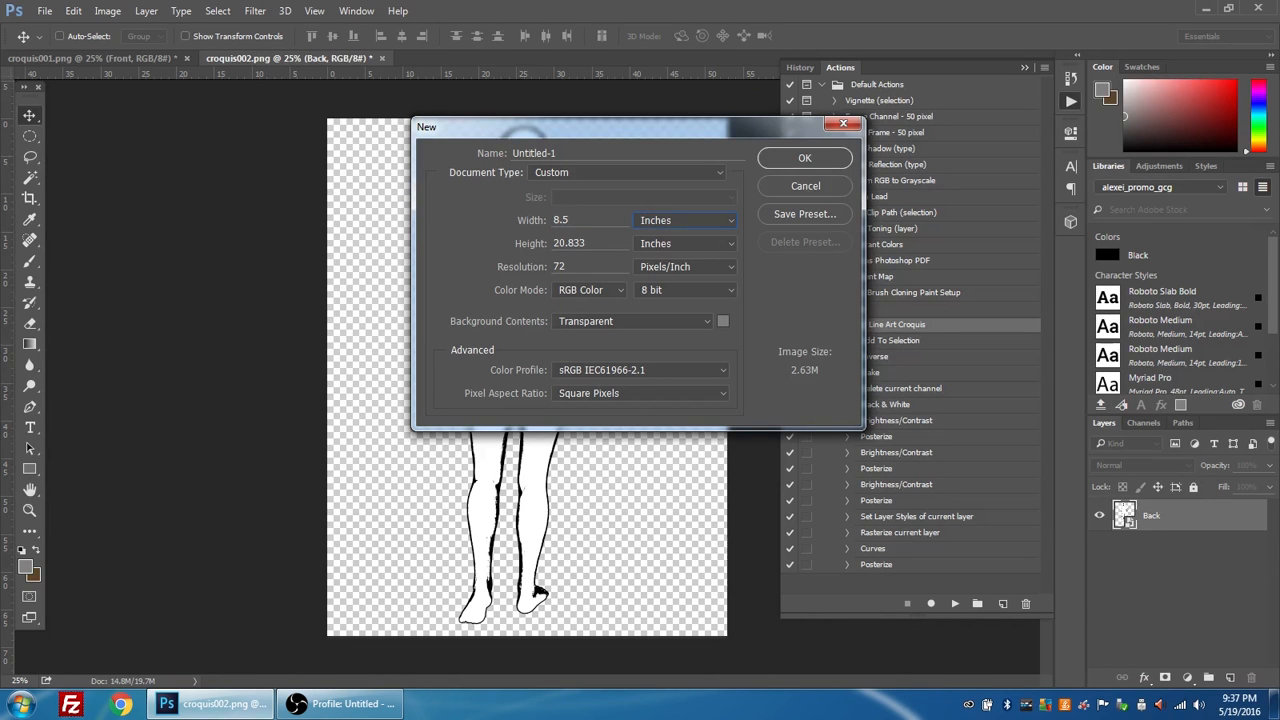
pyautogui.write('11')
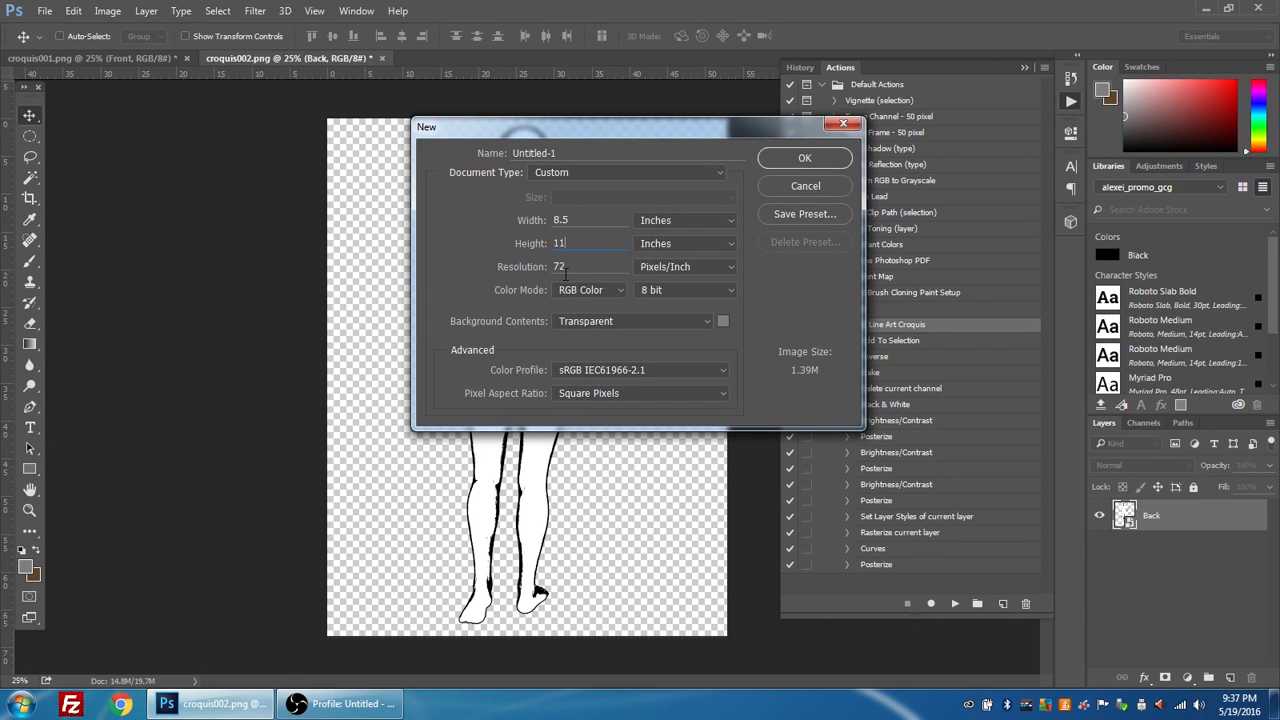
pyautogui.write('200')
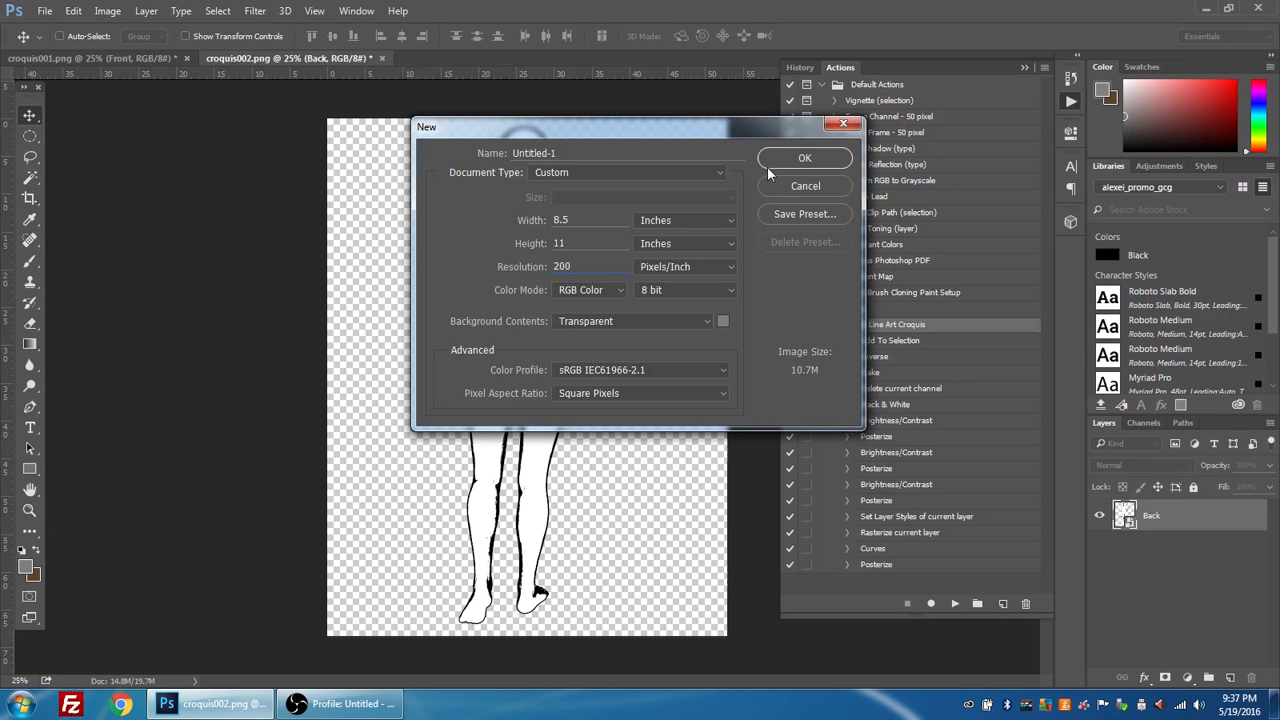
pyautogui.click(804, 158)
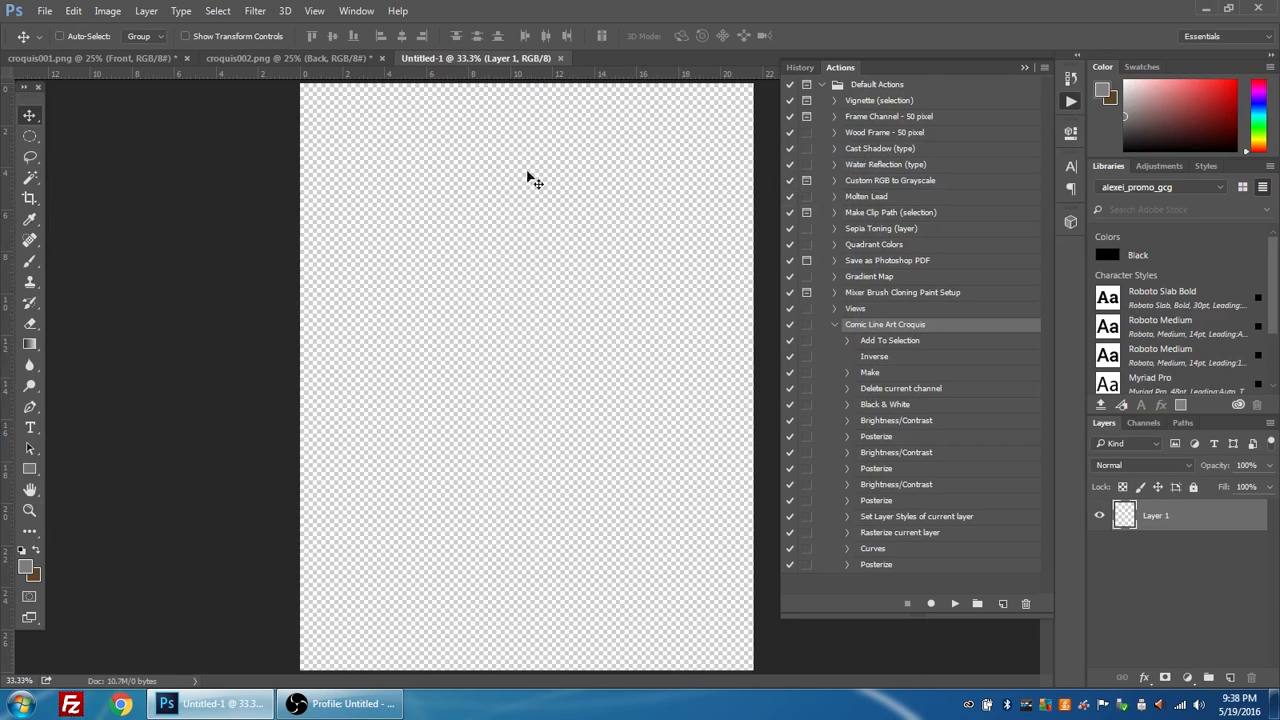
pyautogui.moveTo(600, 228)
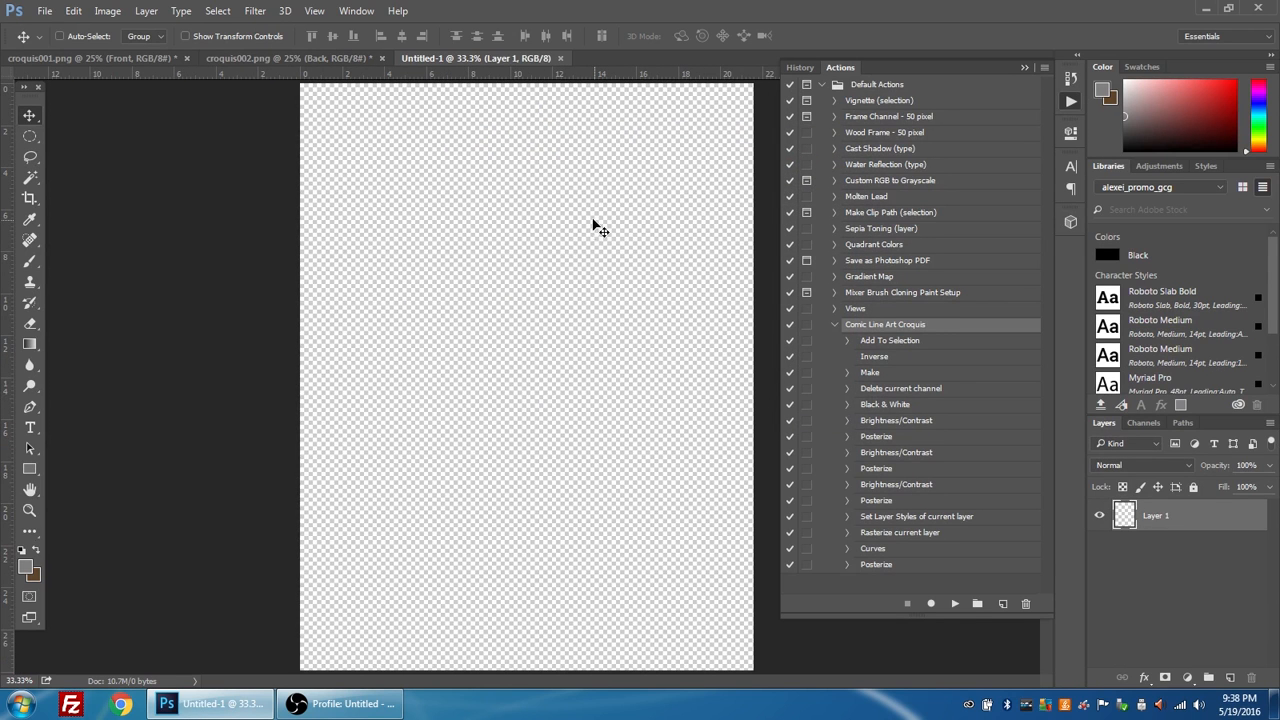
pyautogui.moveTo(378, 176)
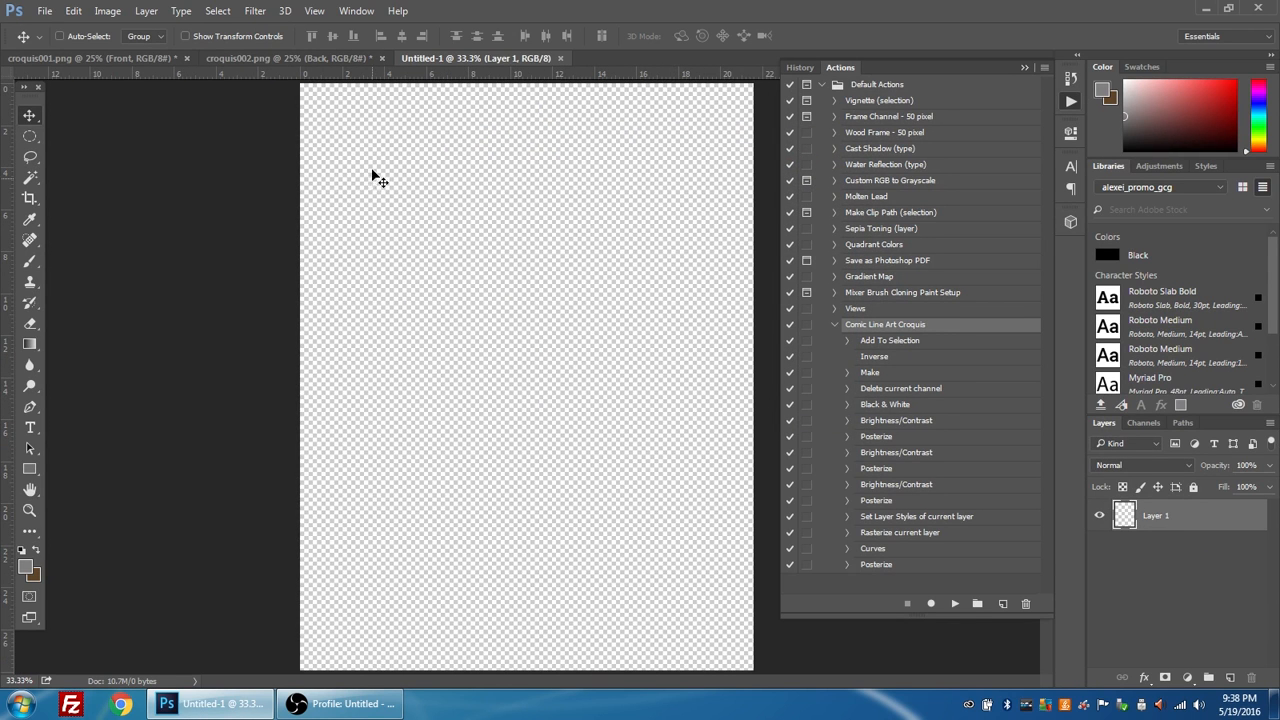
pyautogui.click(80, 58)
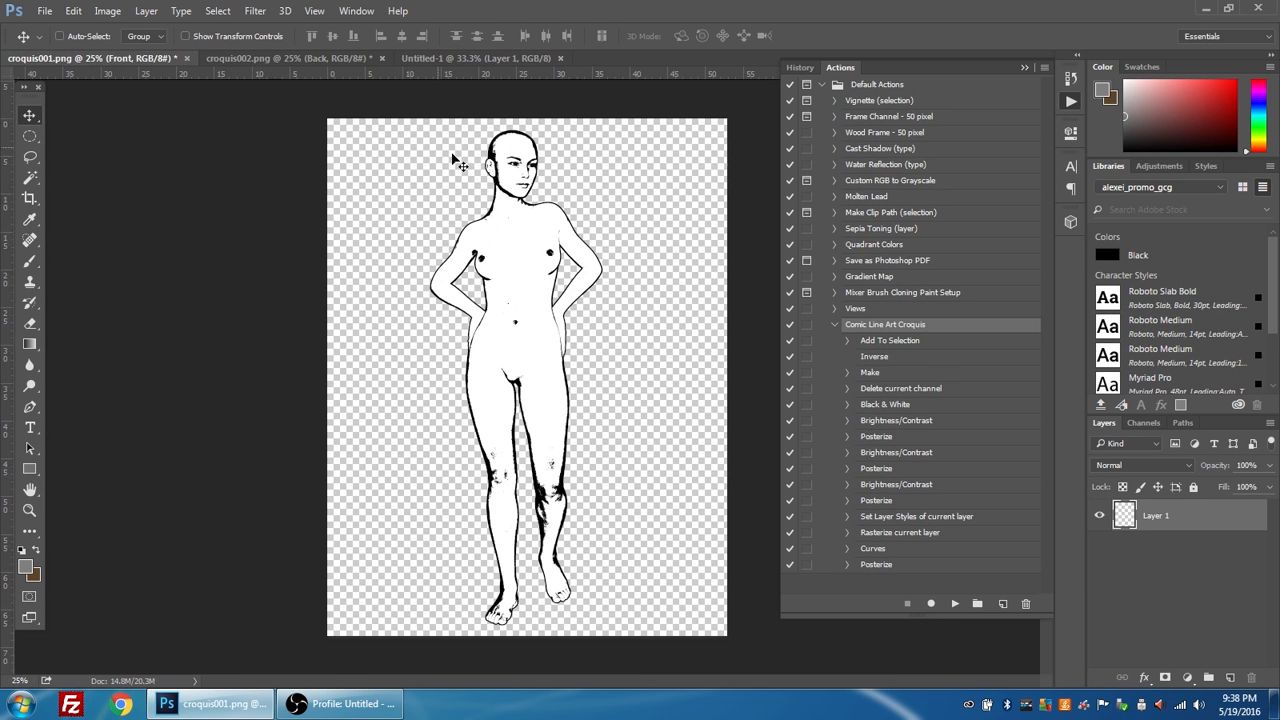
# - Duplicate the Front layer into the Untitled-1 document
pyautogui.doubleClick(1156, 516)
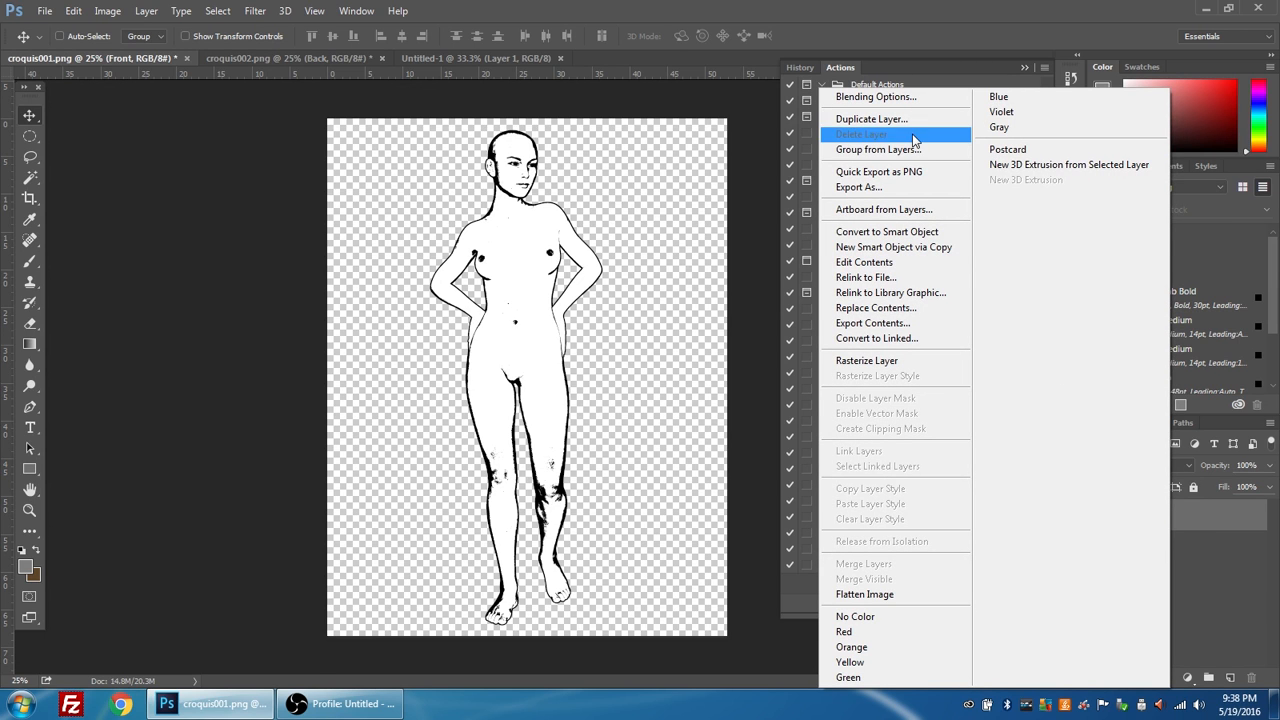
pyautogui.click(872, 118)
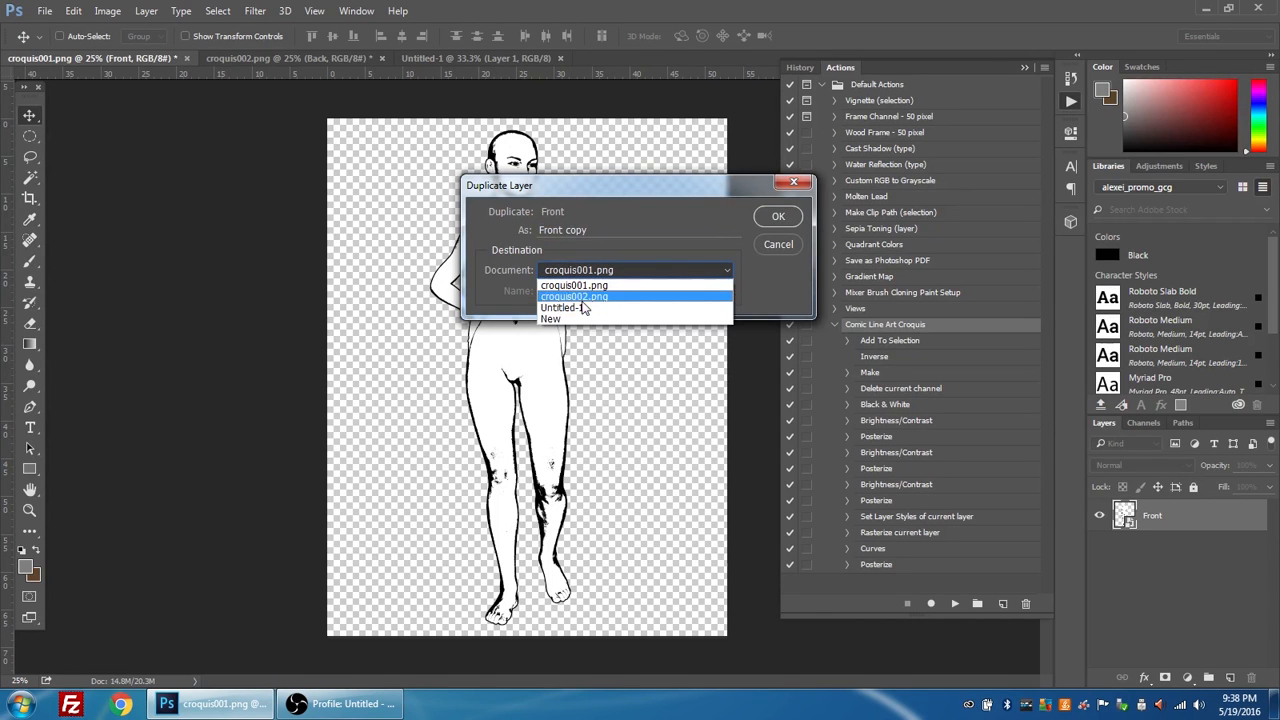
pyautogui.click(558, 308)
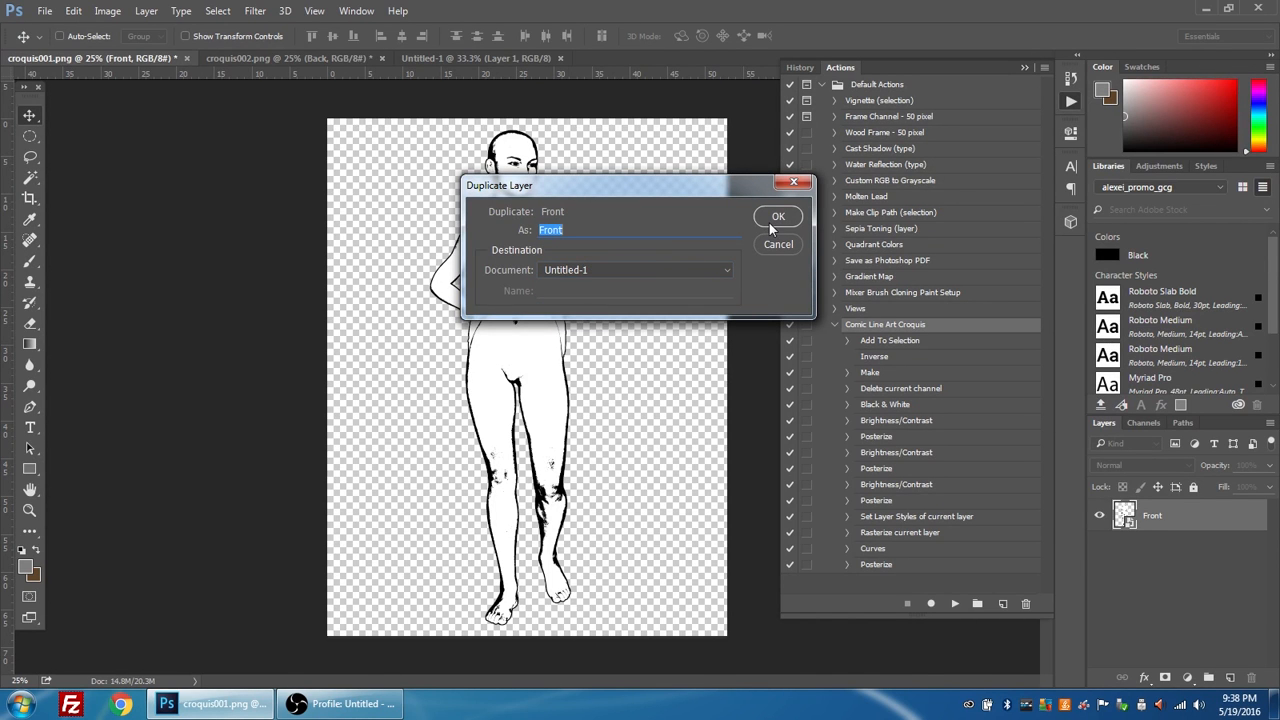
pyautogui.click(778, 216)
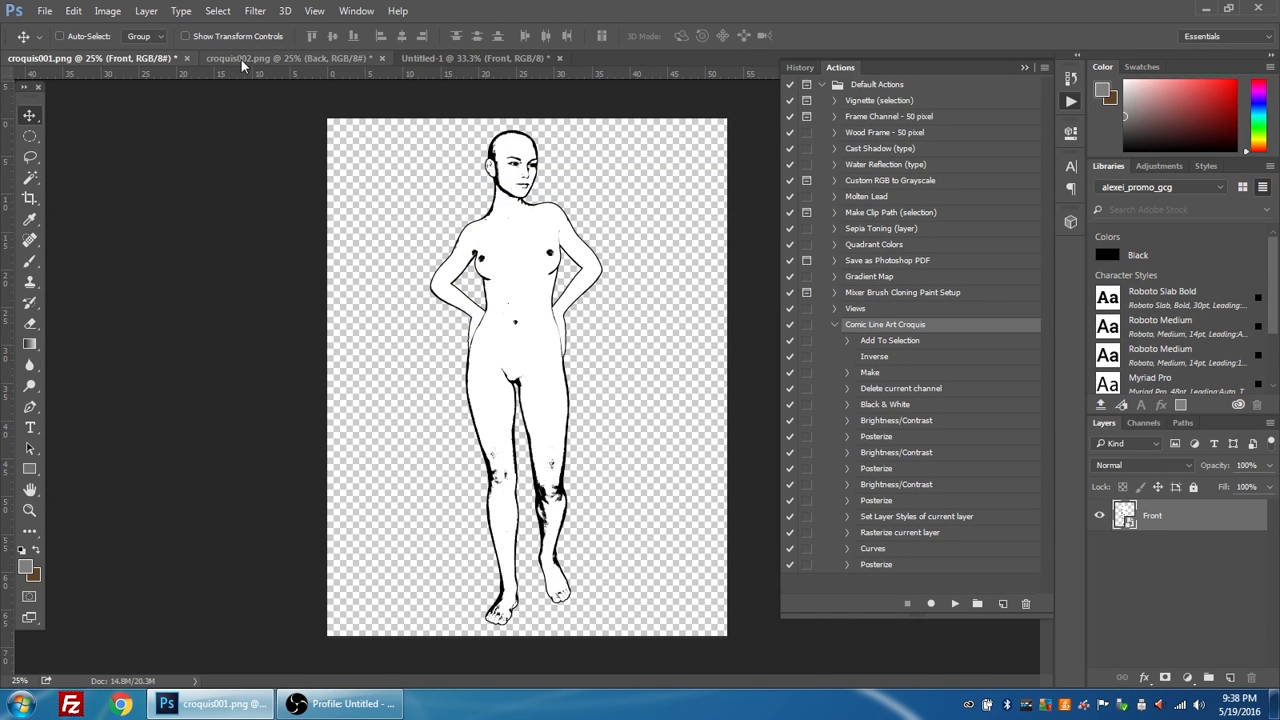
# - Duplicate the Back layer from croquis002.png into Untitled-1 alongside Front
pyautogui.click(278, 56)
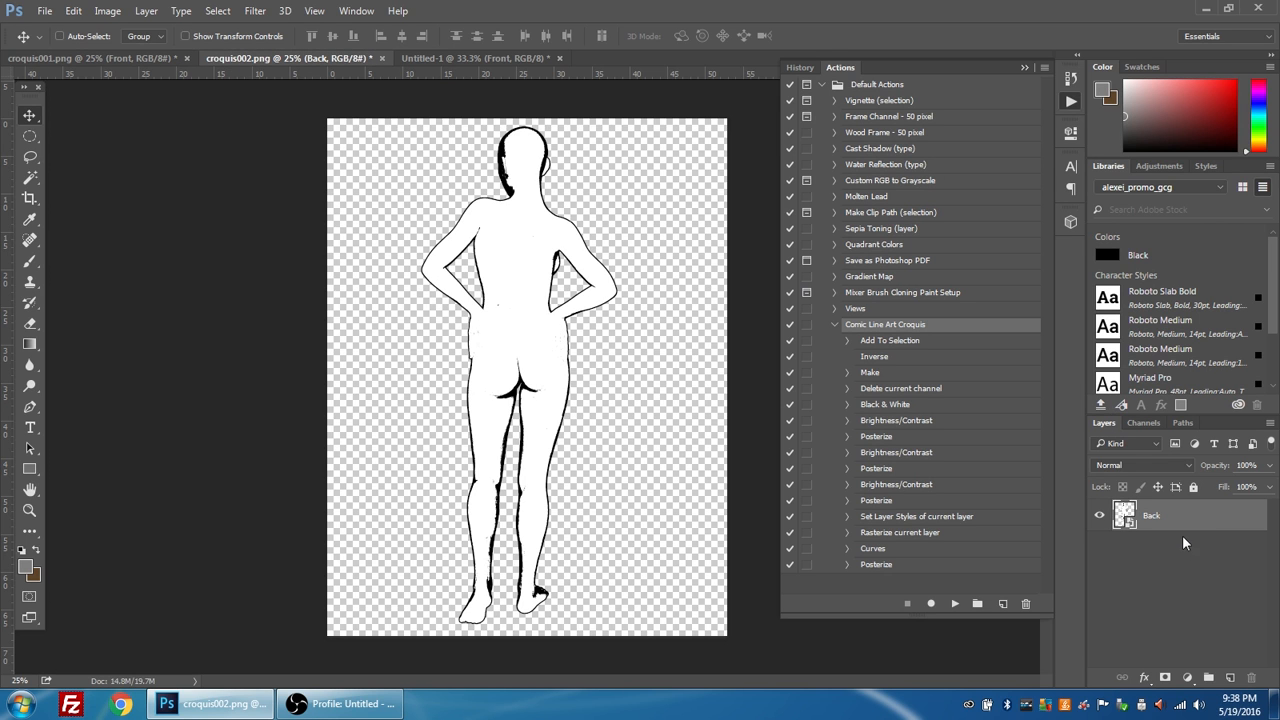
pyautogui.rightClick(1152, 516)
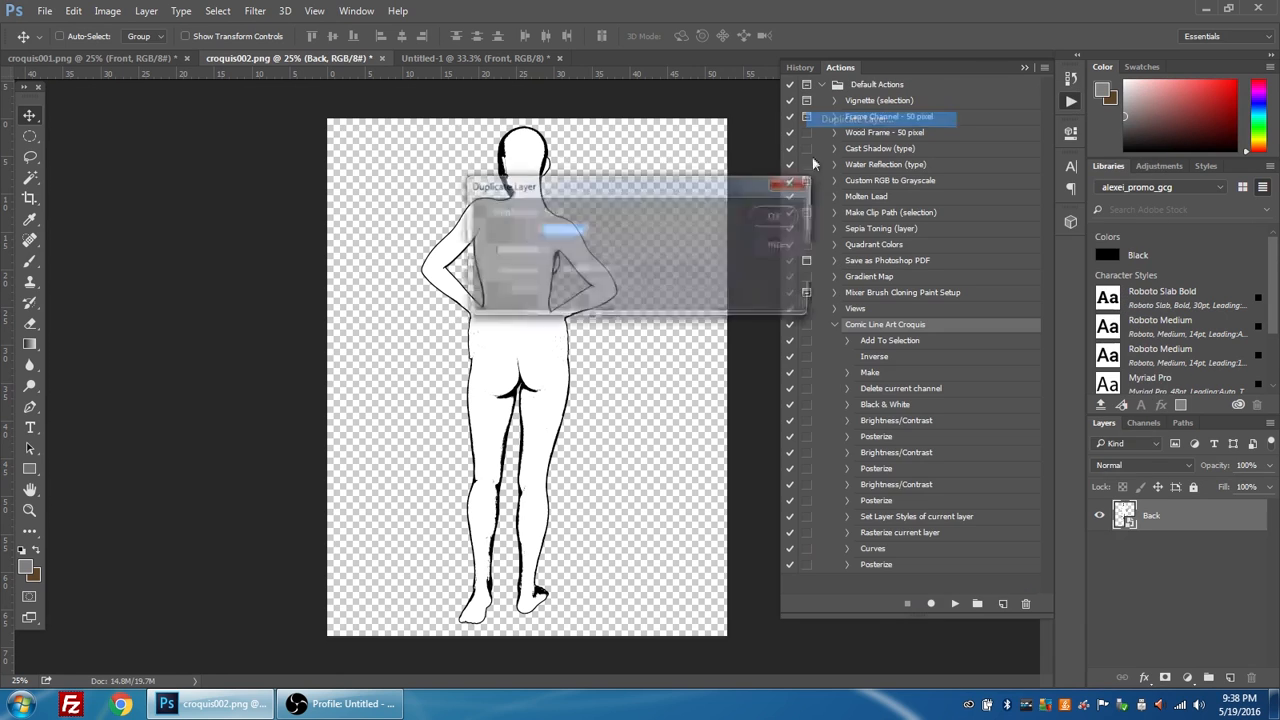
pyautogui.click(636, 270)
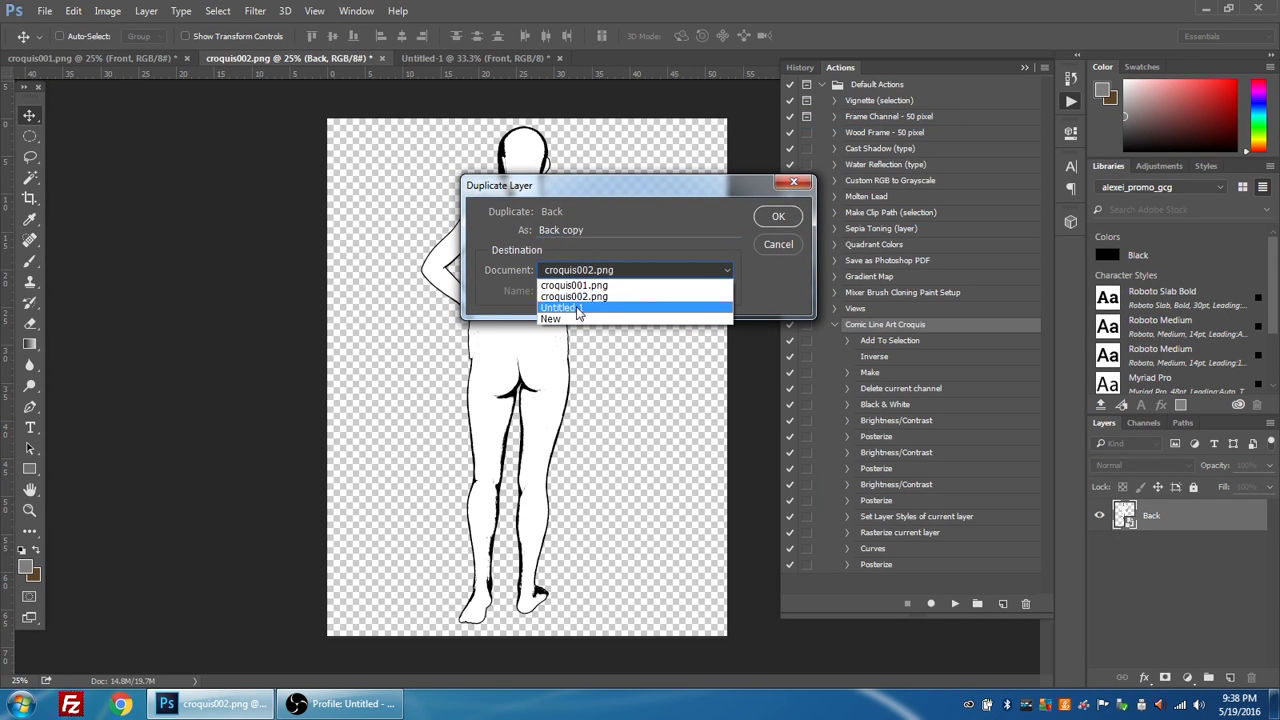
pyautogui.click(776, 216)
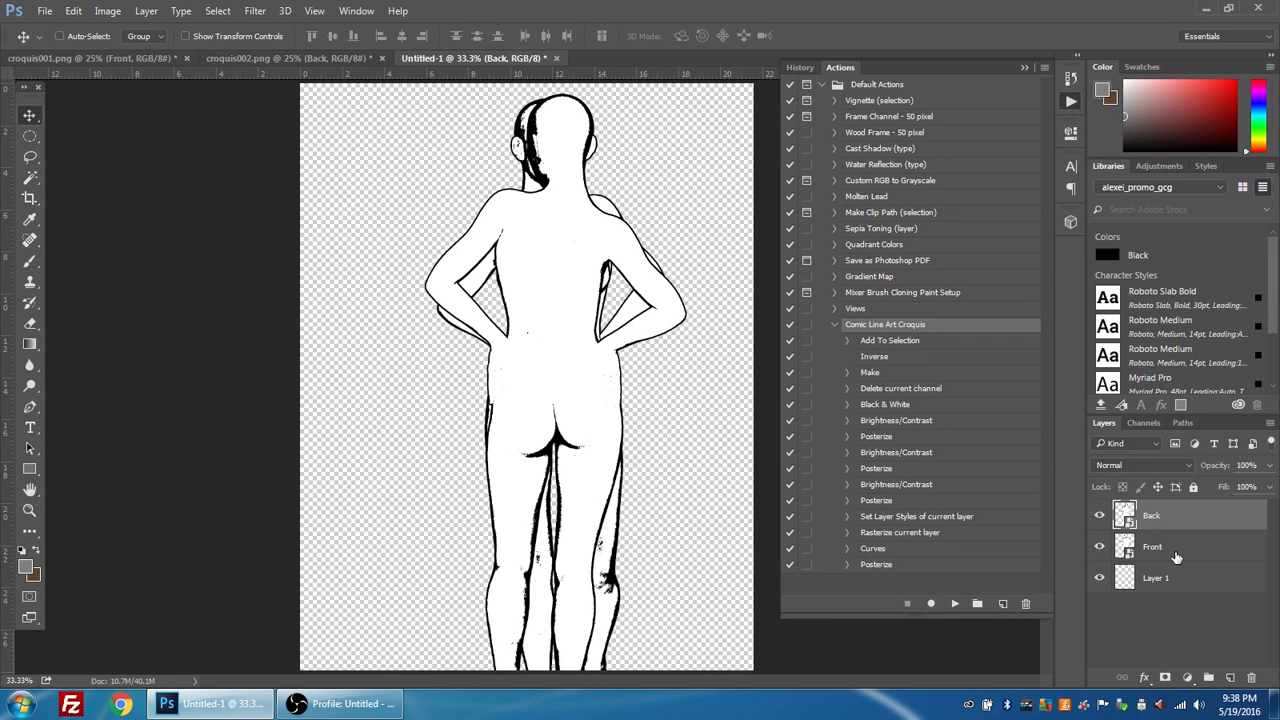
pyautogui.click(1152, 546)
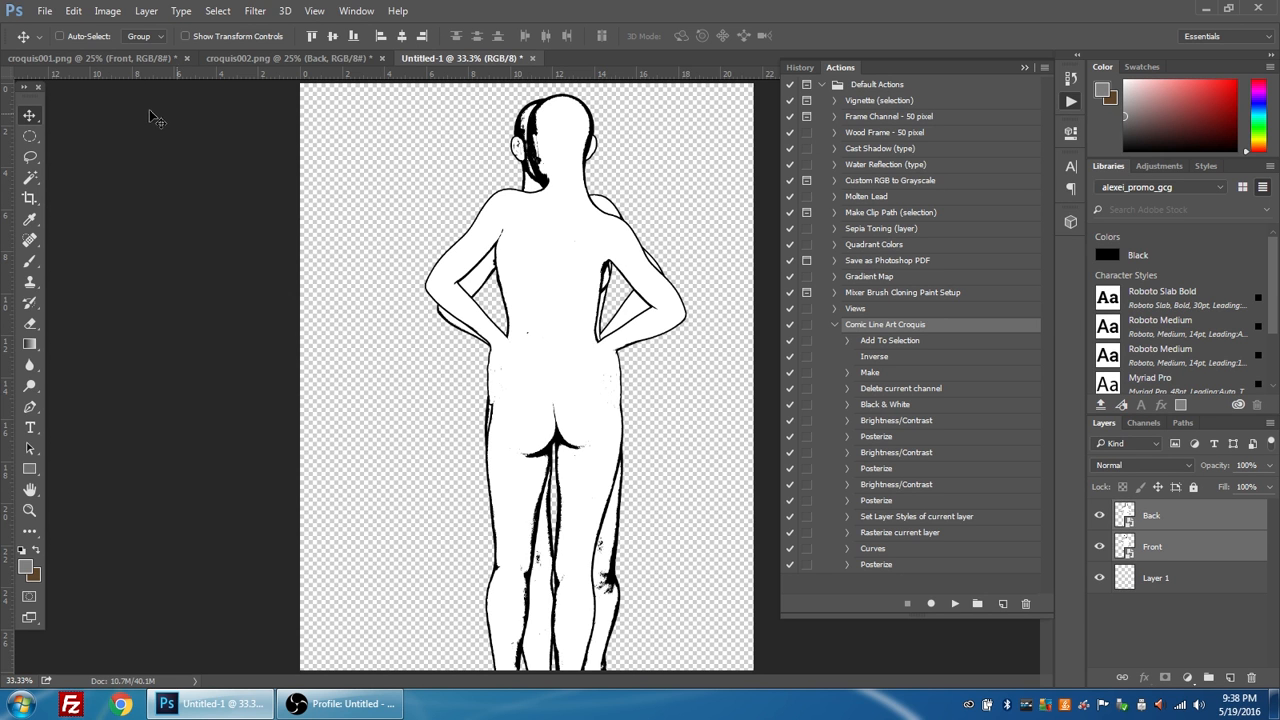
pyautogui.click(72, 12)
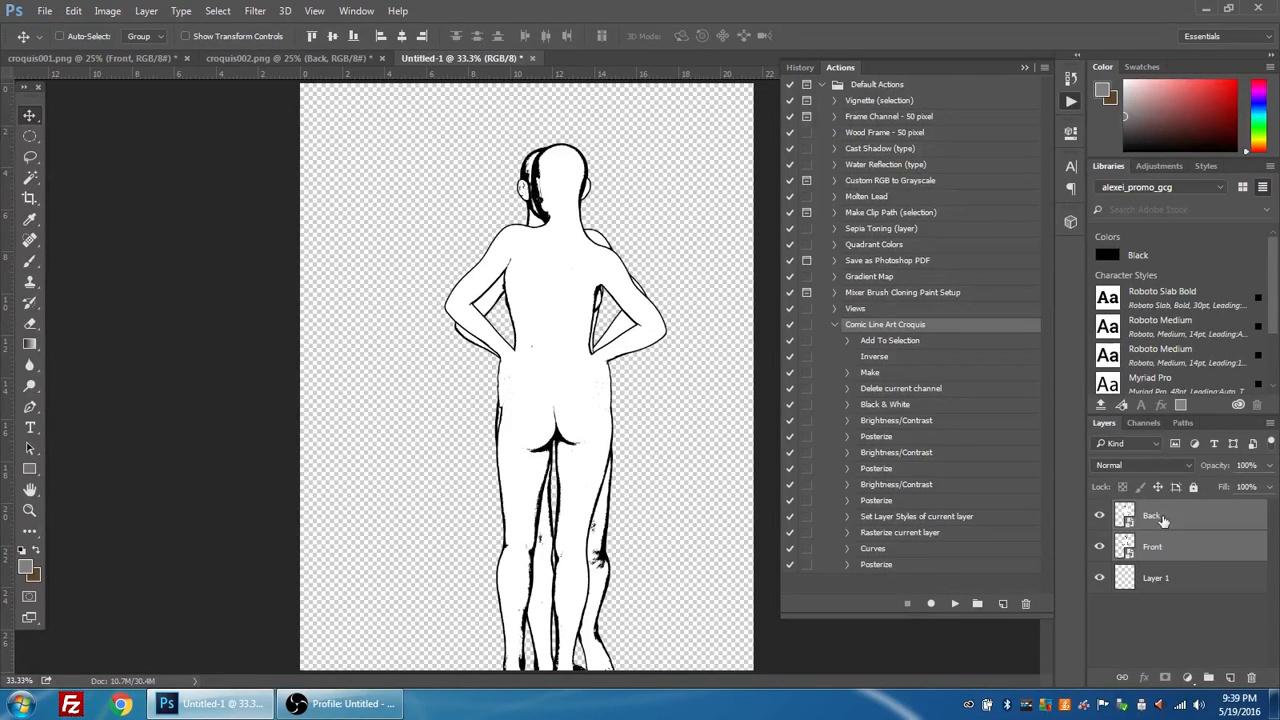
# - Move the Front figure right and the Back figure to the page's left half
pyautogui.click(1152, 546)
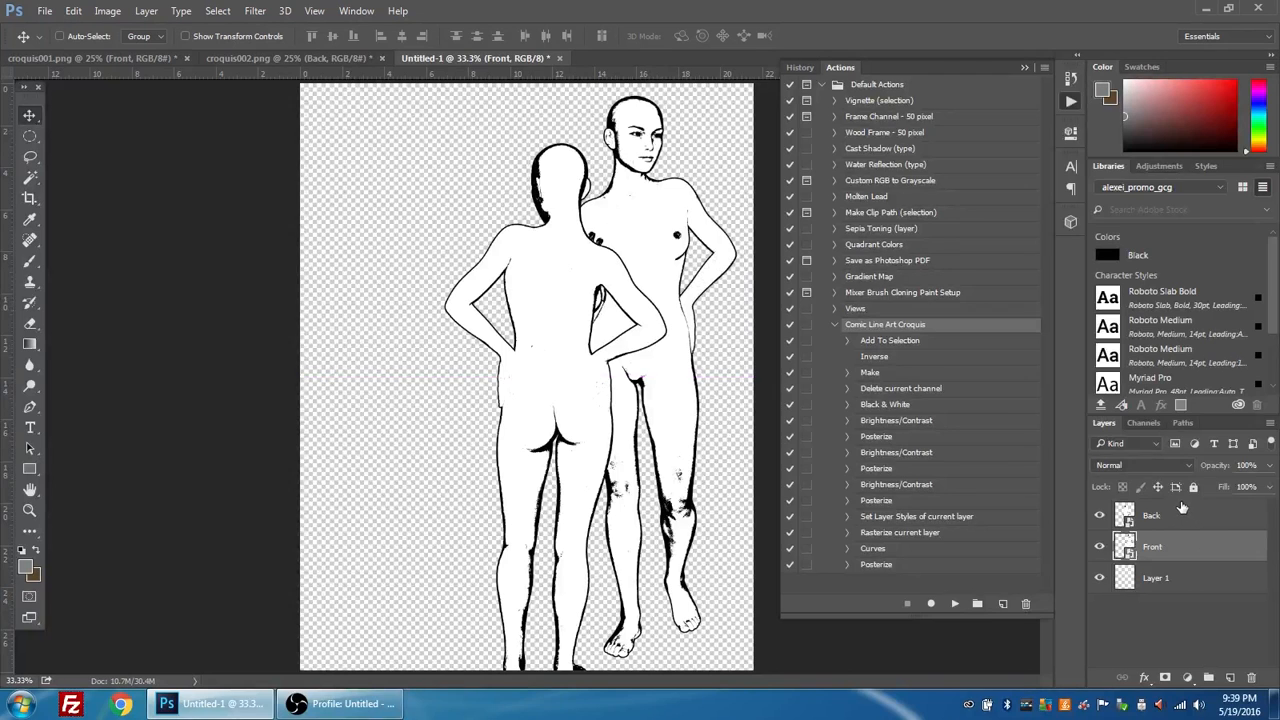
pyautogui.click(1176, 514)
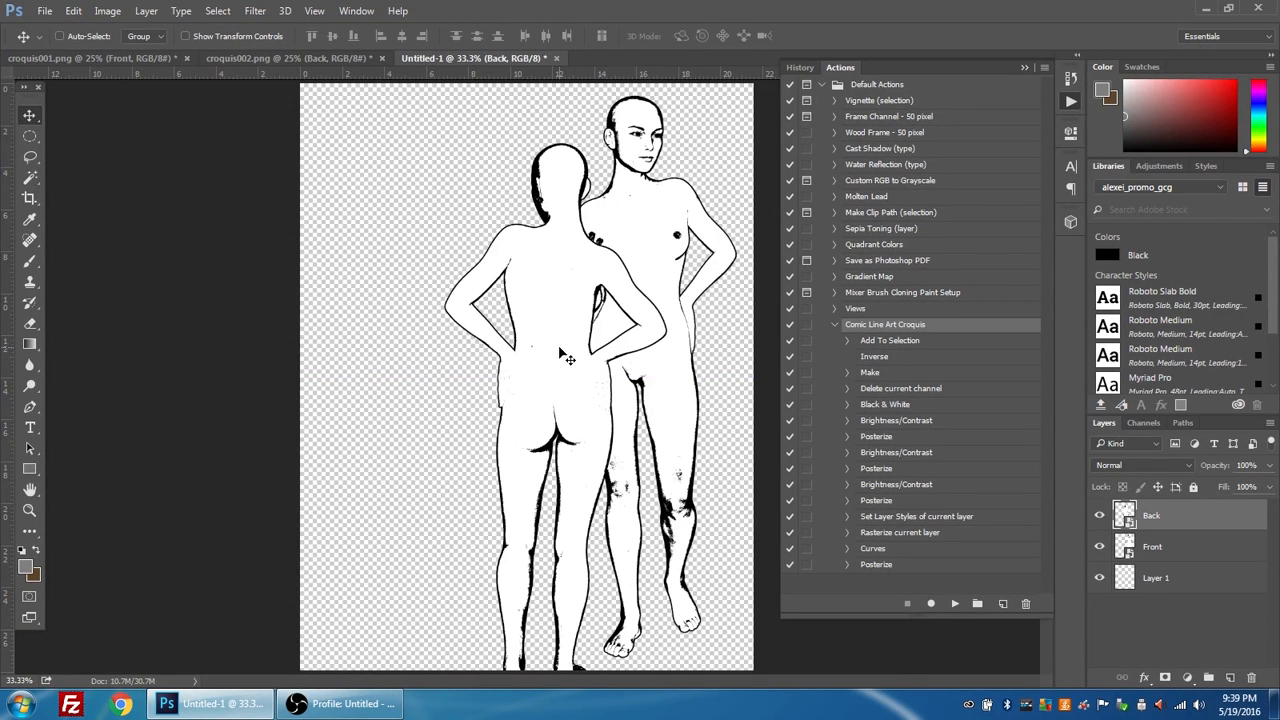
pyautogui.moveTo(560, 350); pyautogui.dragTo(504, 320)
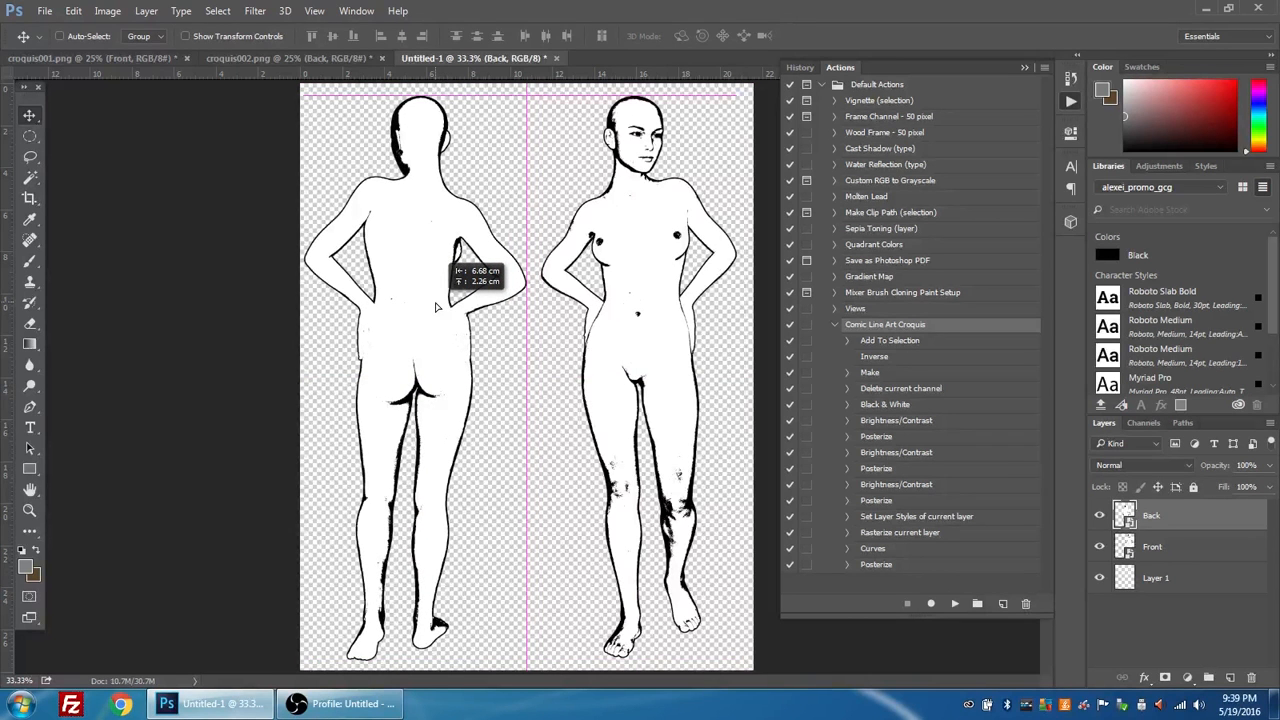
pyautogui.moveTo(404, 276)
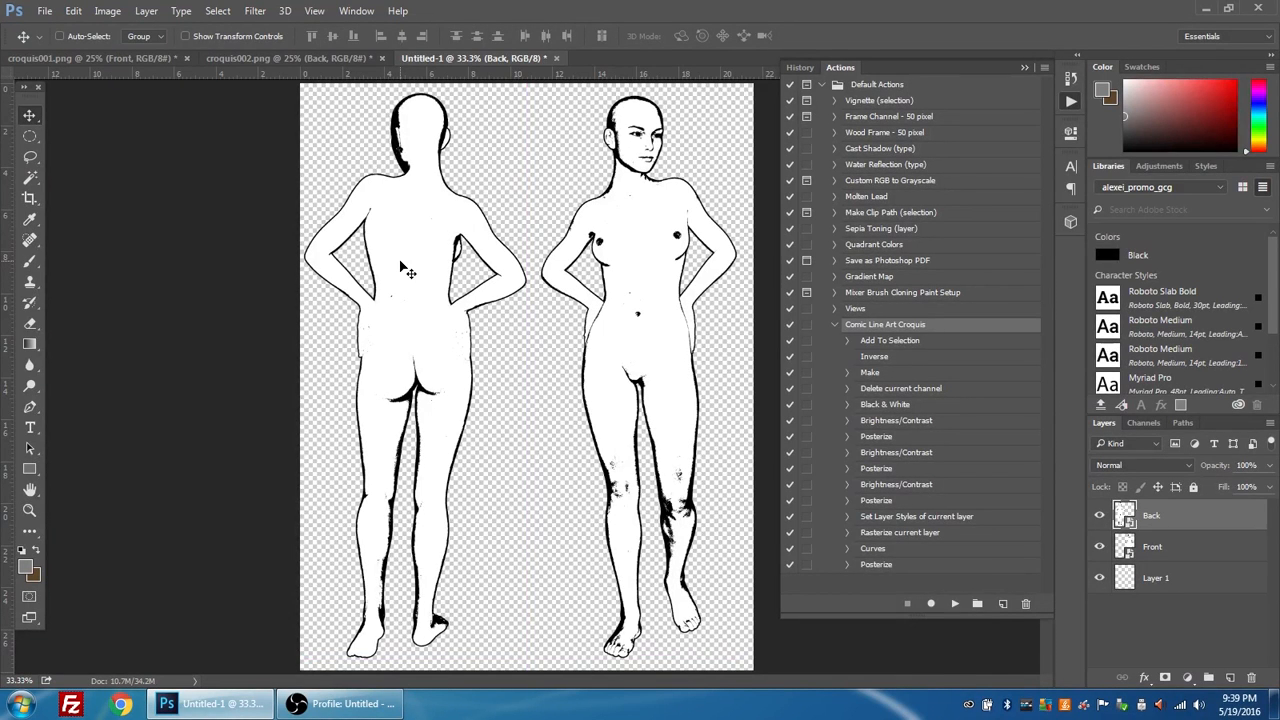
pyautogui.moveTo(778, 216)
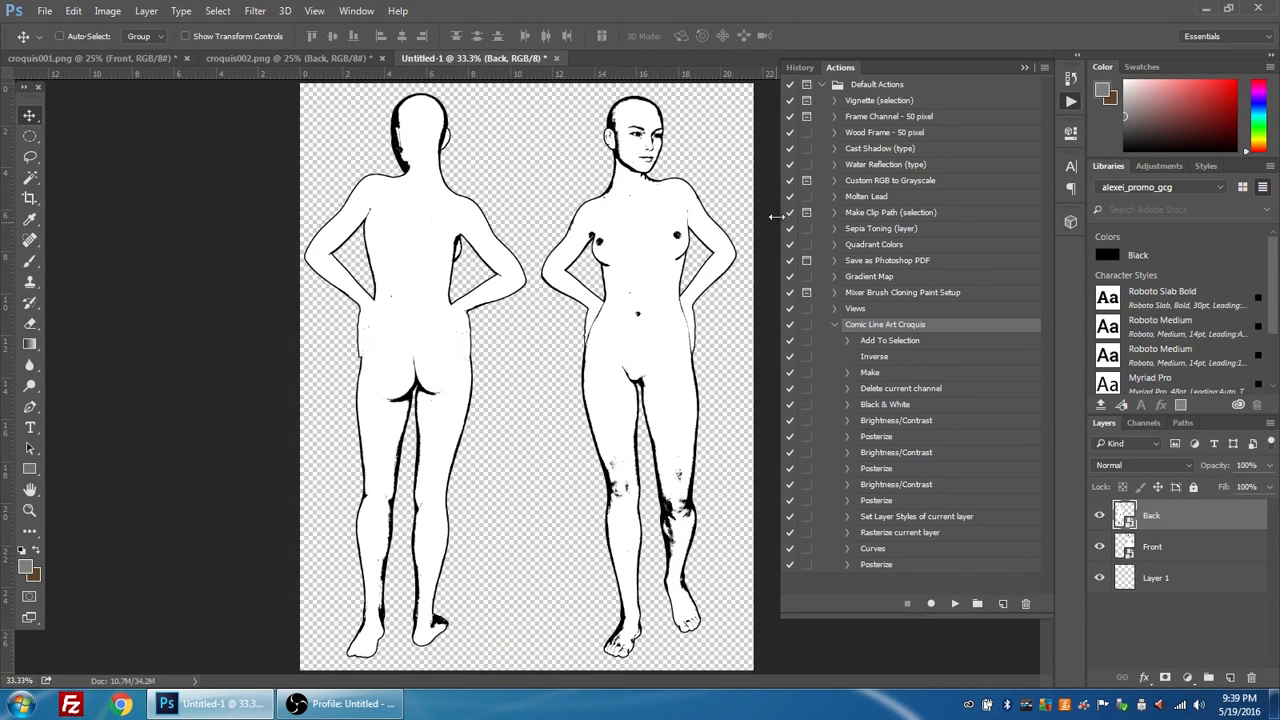
pyautogui.moveTo(790, 224)
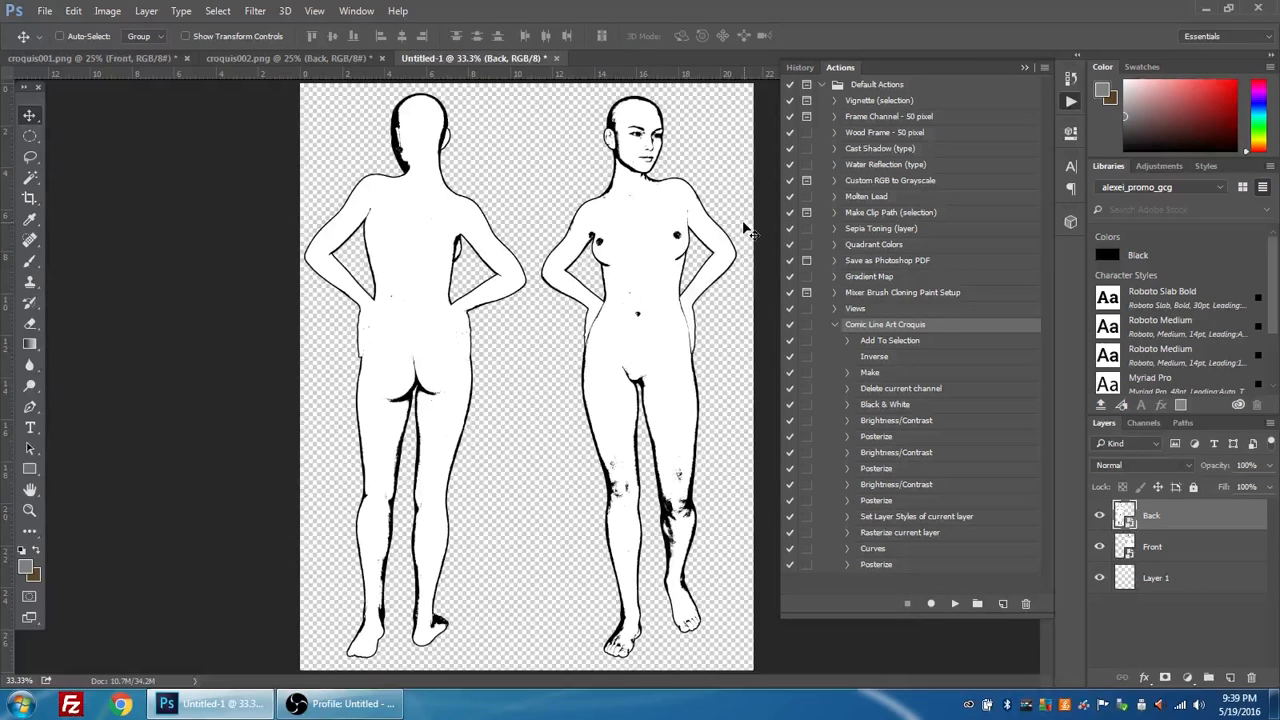
pyautogui.moveTo(616, 204)
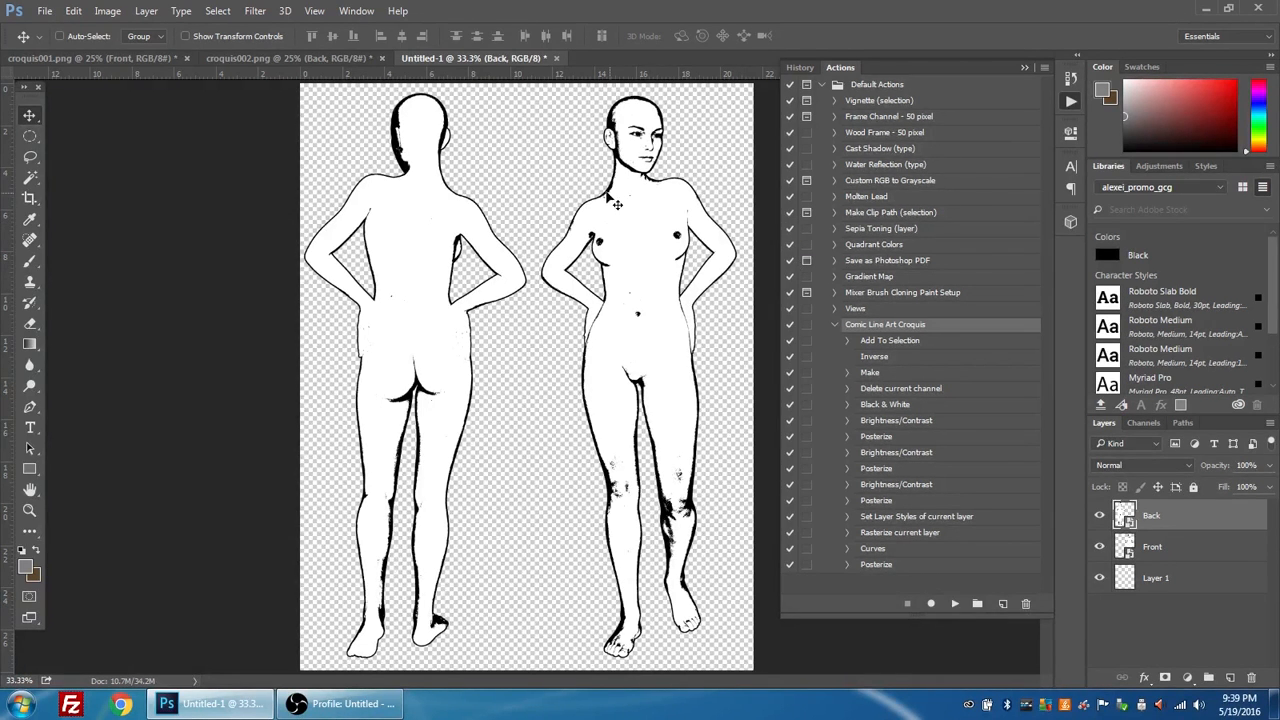
# - Save the document as croquis.psd, Photoshop format with Layers kept, on the Desktop
pyautogui.click(44, 12)
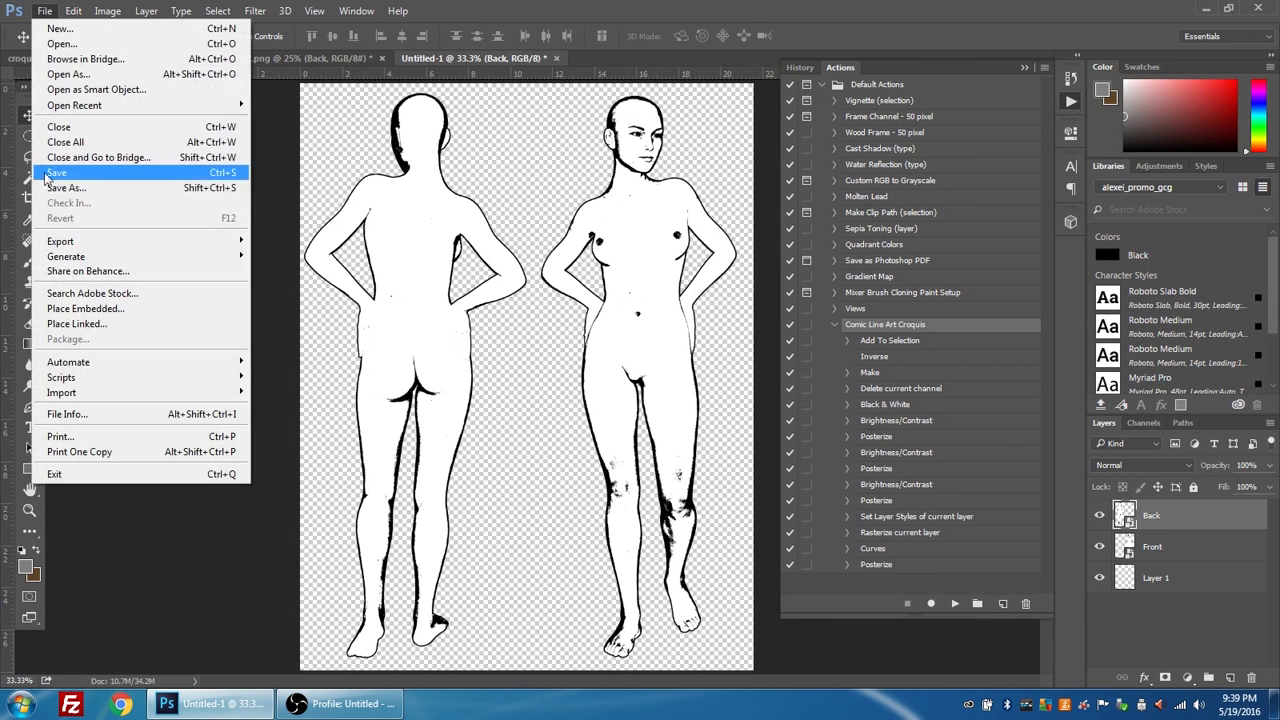
pyautogui.click(56, 172)
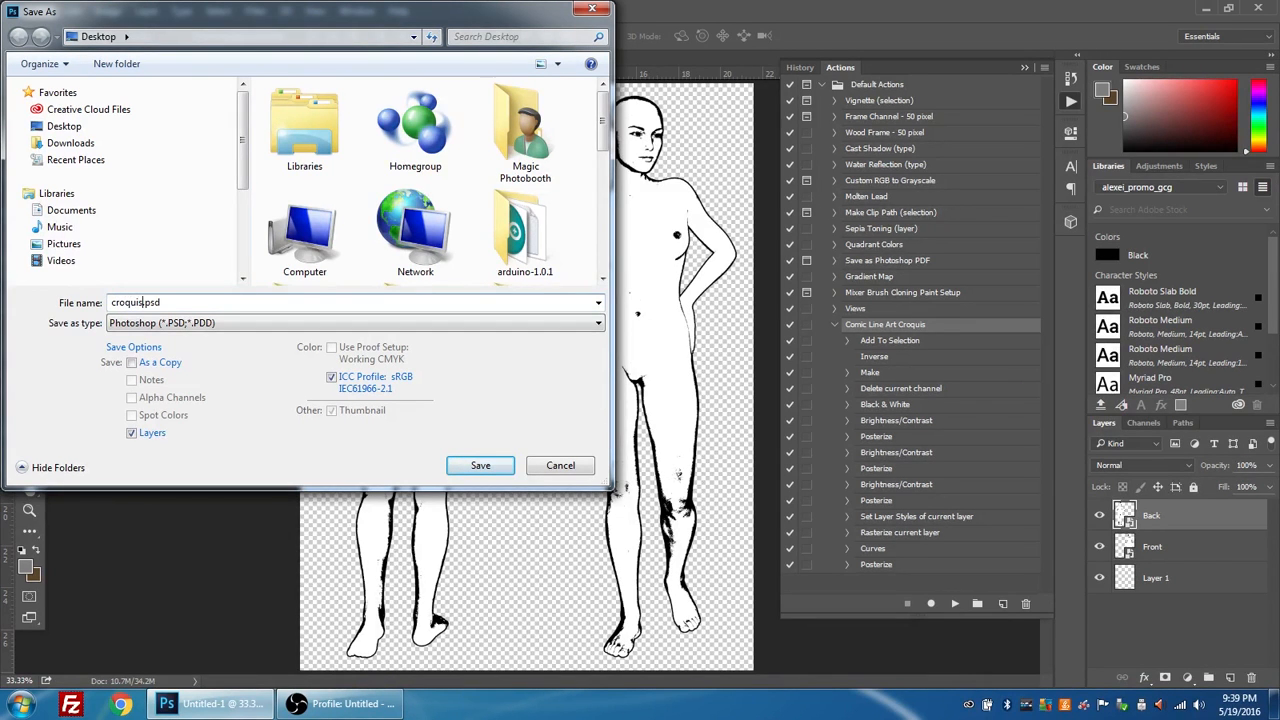
pyautogui.click(480, 464)
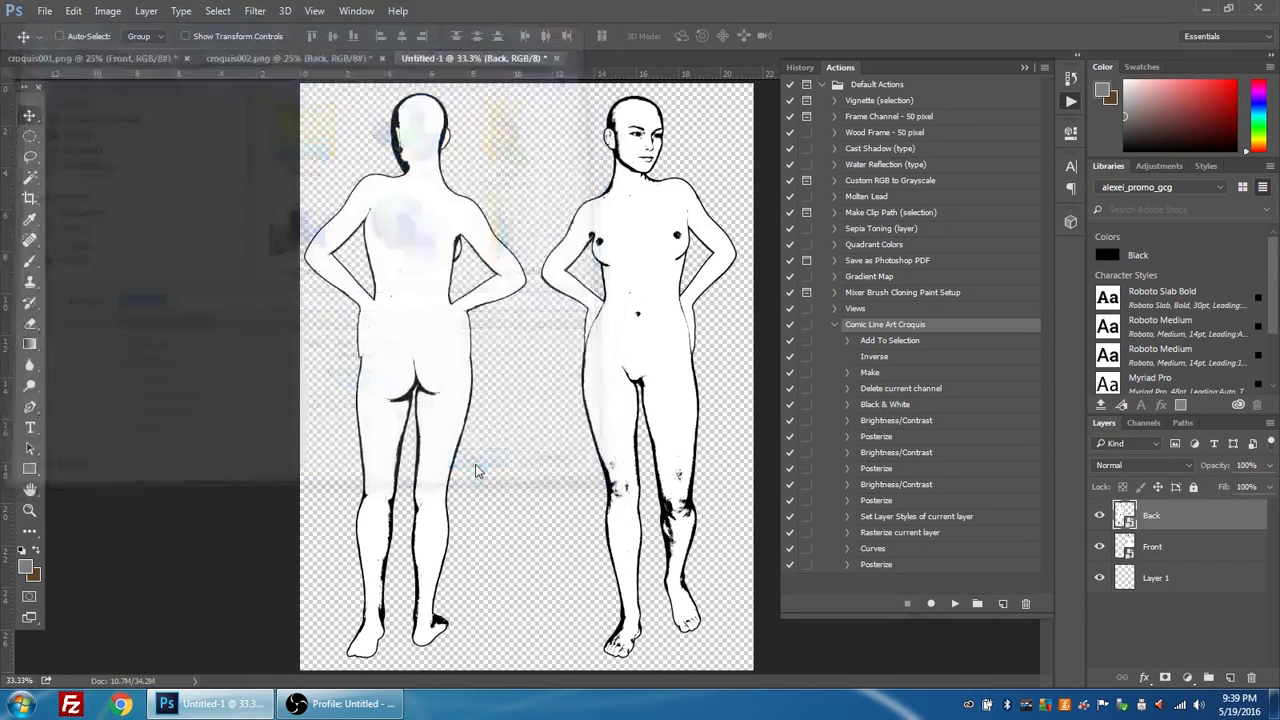